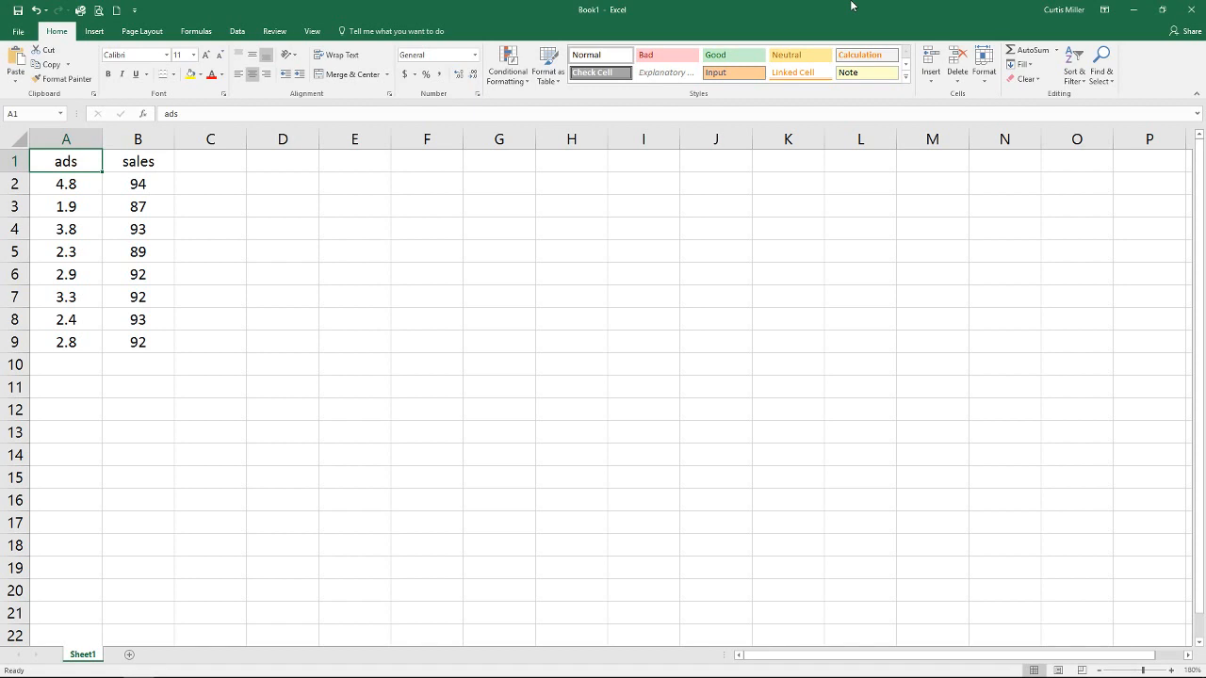
mouse_move(71, 166)
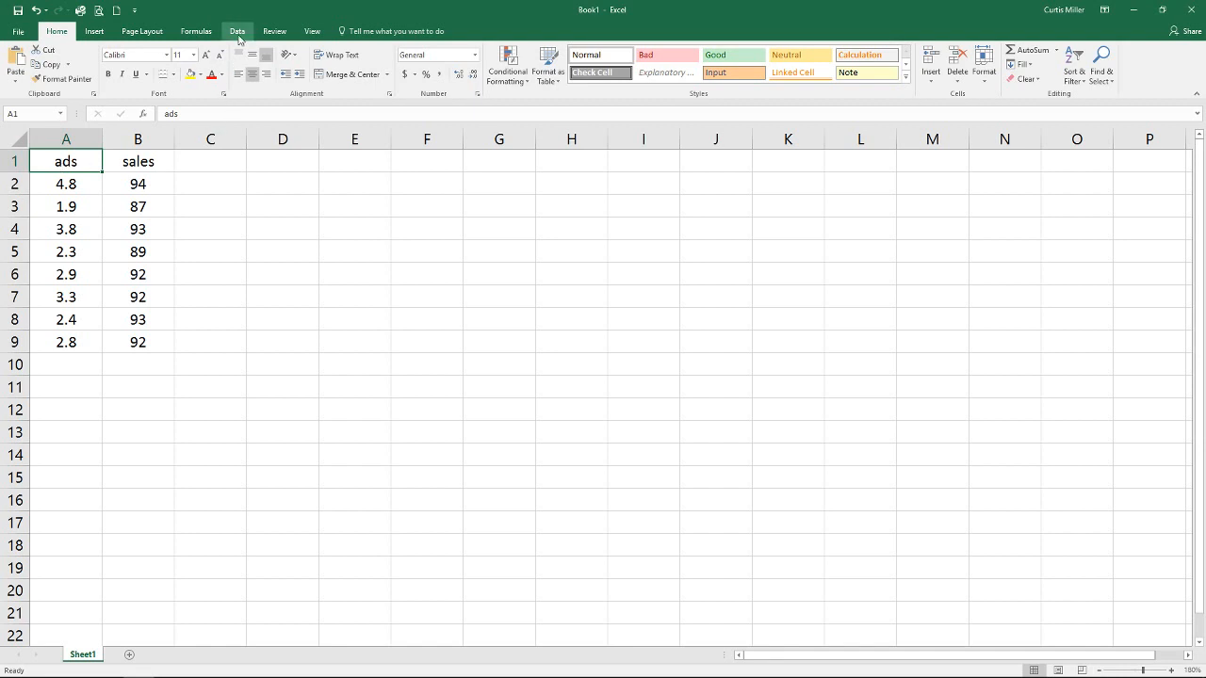
Step: Start a Correlation analysis with input range A1:B9 and output placed at D1
left_click(238, 31)
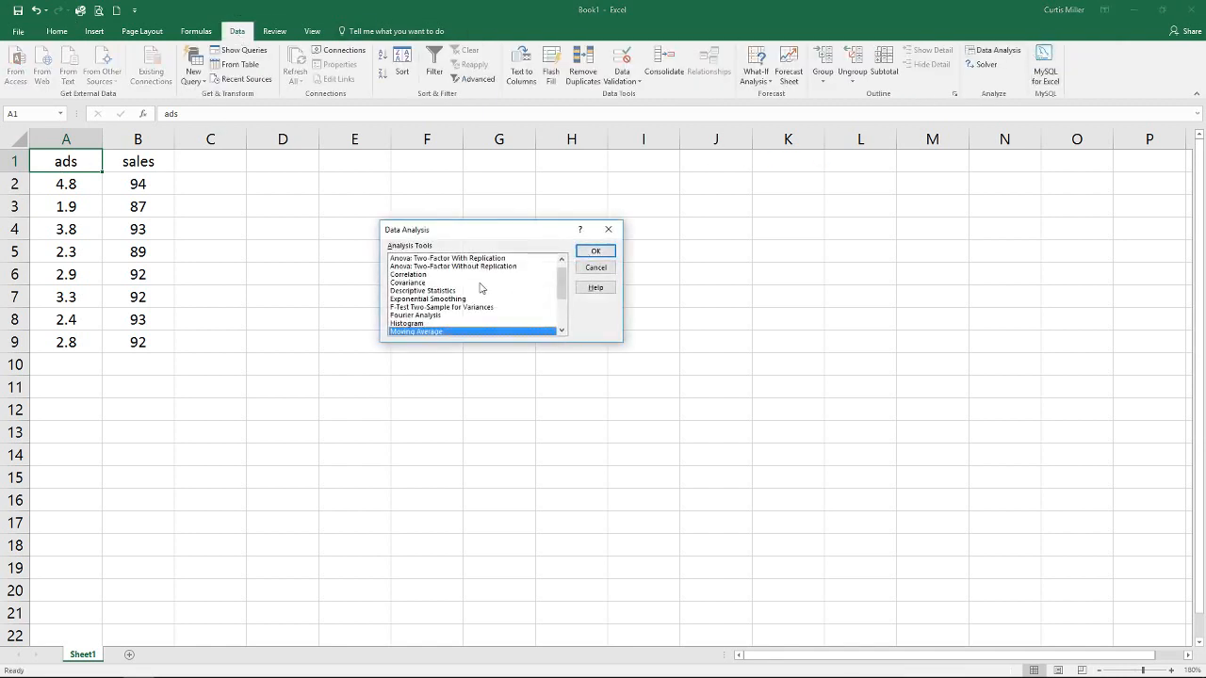
left_click(428, 274)
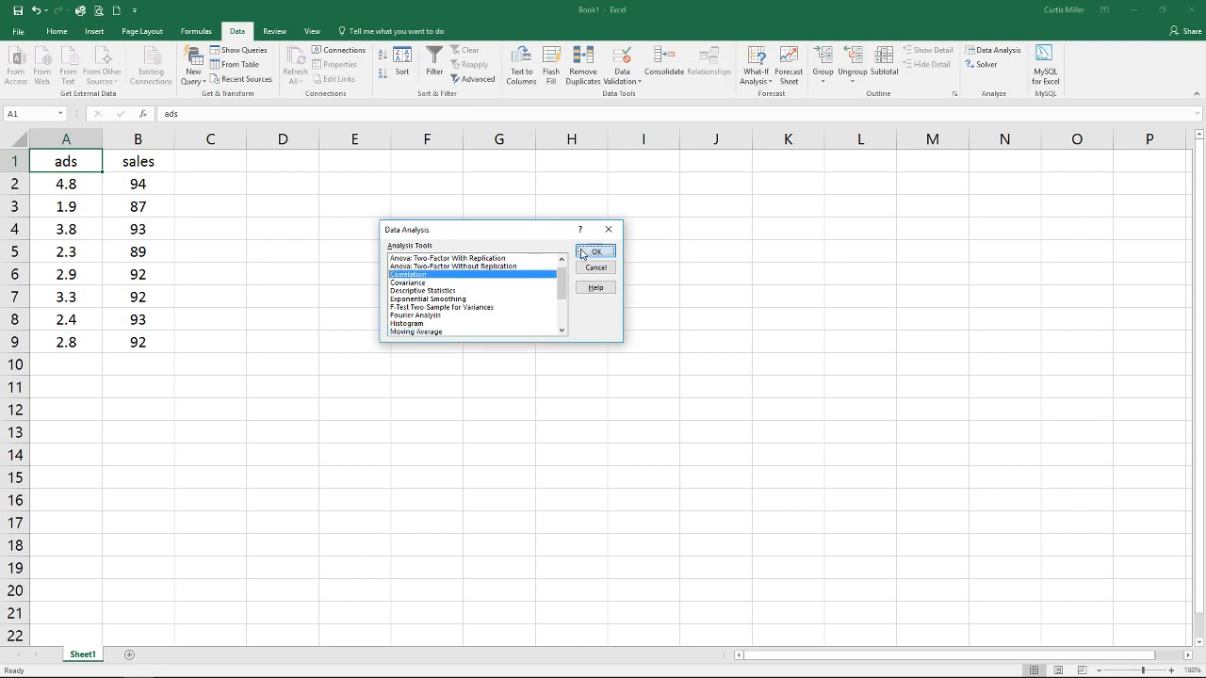
left_click(595, 253)
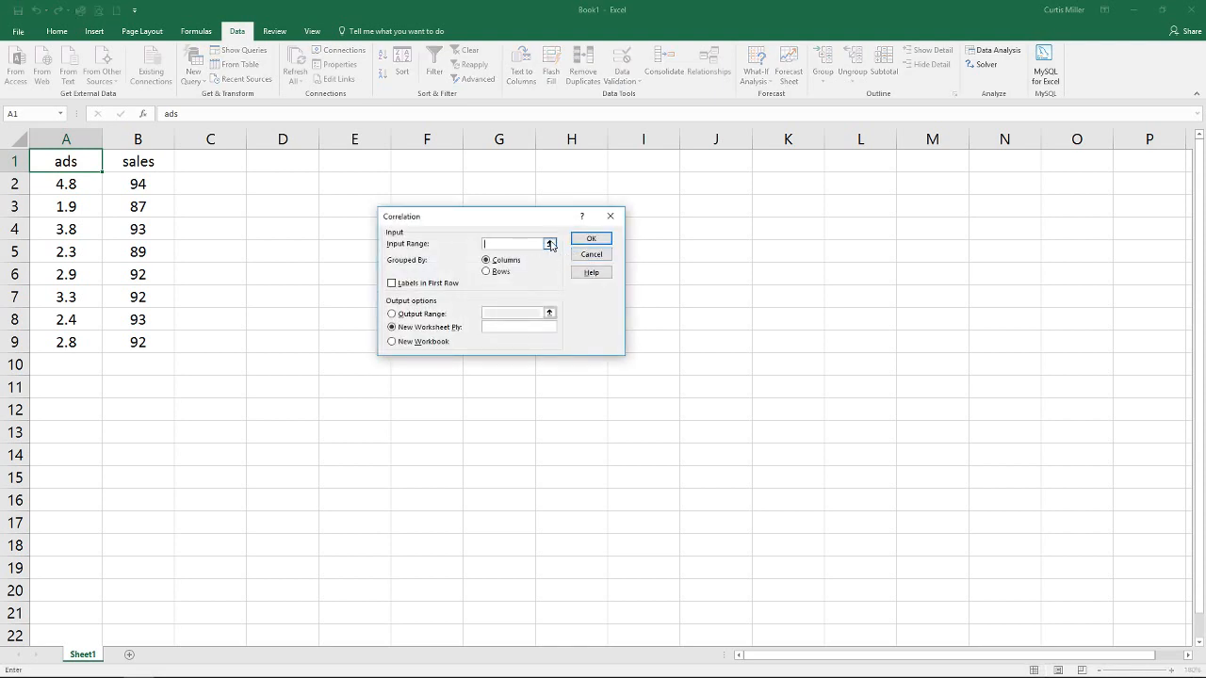
left_click_drag(66, 160, 138, 342)
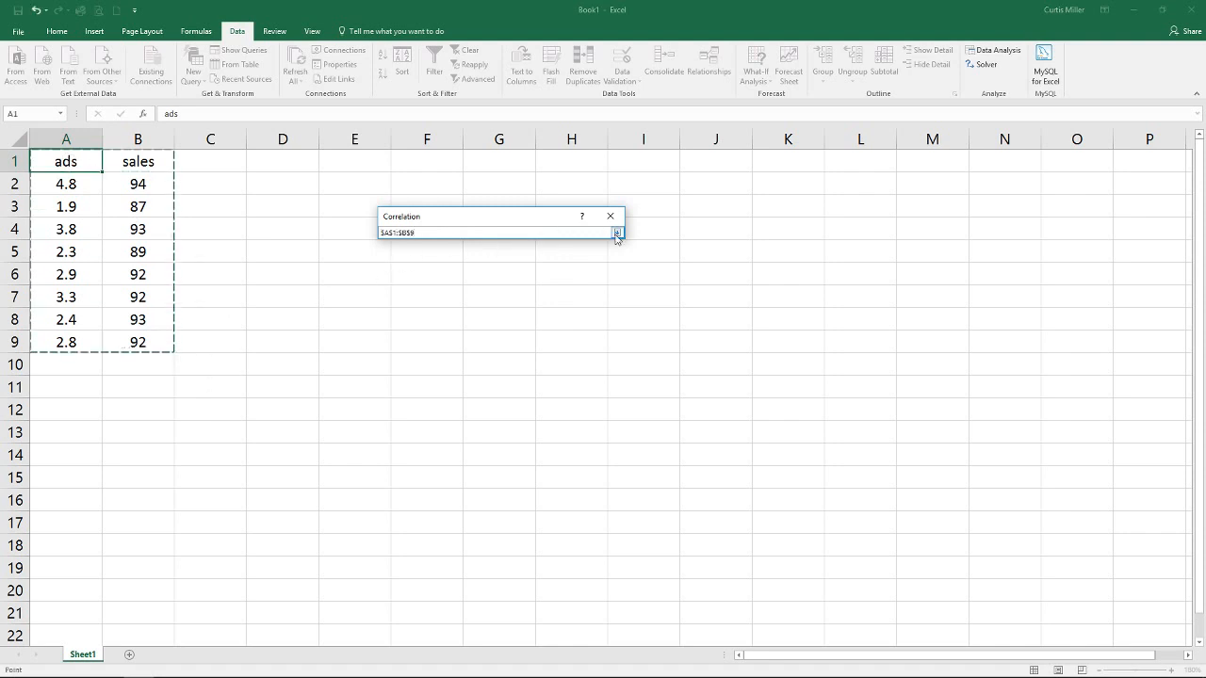
left_click(616, 233)
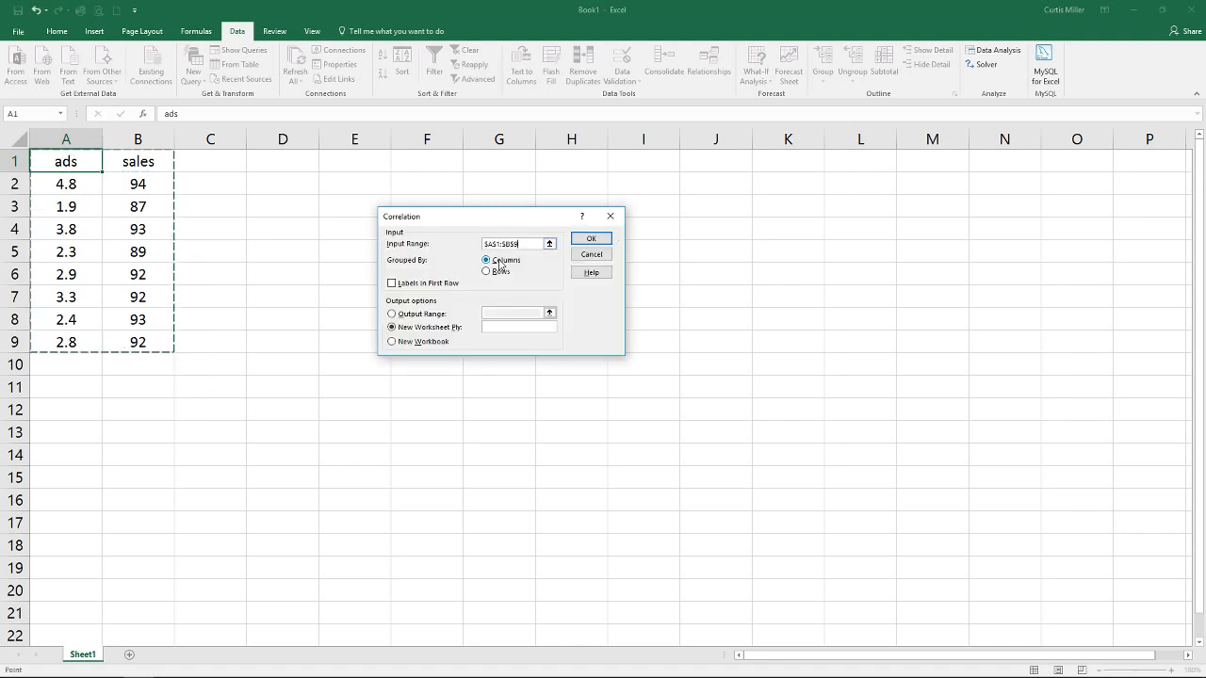
left_click(392, 283)
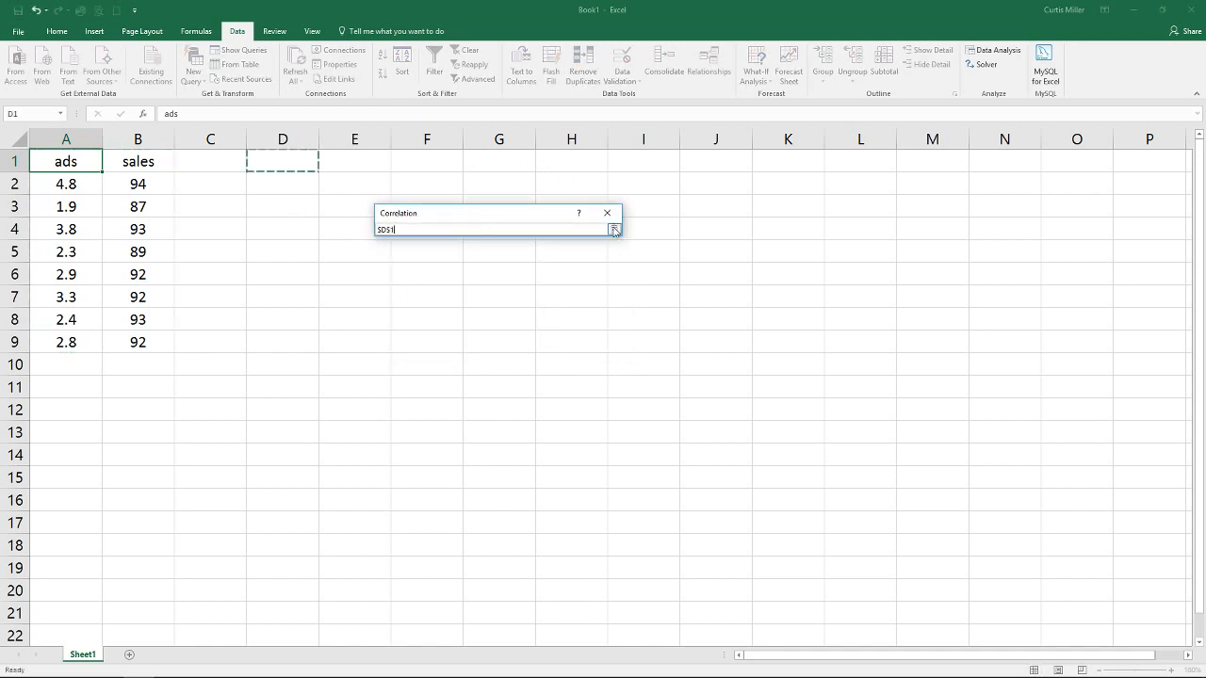
Step: Run the correlation and review the table values, including 0.75689 in E3
left_click(614, 229)
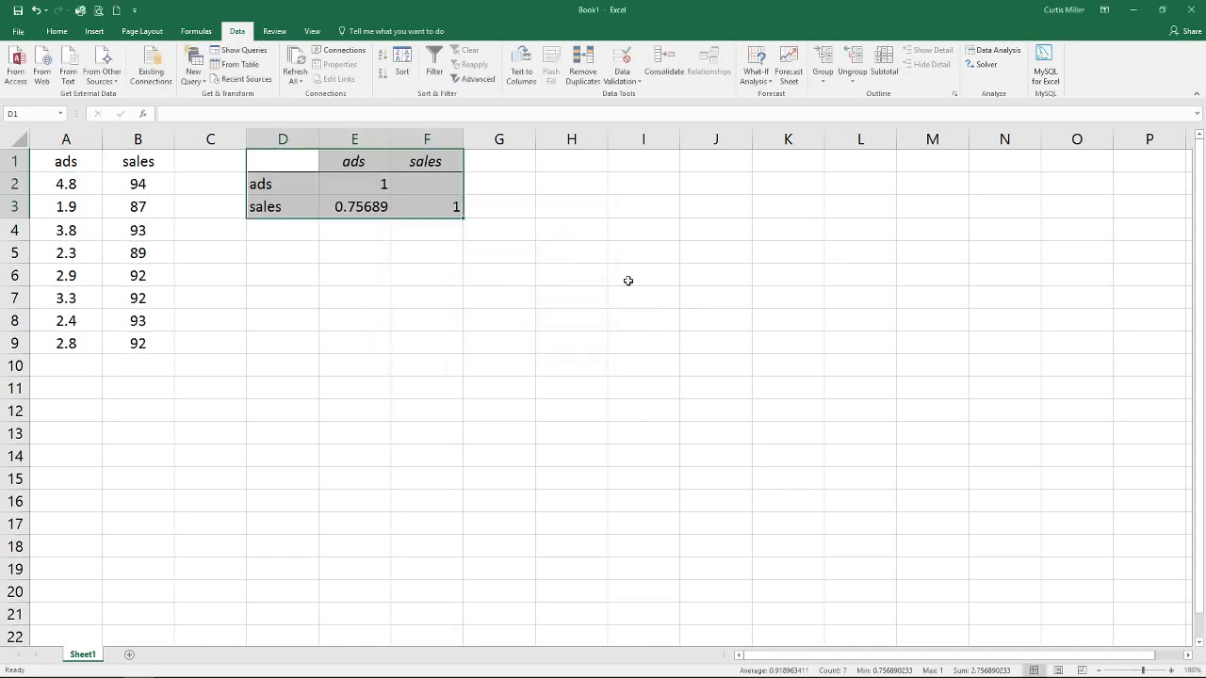
mouse_move(425, 206)
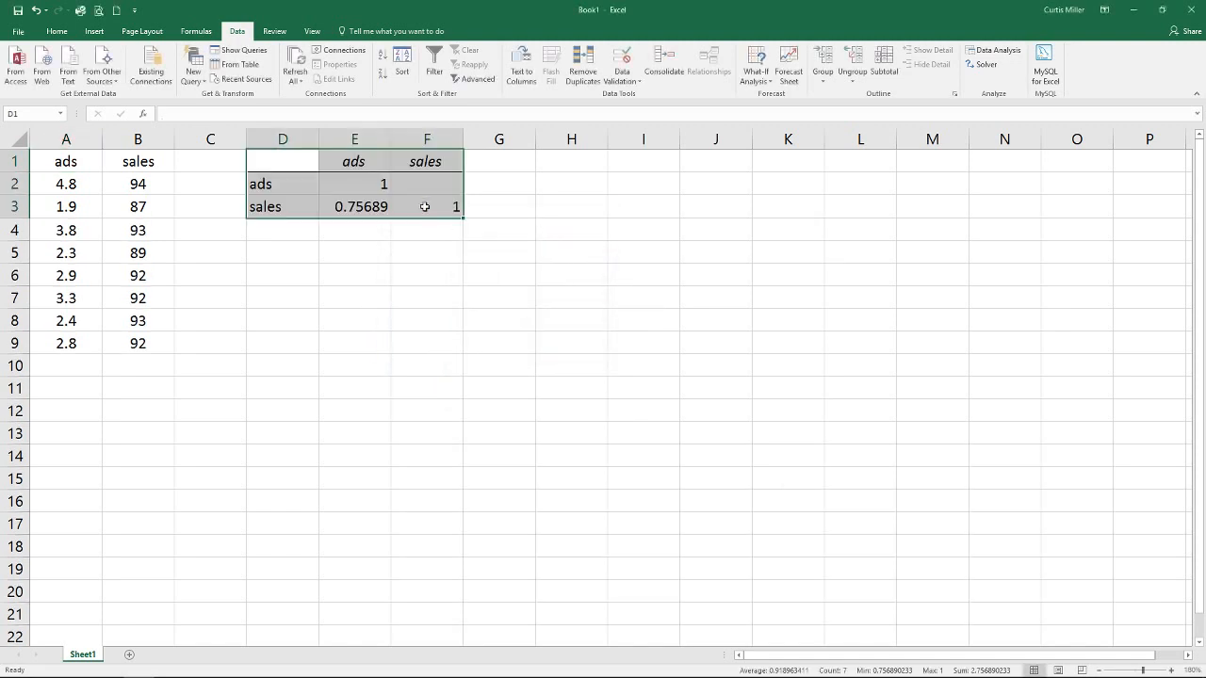
left_click(355, 183)
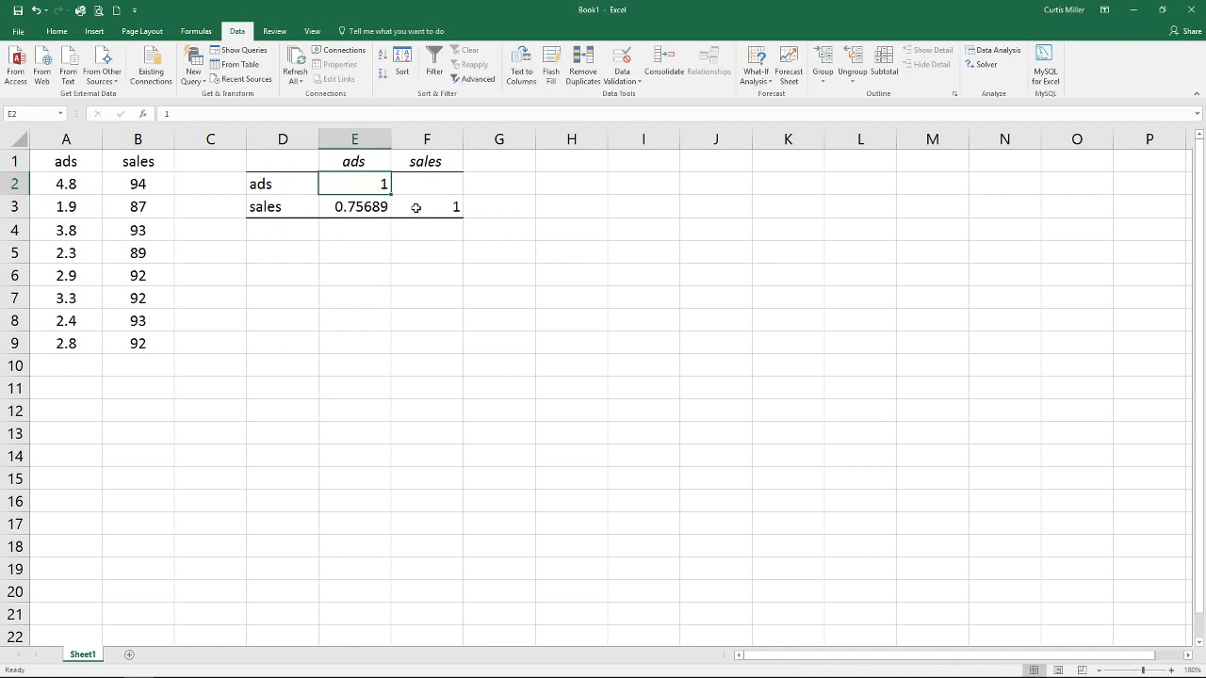
left_click(426, 206)
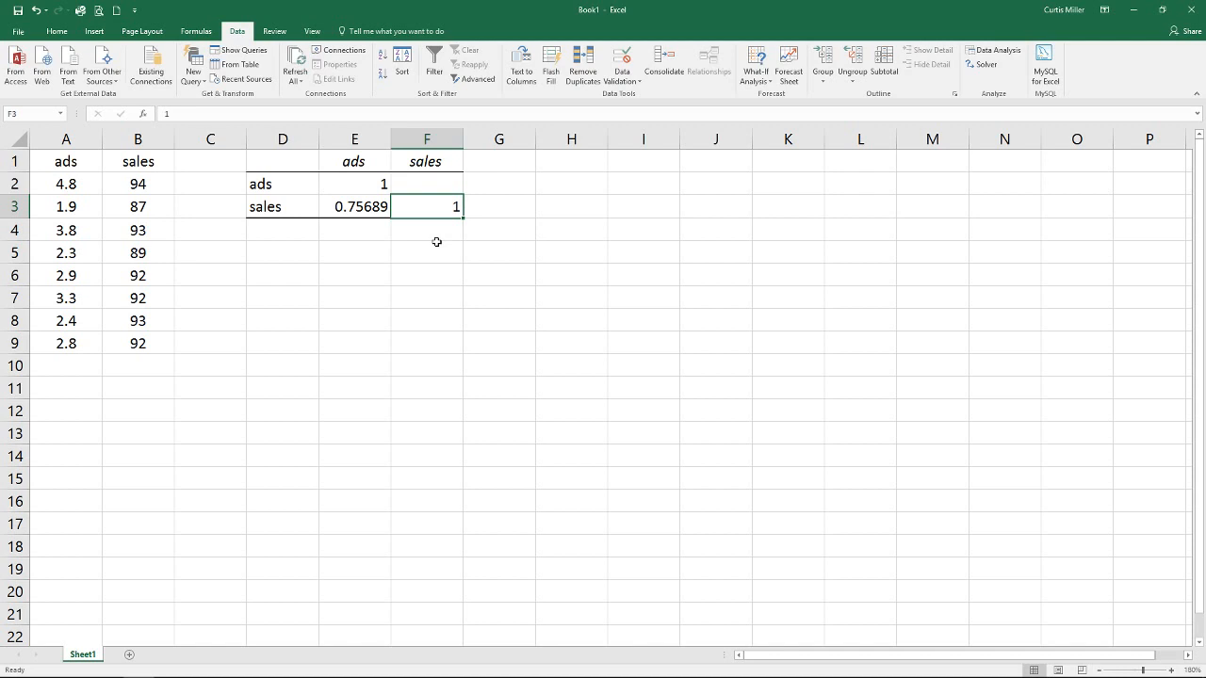
left_click(281, 207)
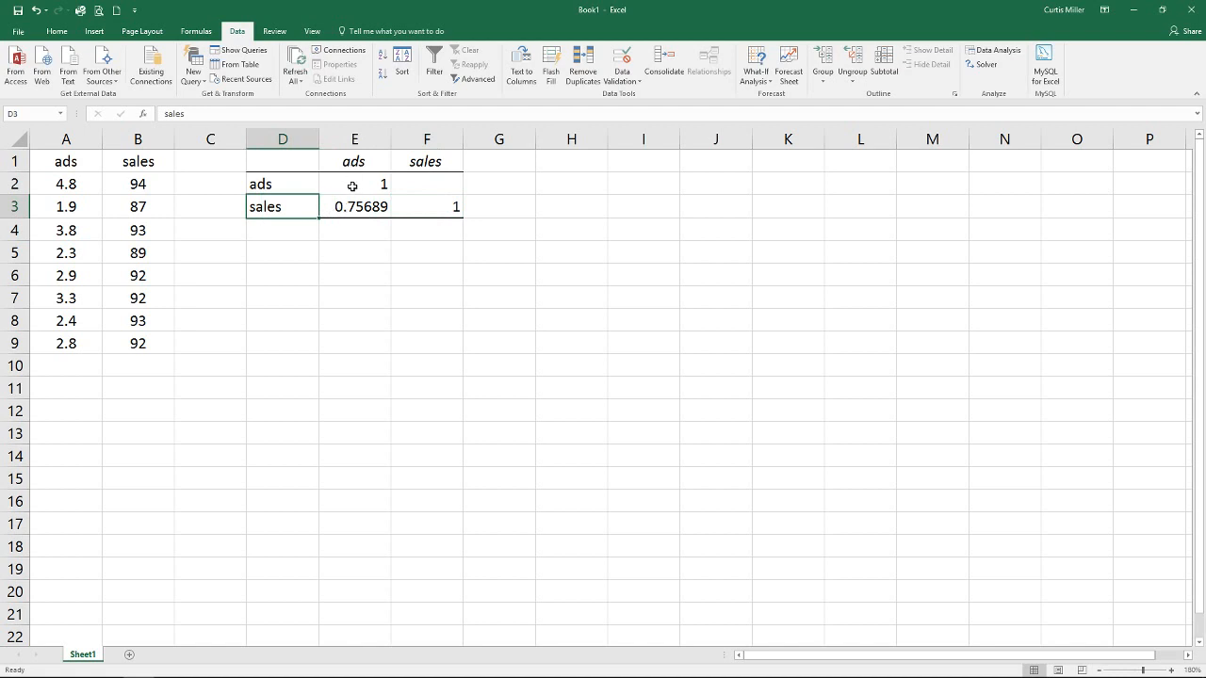
left_click(354, 206)
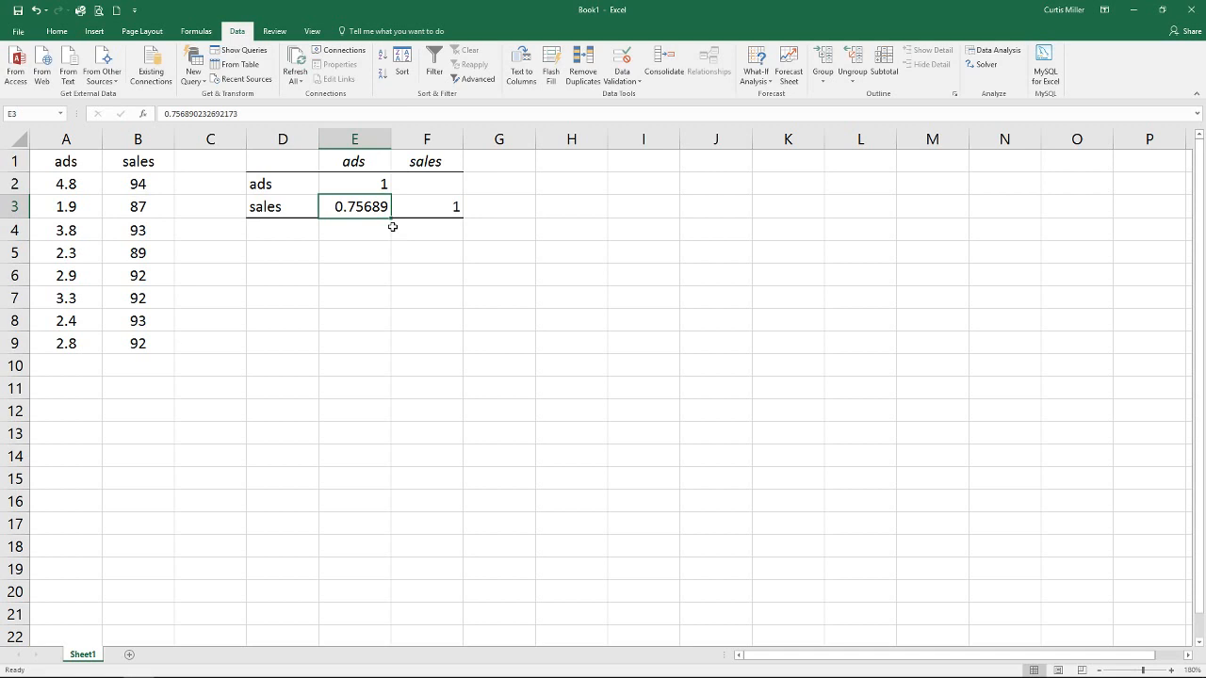
mouse_move(407, 181)
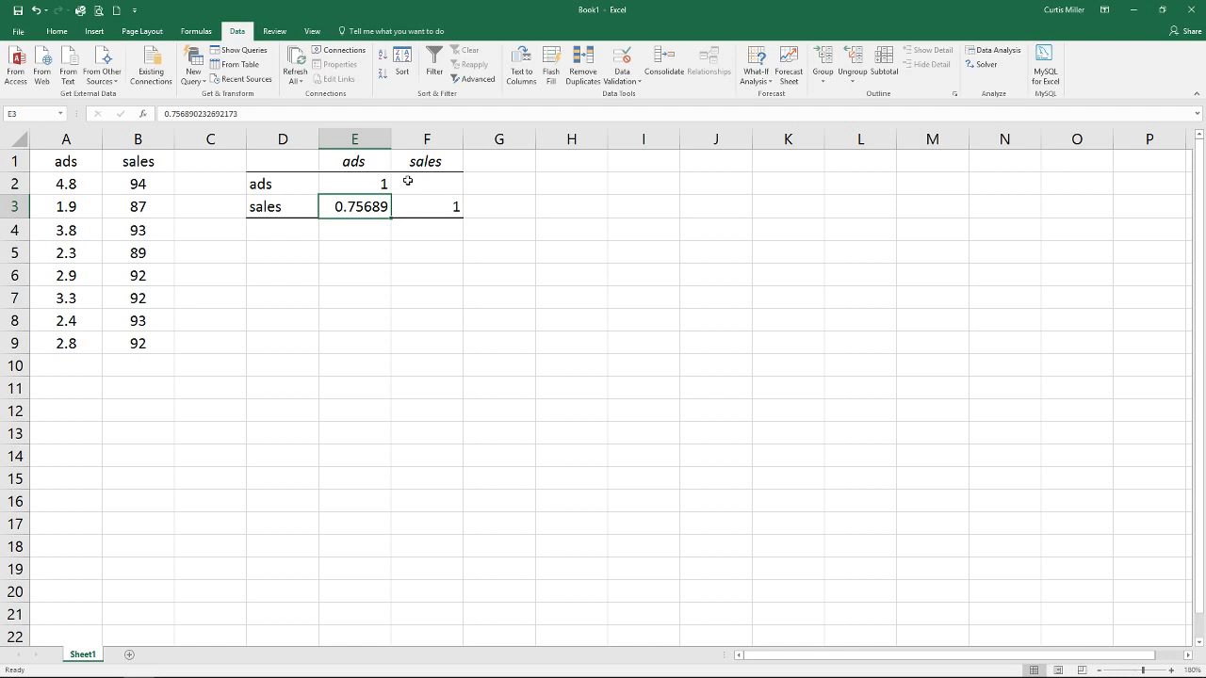
left_click(355, 230)
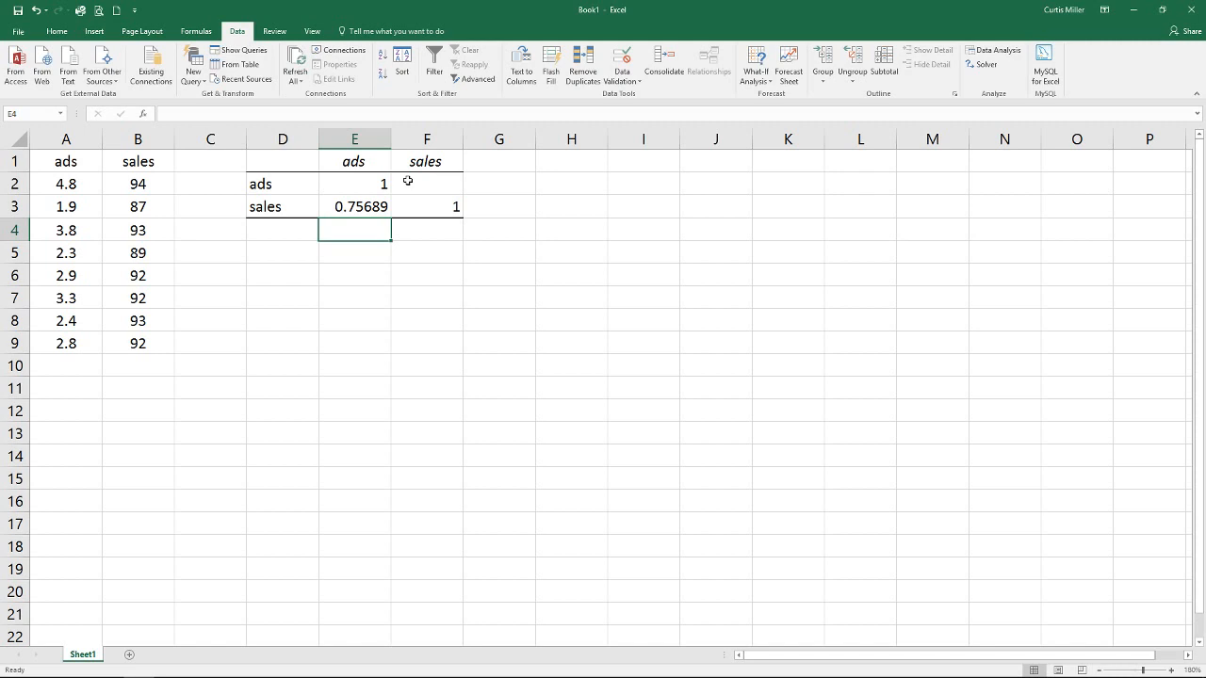
Step: Enter =CORREL(A2:A9, B2:B9) in E4 through the function arguments dialog
type("=")
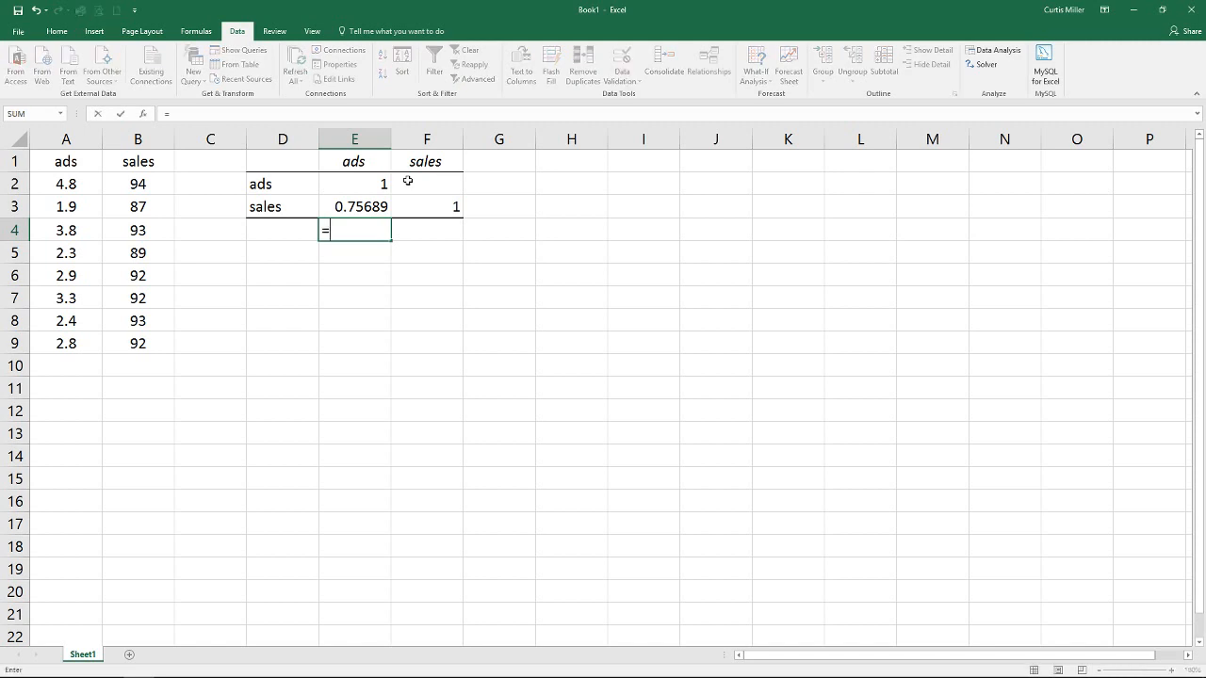
type("correl")
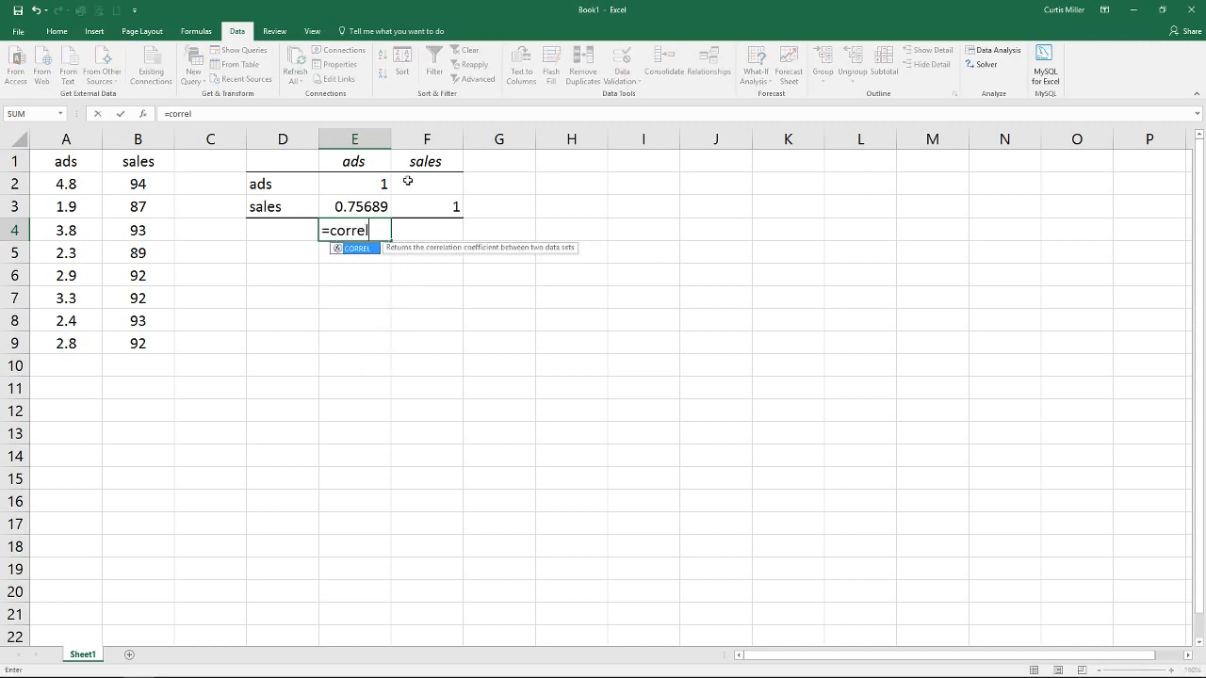
type("(")
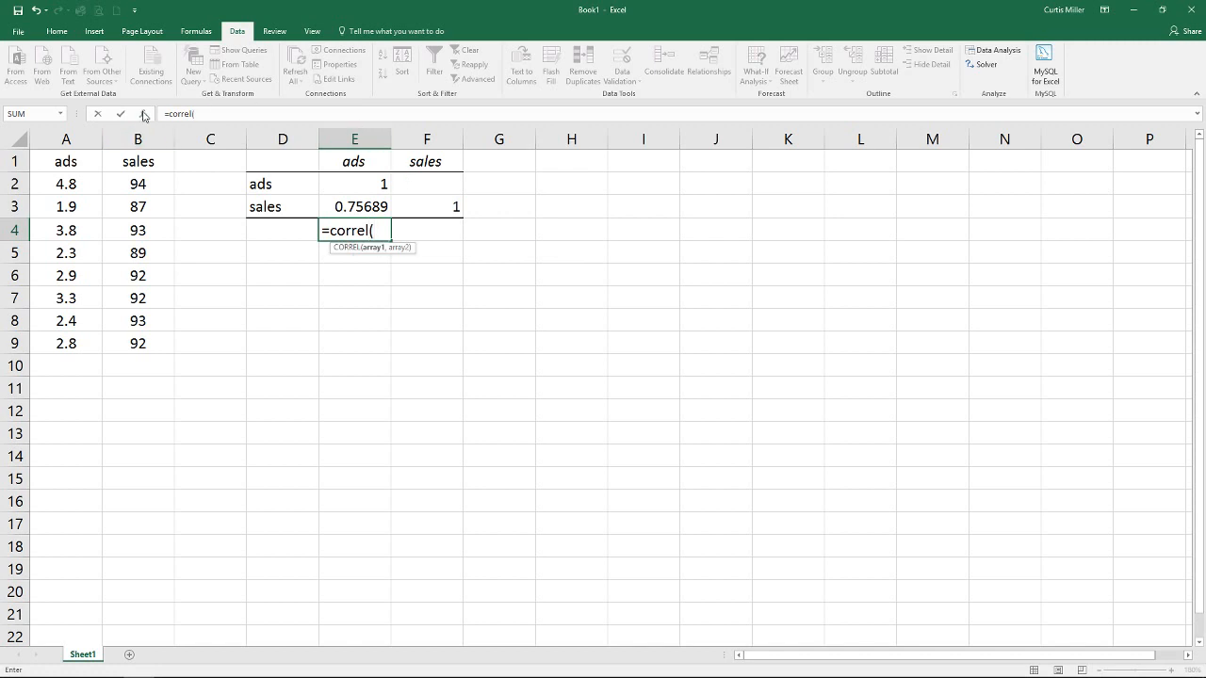
left_click(143, 113)
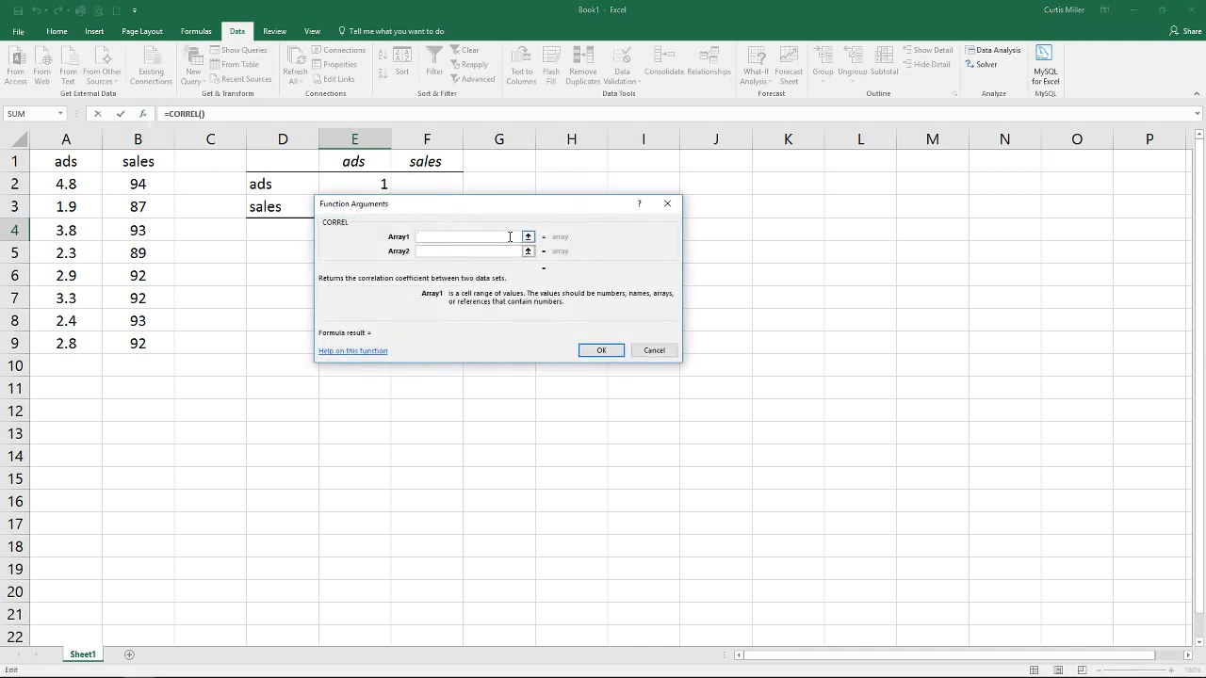
left_click_drag(66, 183, 66, 343)
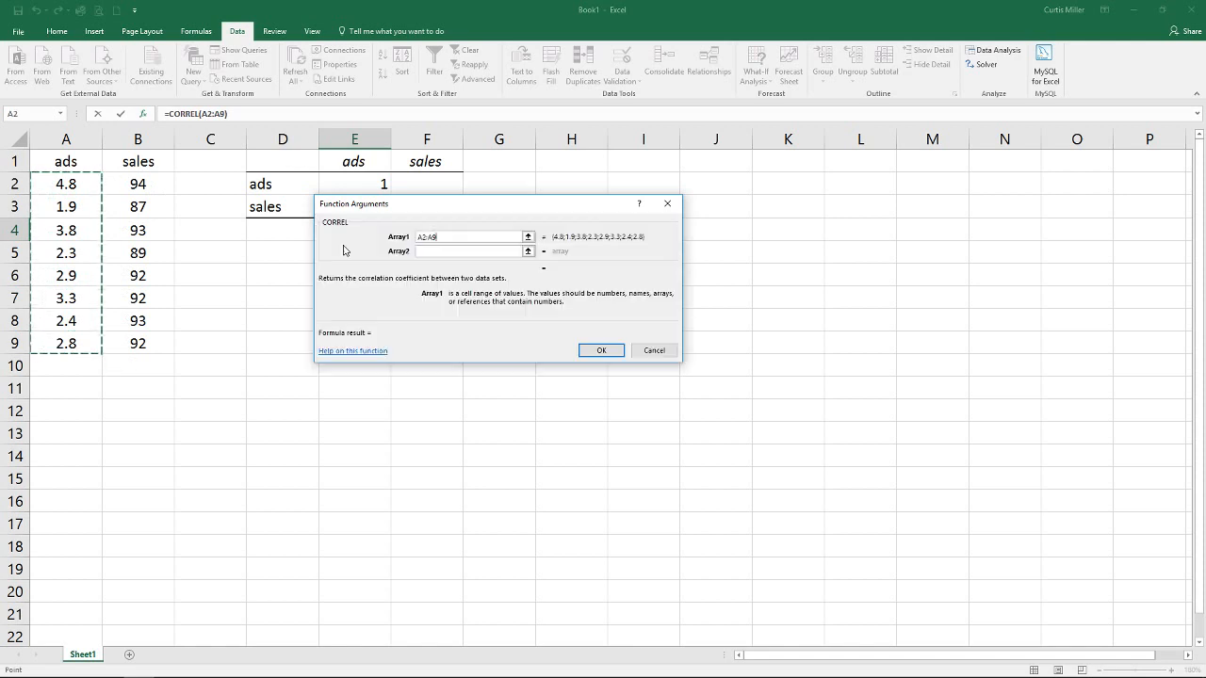
left_click(137, 183)
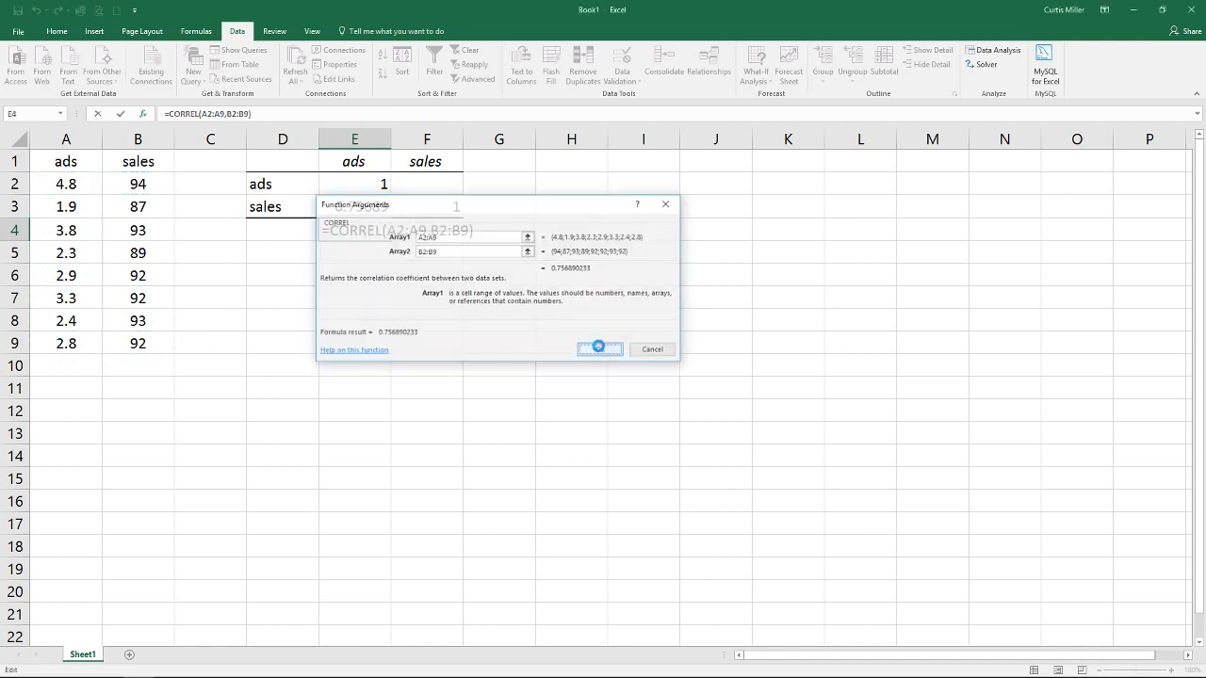
left_click(599, 349)
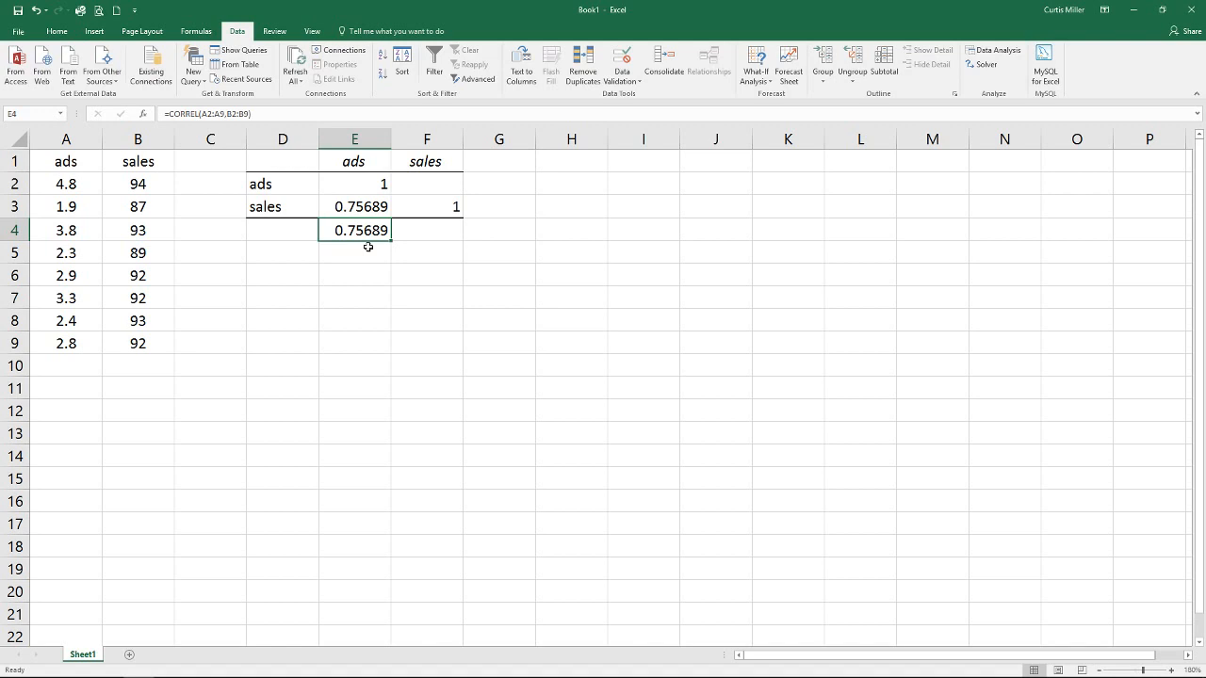
mouse_move(305, 162)
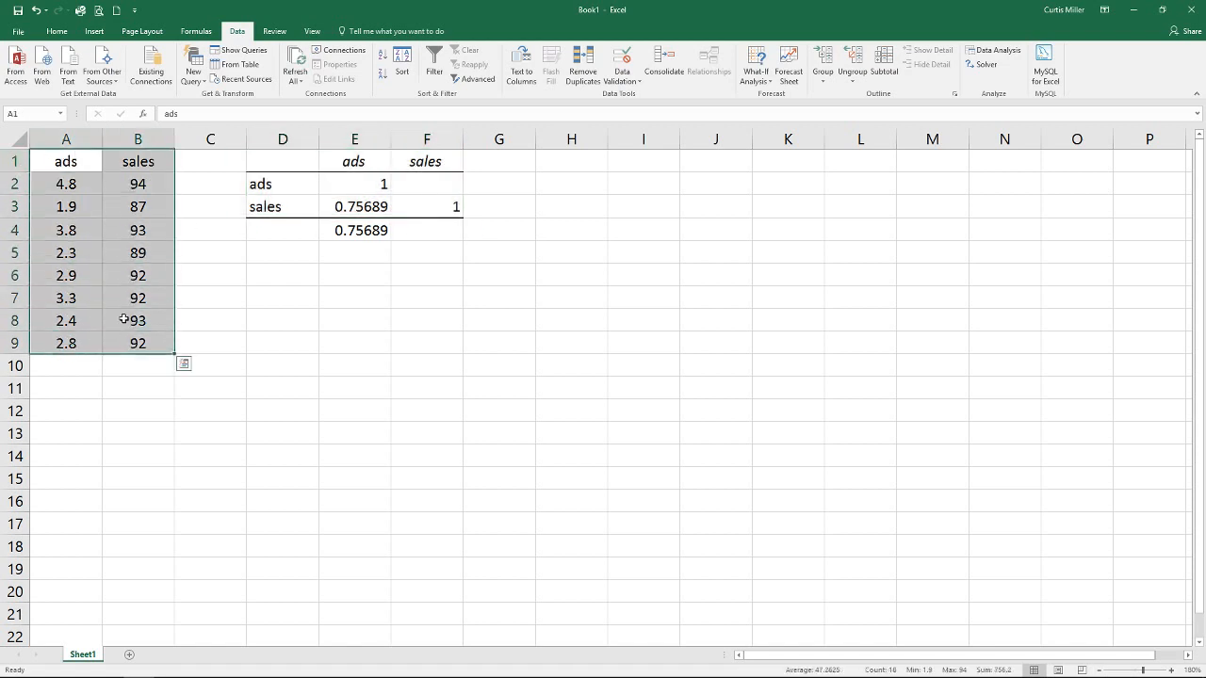
Step: Insert a plain Scatter chart of the ads and sales data
left_click(93, 32)
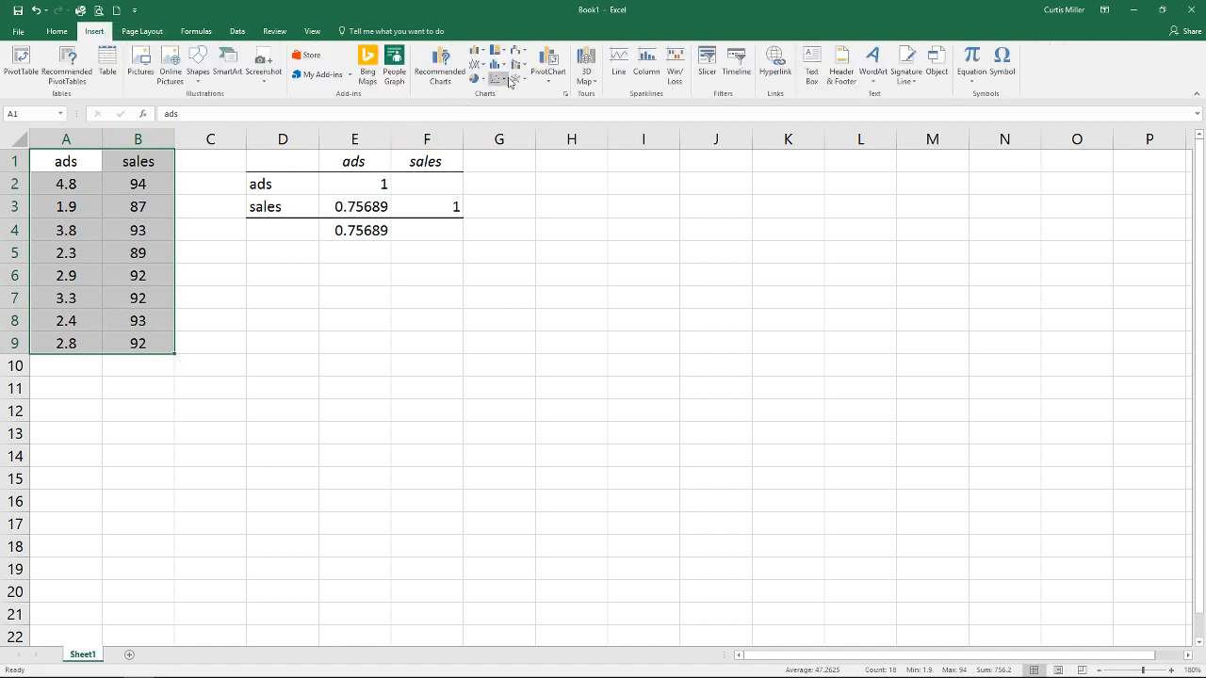
left_click(498, 77)
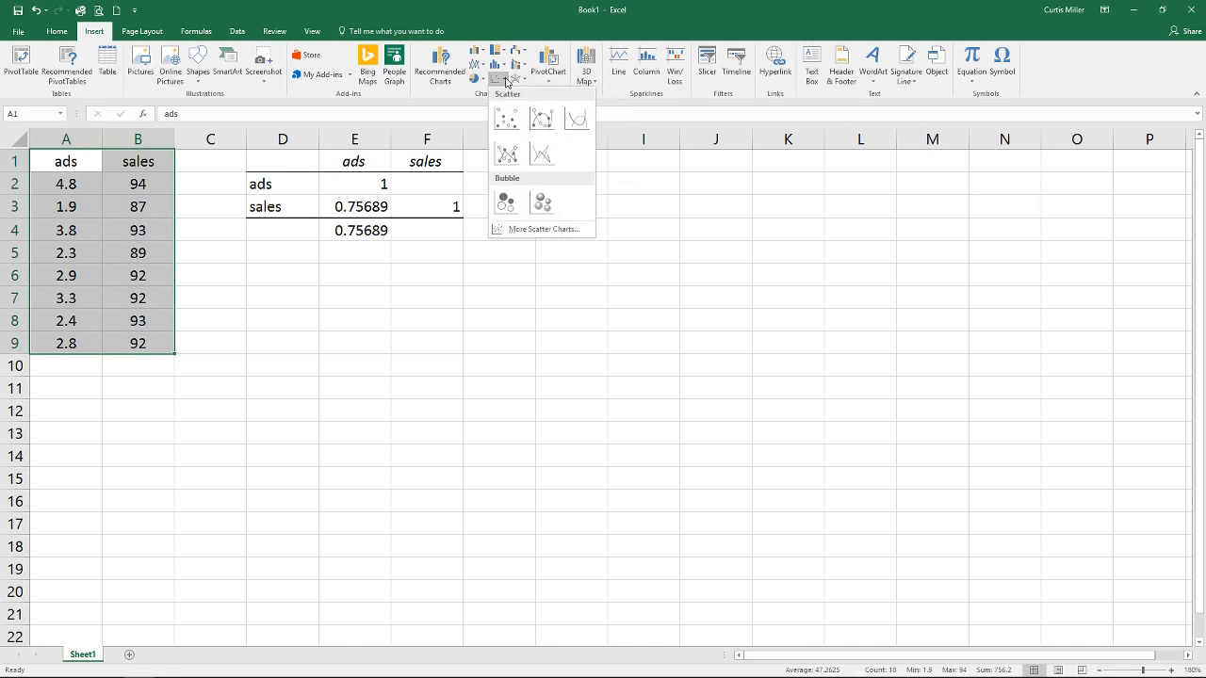
left_click(503, 116)
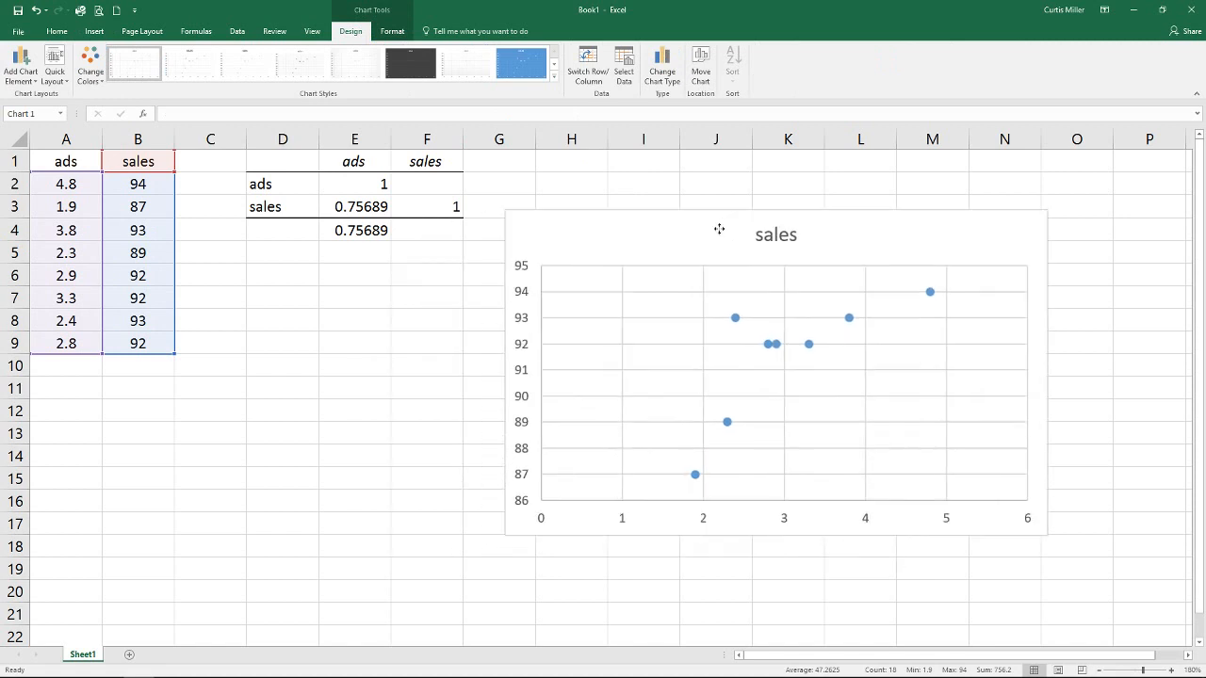
left_click_drag(719, 229, 722, 384)
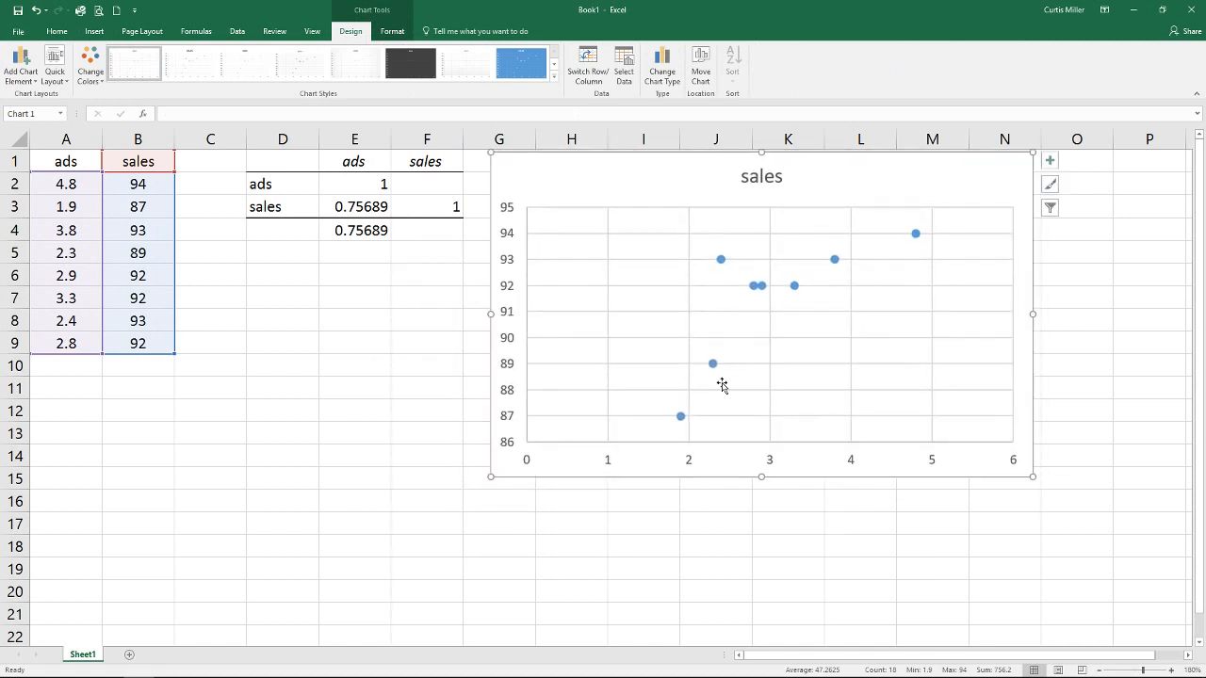
mouse_move(776, 308)
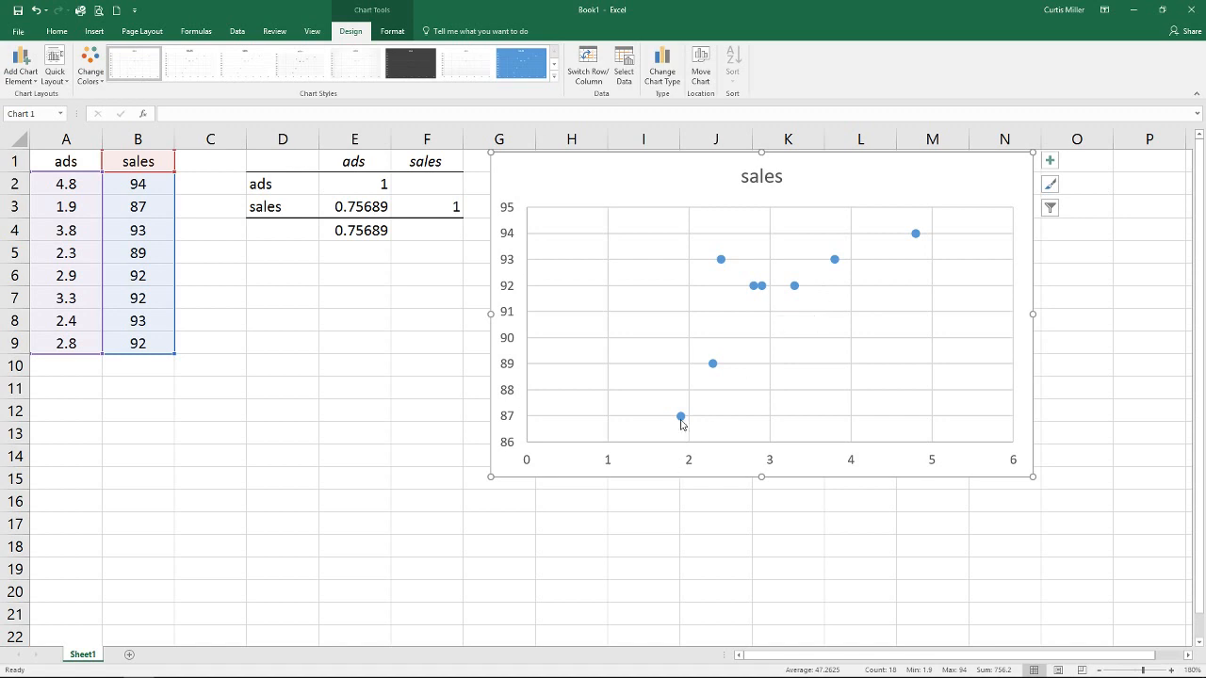
mouse_move(679, 414)
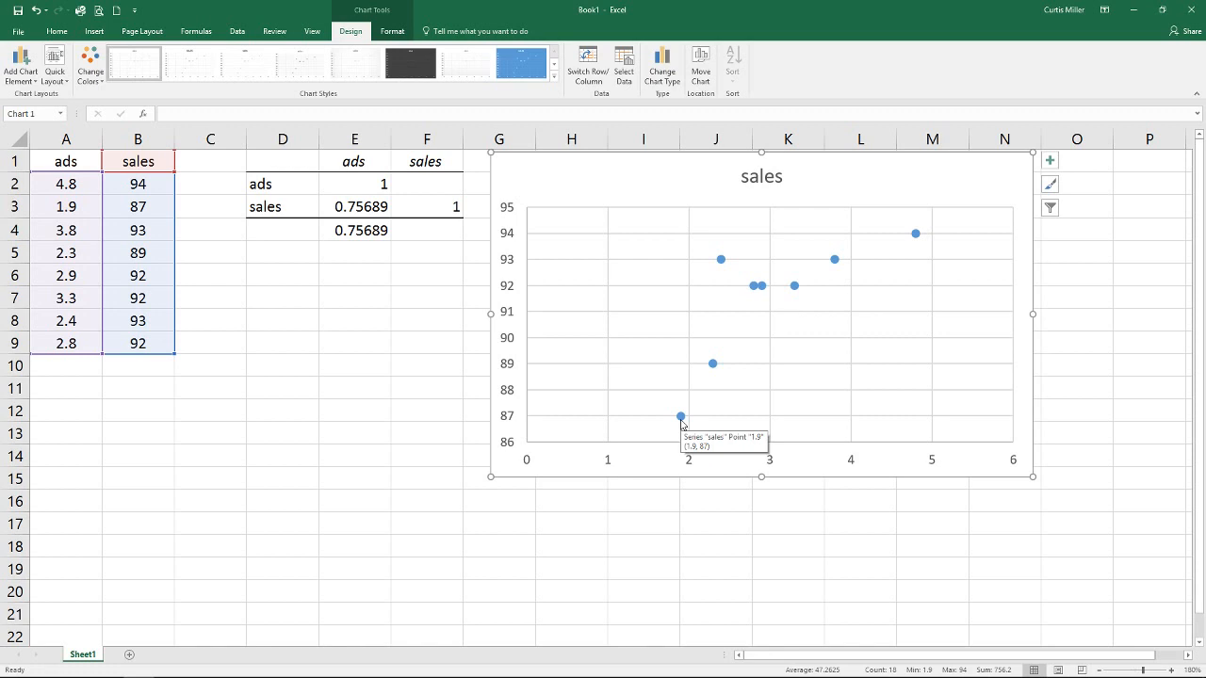
mouse_move(720, 375)
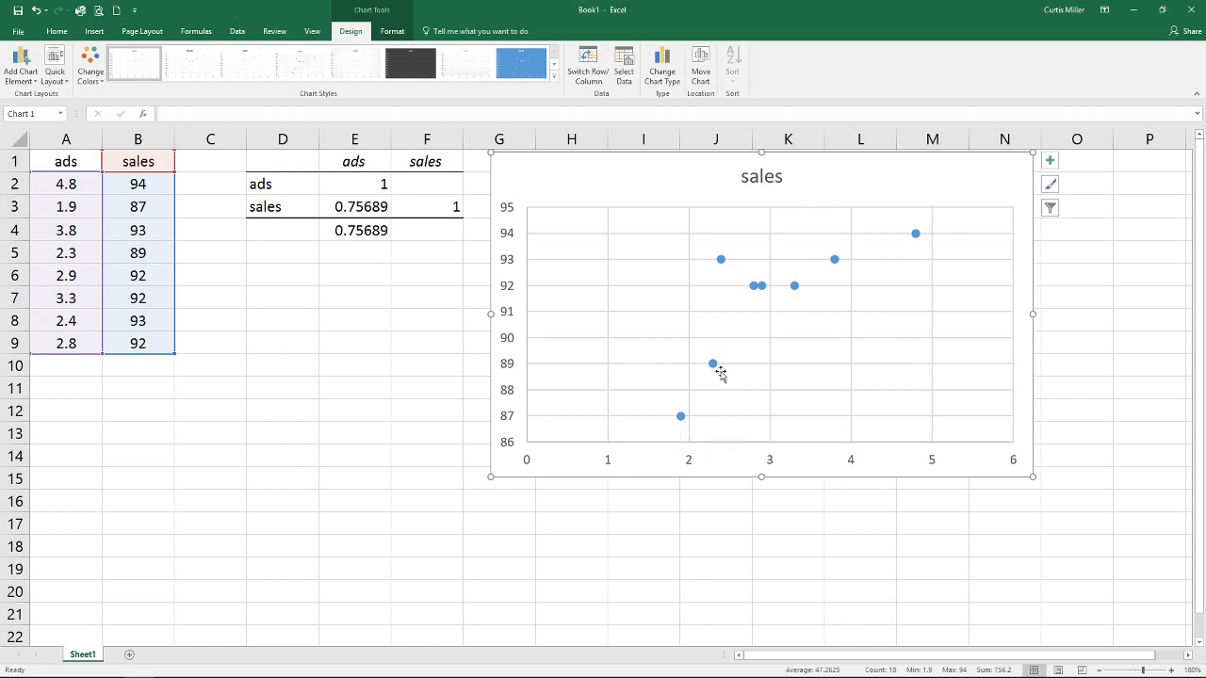
mouse_move(793, 293)
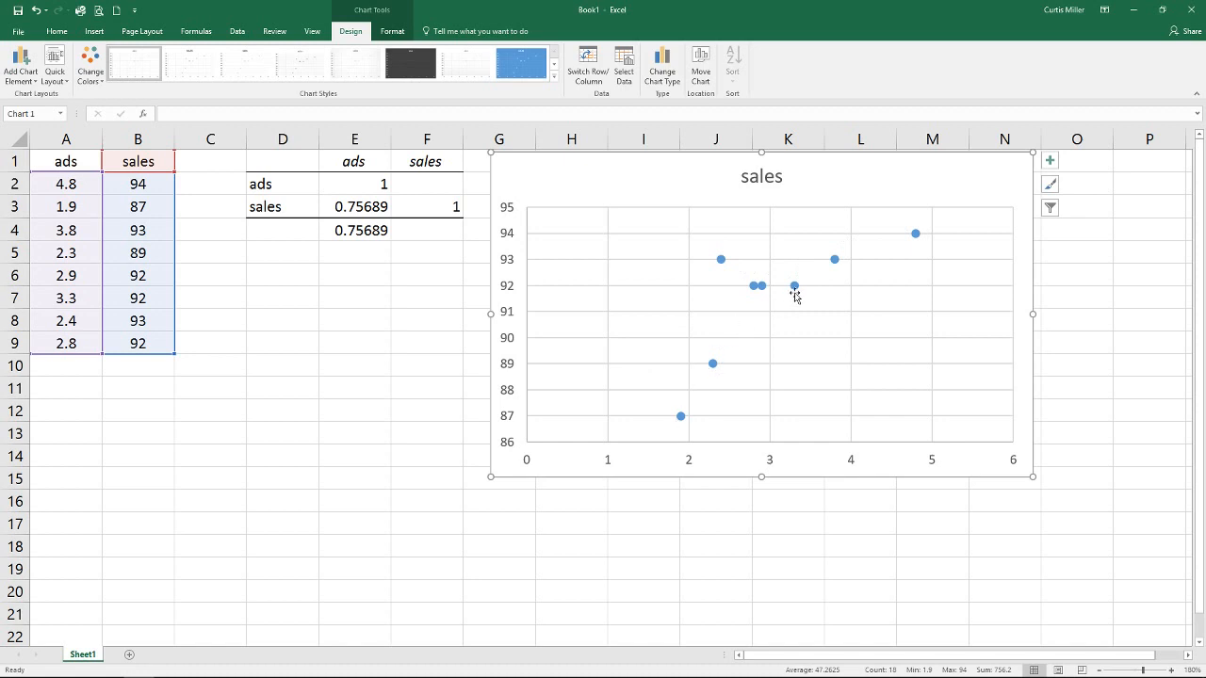
mouse_move(902, 244)
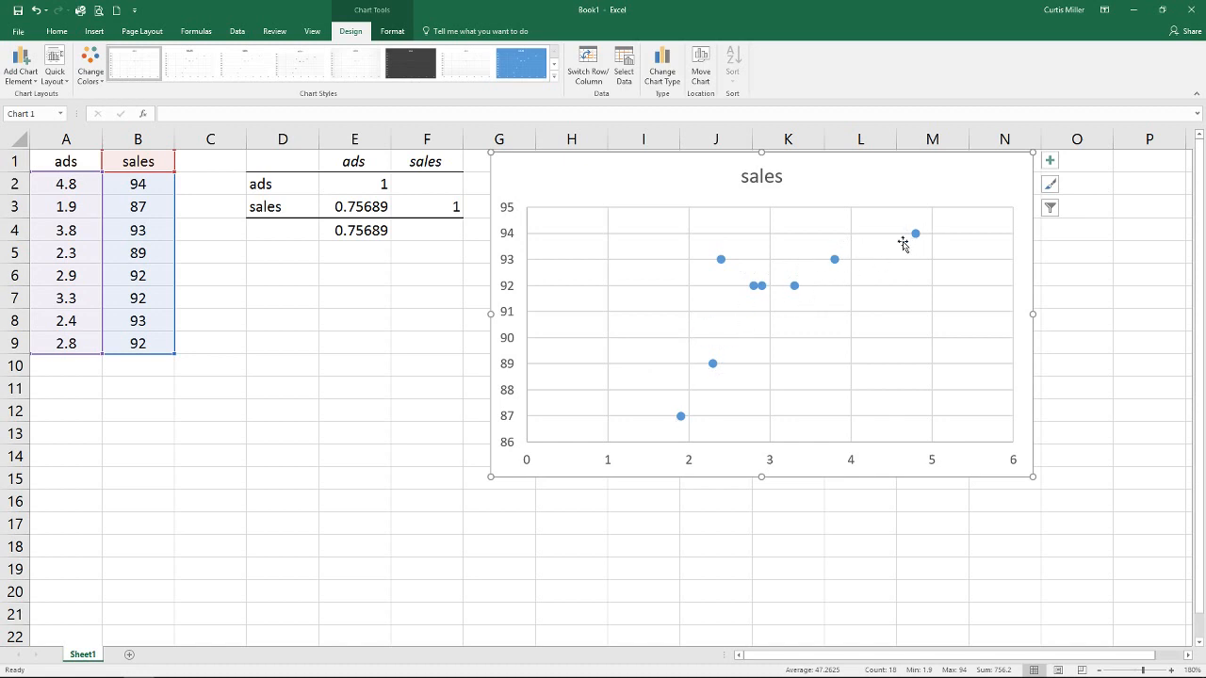
mouse_move(637, 403)
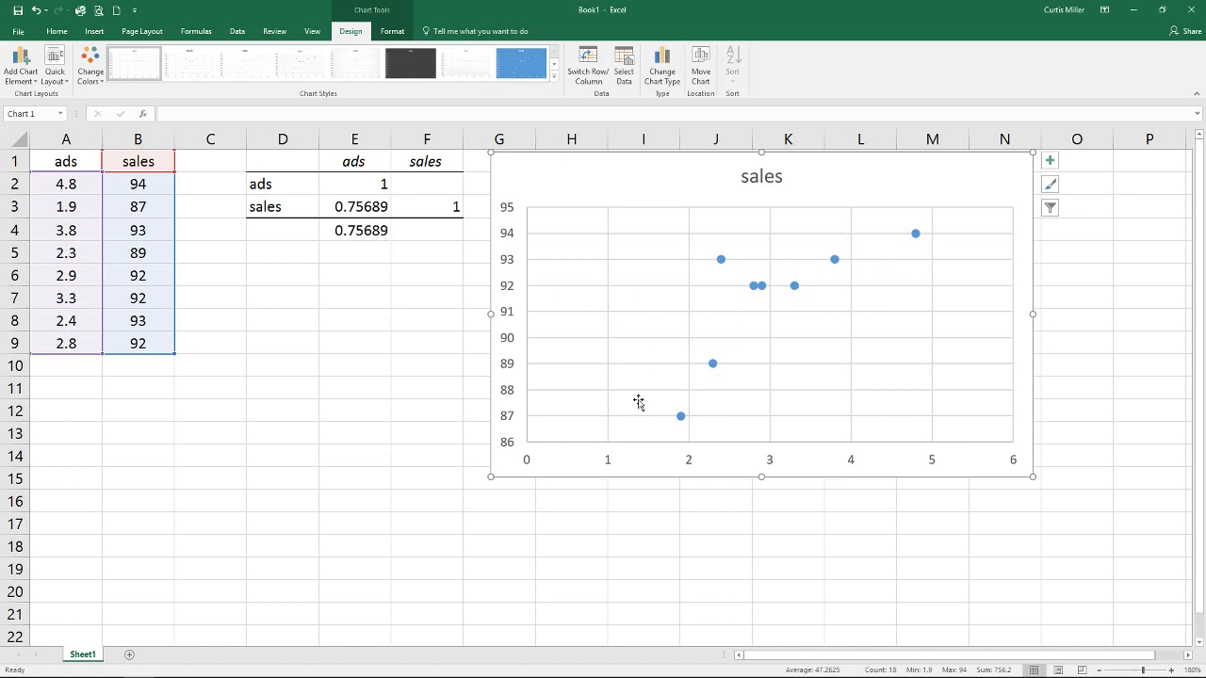
mouse_move(953, 430)
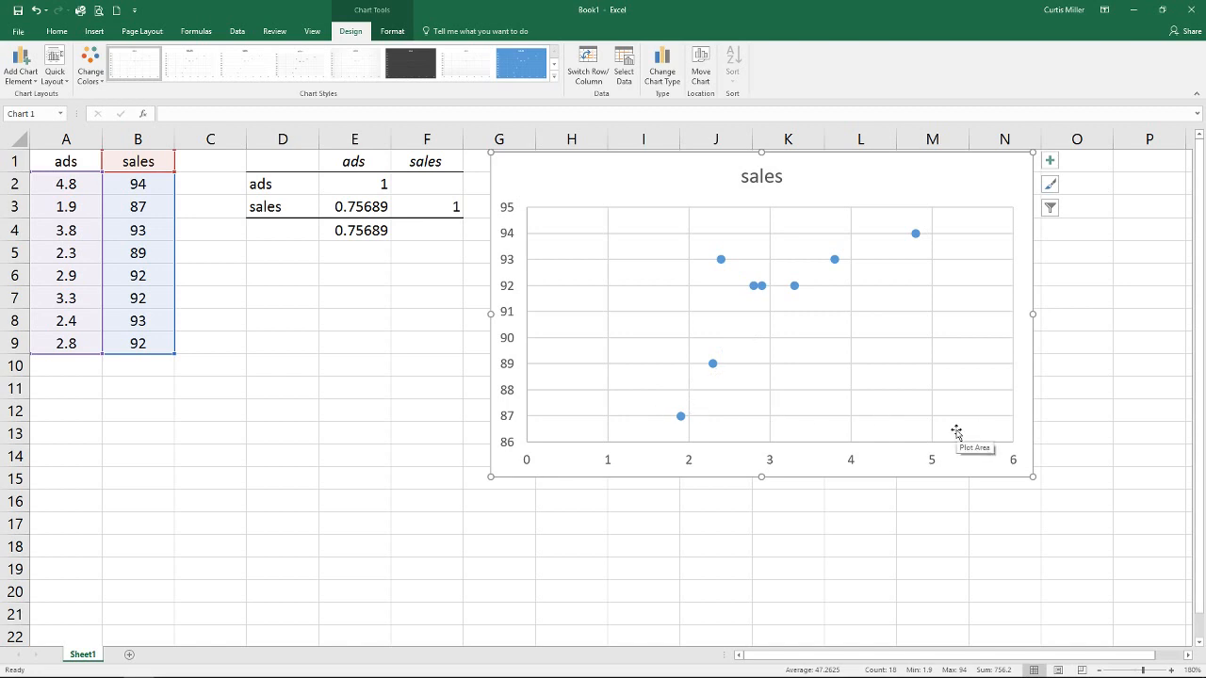
mouse_move(917, 231)
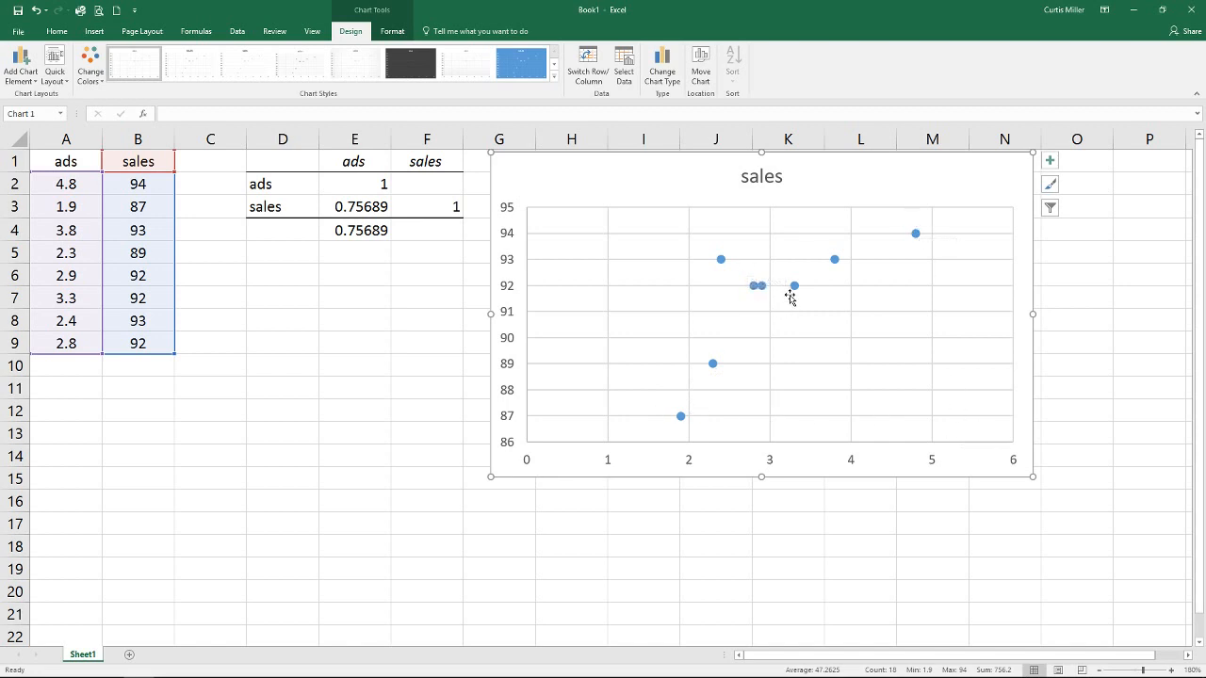
Step: Bring up the context menu for the sales data points on the chart
right_click(790, 286)
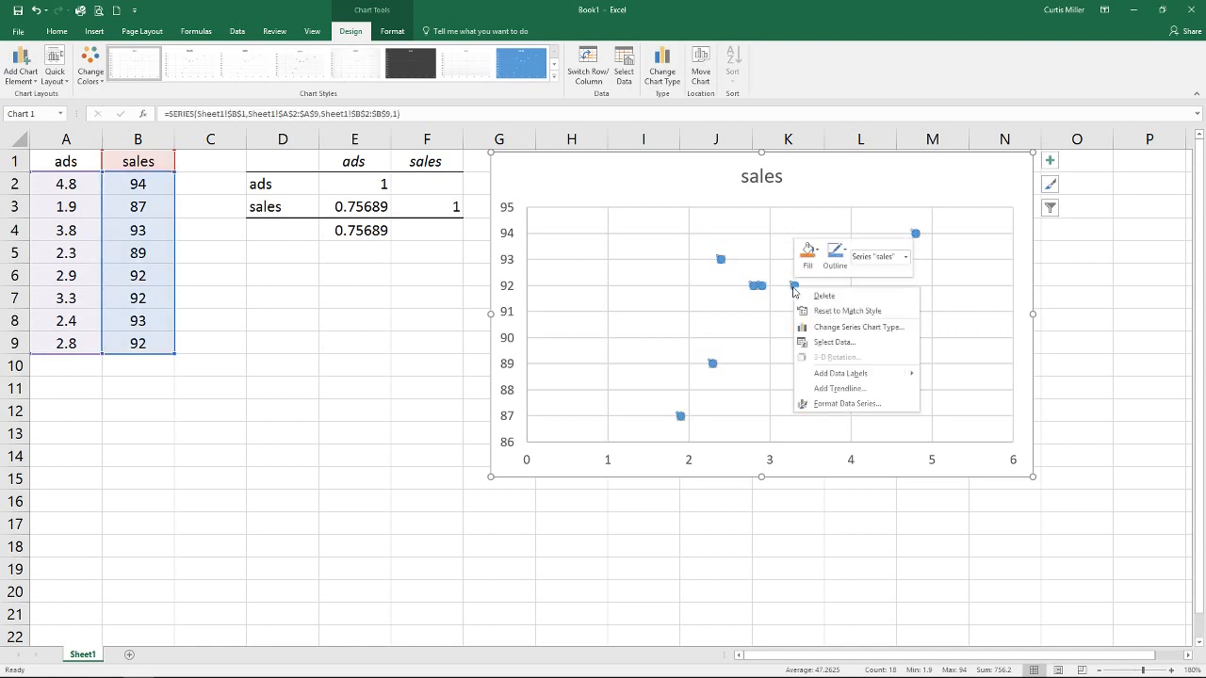
mouse_move(833, 342)
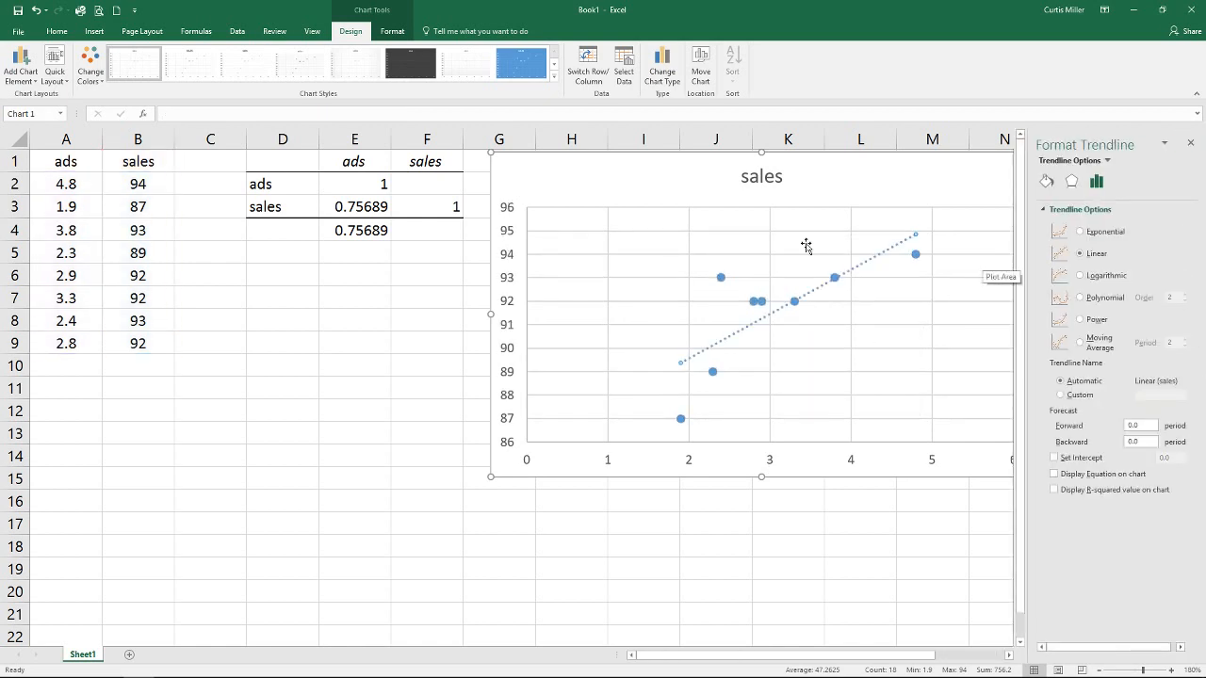
mouse_move(732, 347)
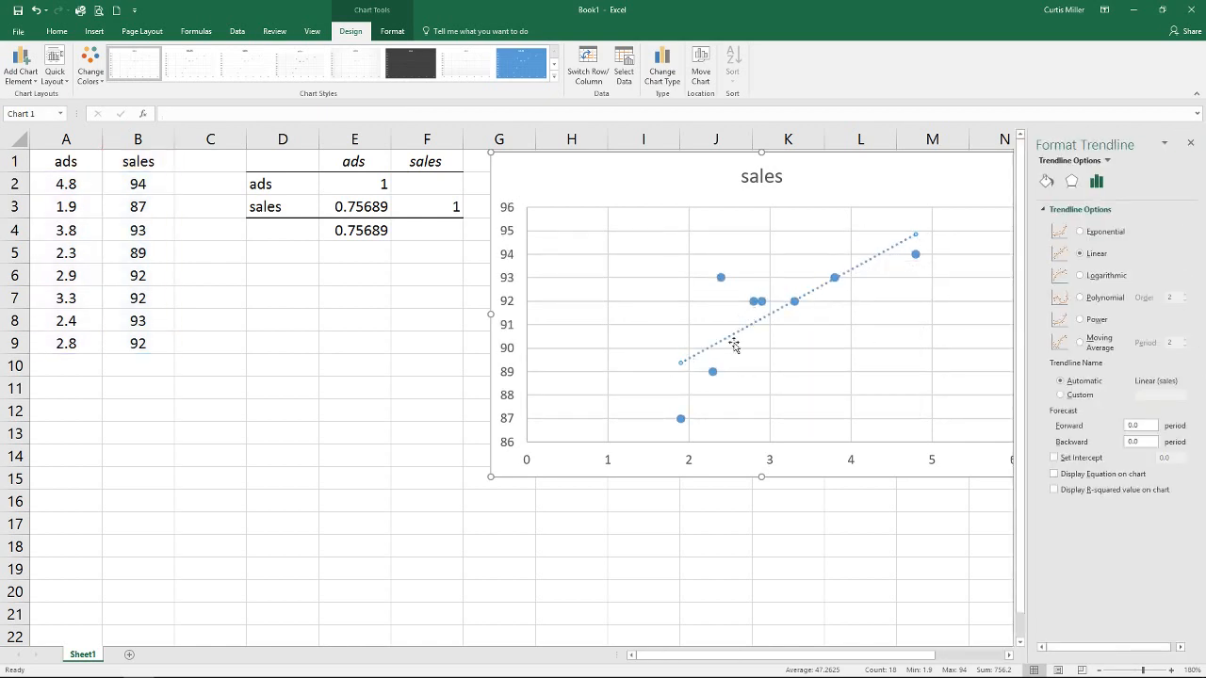
mouse_move(906, 262)
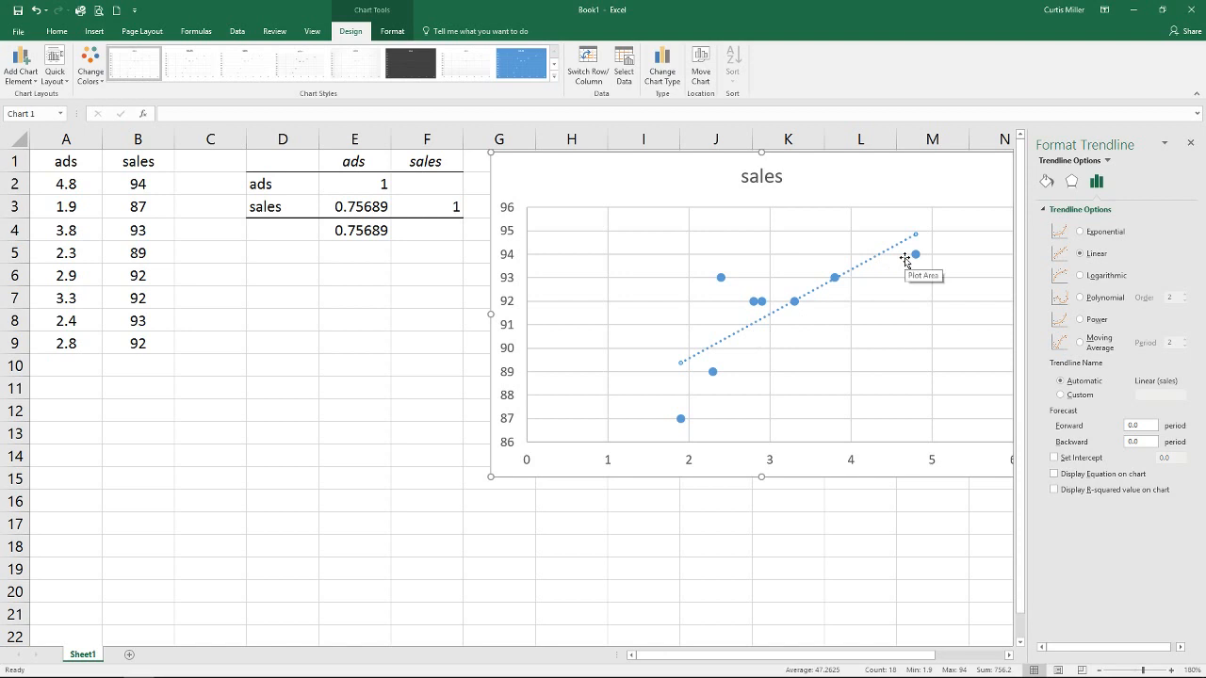
mouse_move(675, 367)
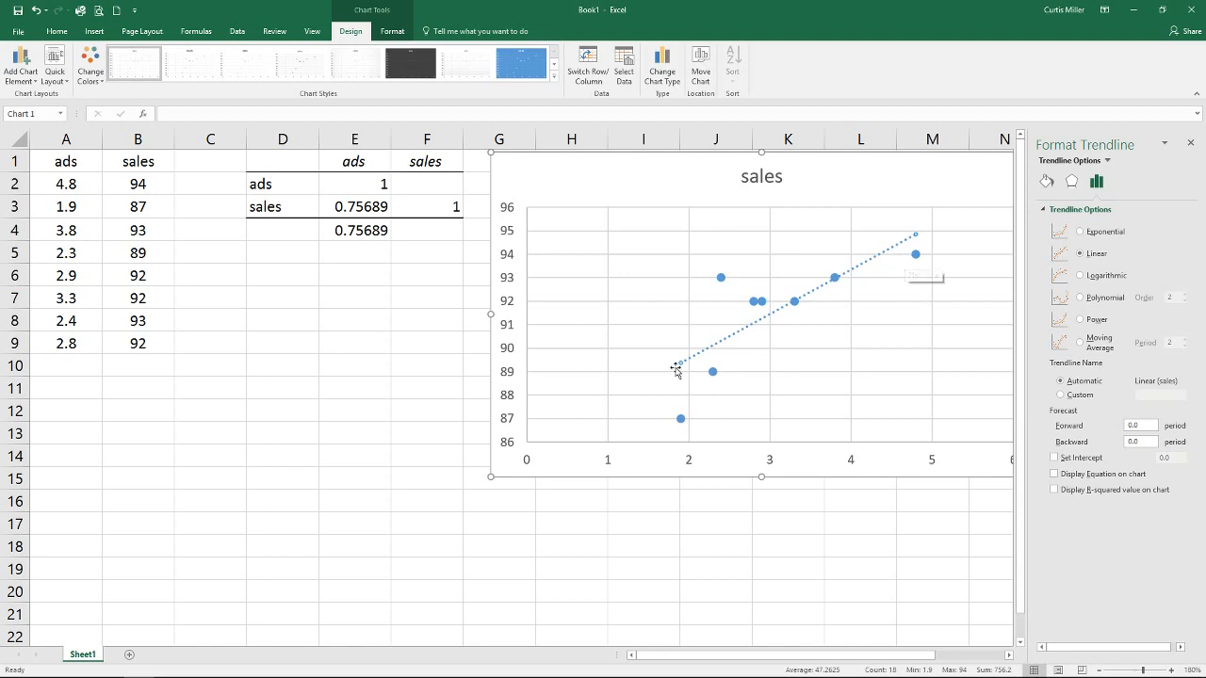
mouse_move(676, 369)
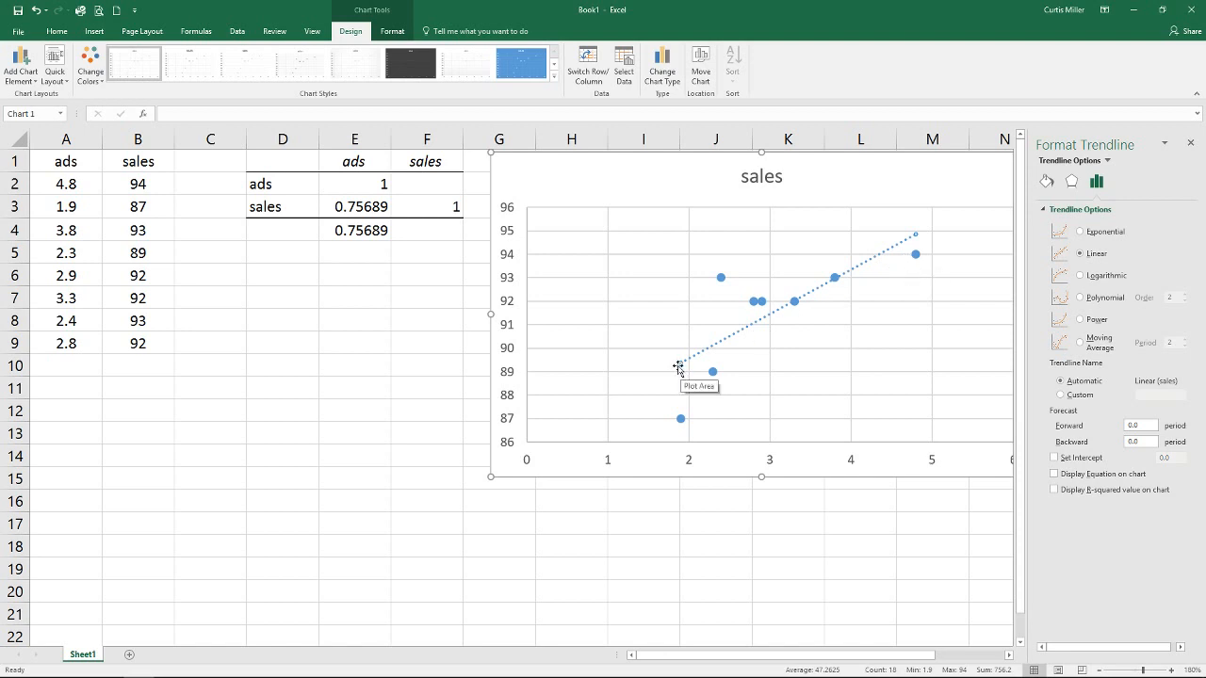
mouse_move(679, 362)
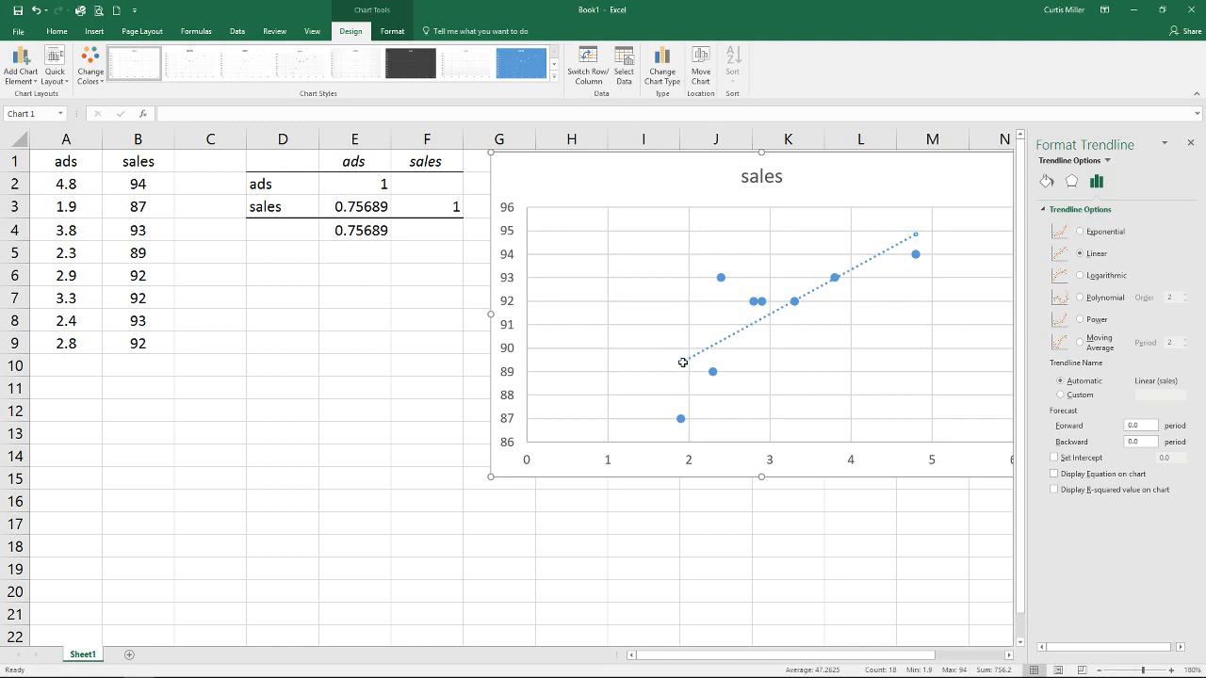
mouse_move(681, 362)
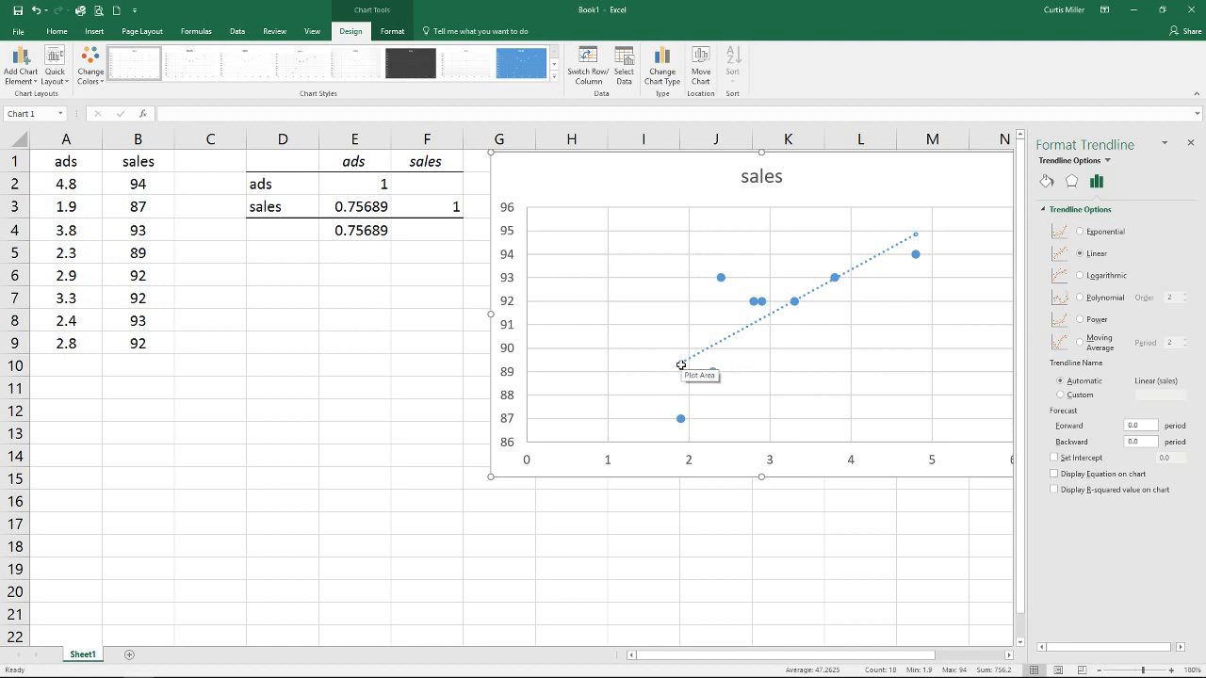
mouse_move(679, 417)
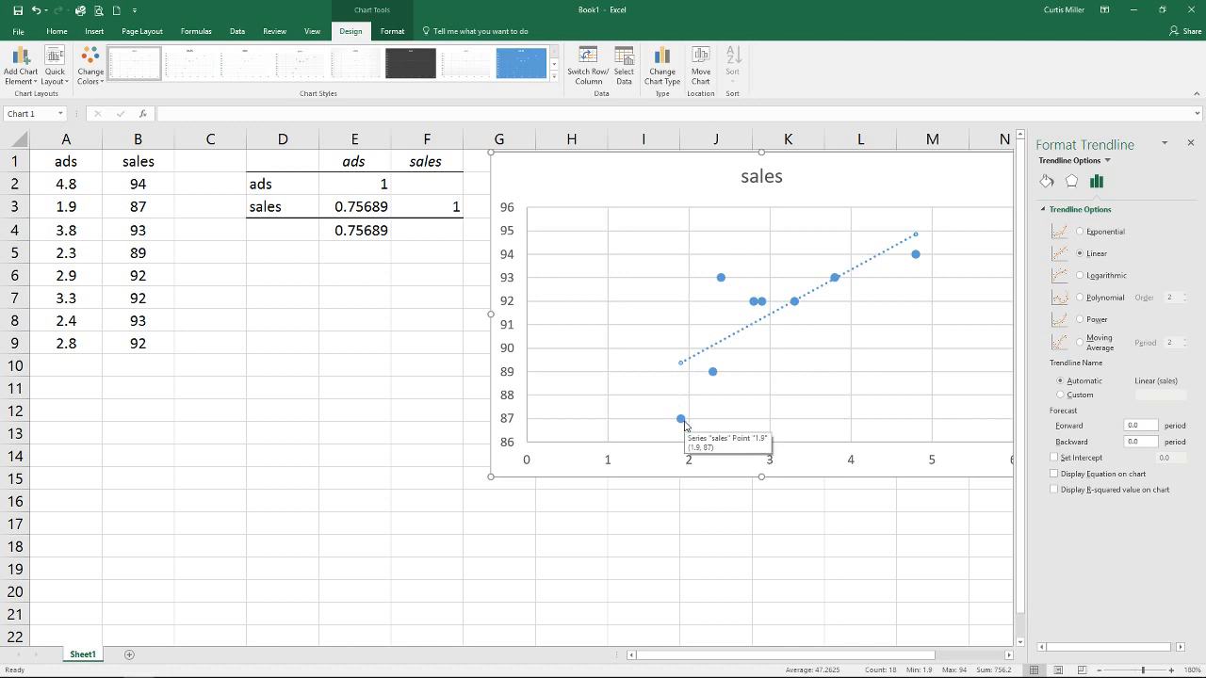
mouse_move(700, 357)
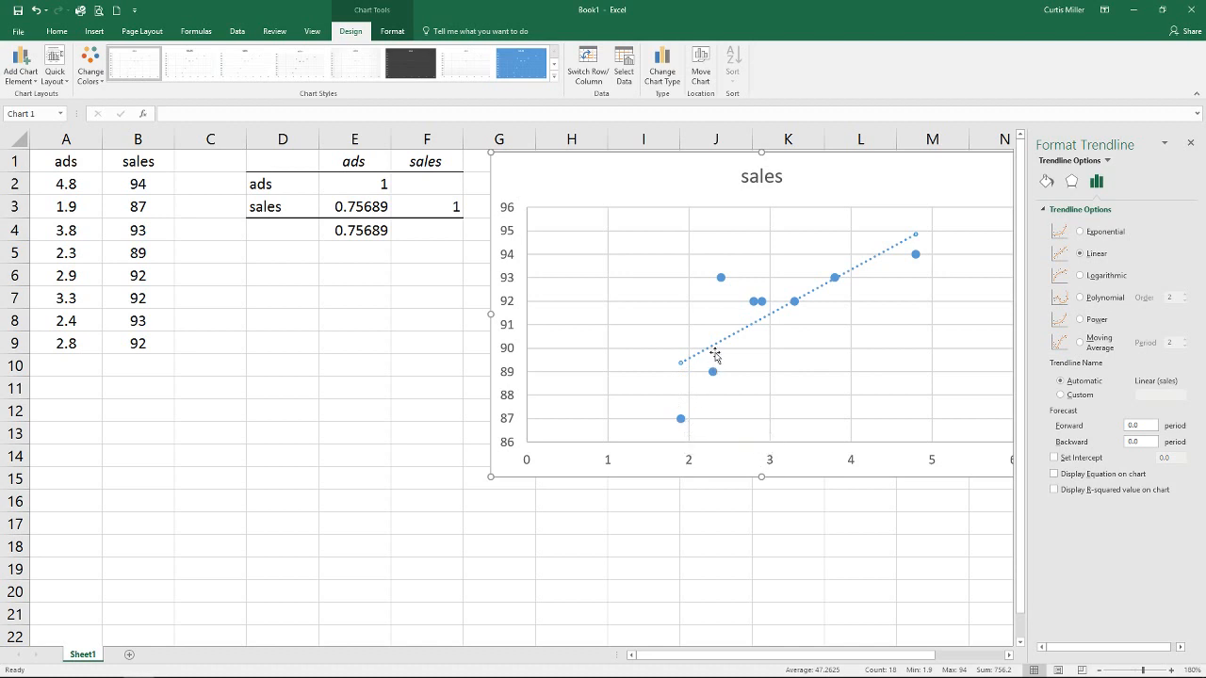
mouse_move(712, 372)
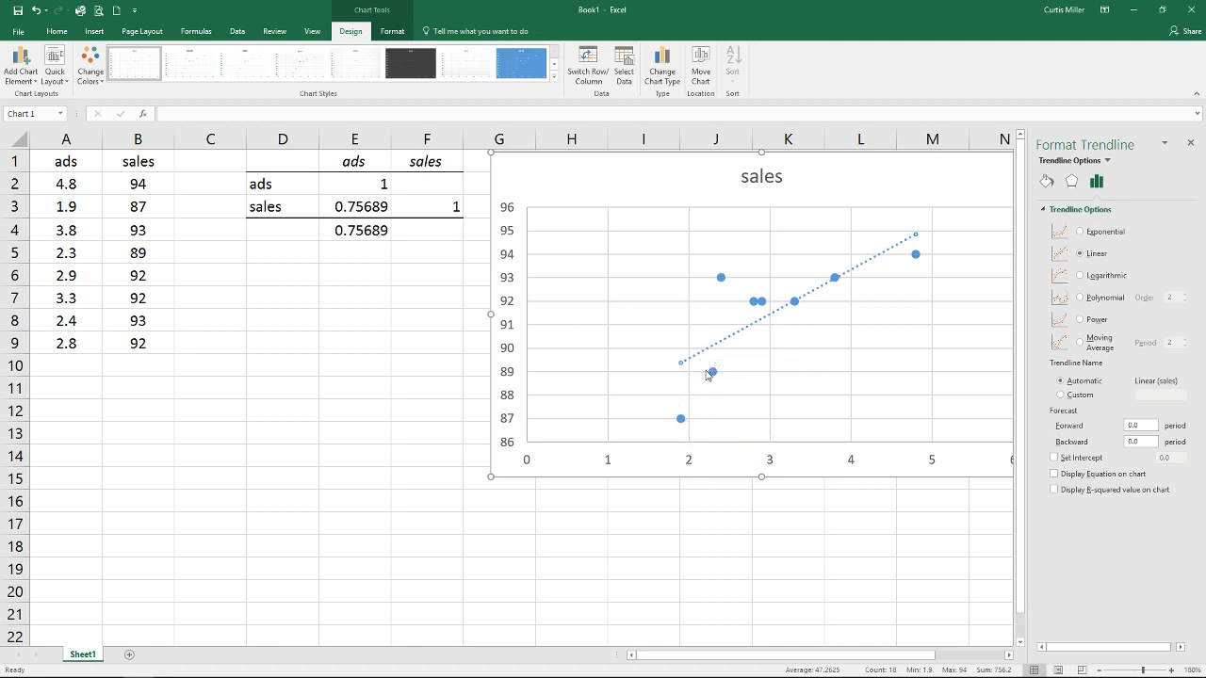
mouse_move(754, 330)
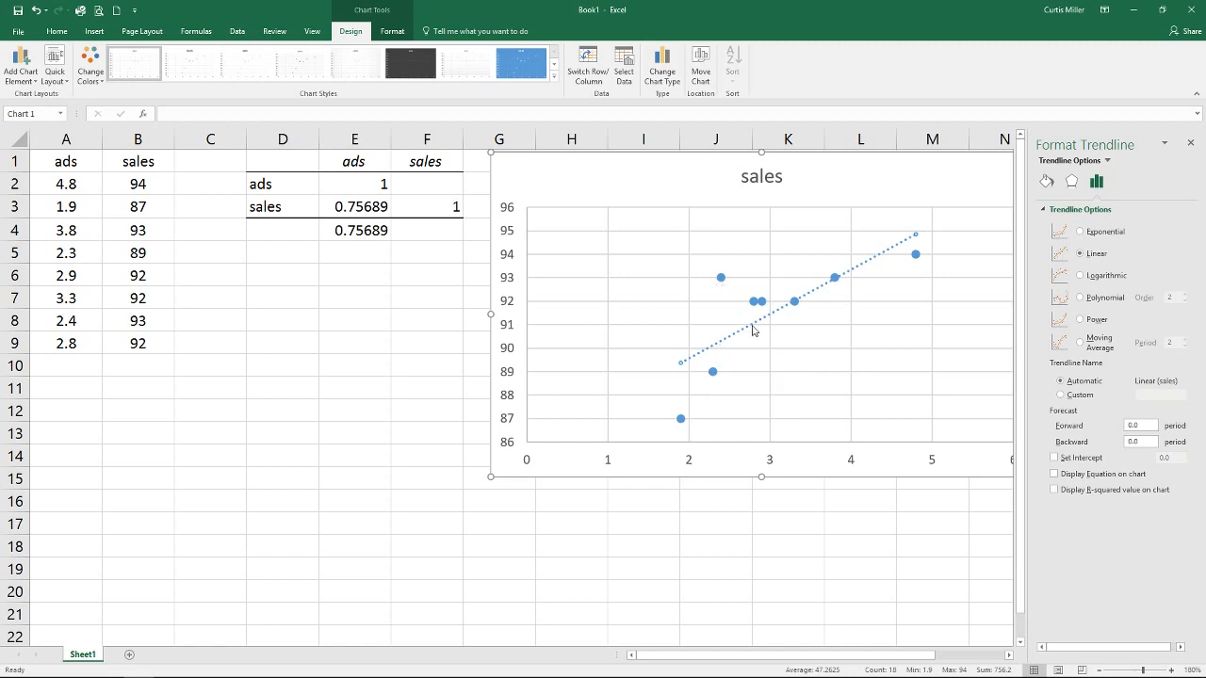
mouse_move(907, 261)
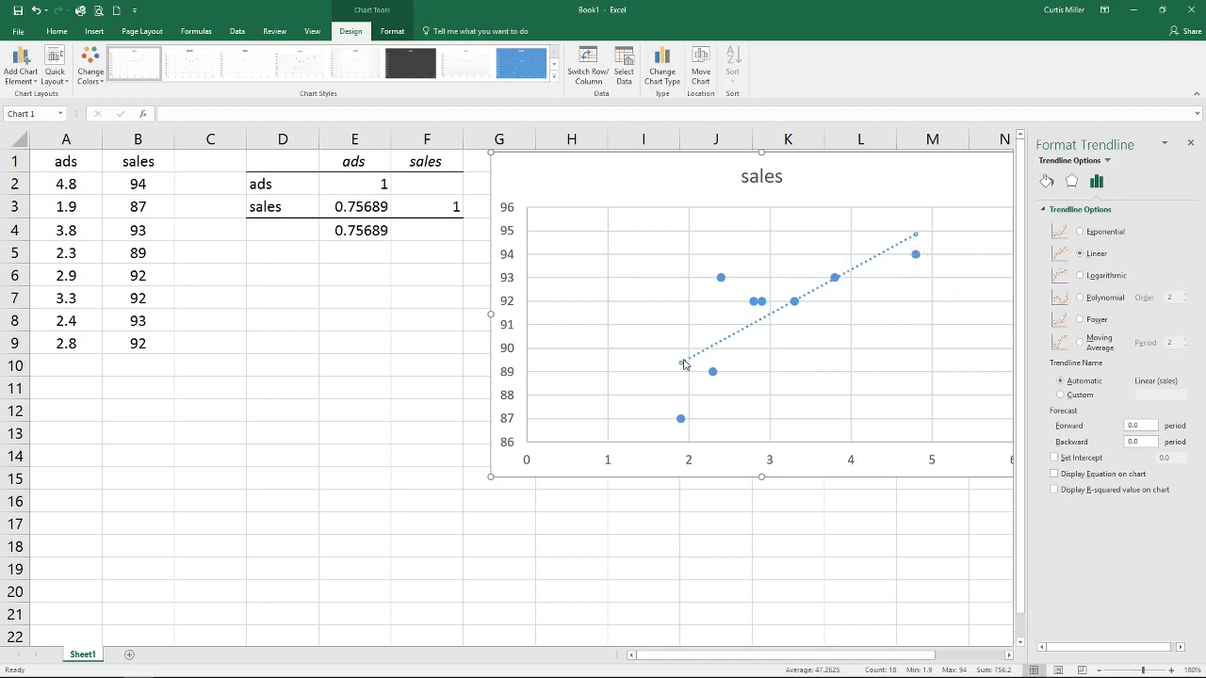
mouse_move(892, 282)
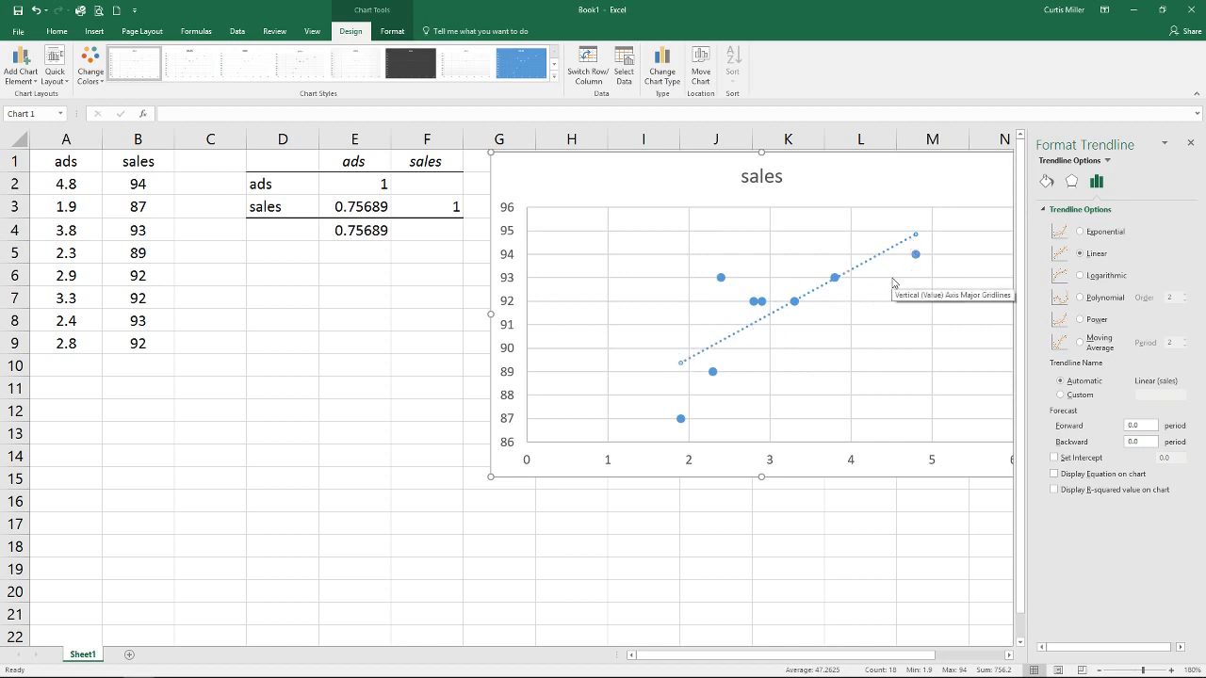
mouse_move(890, 266)
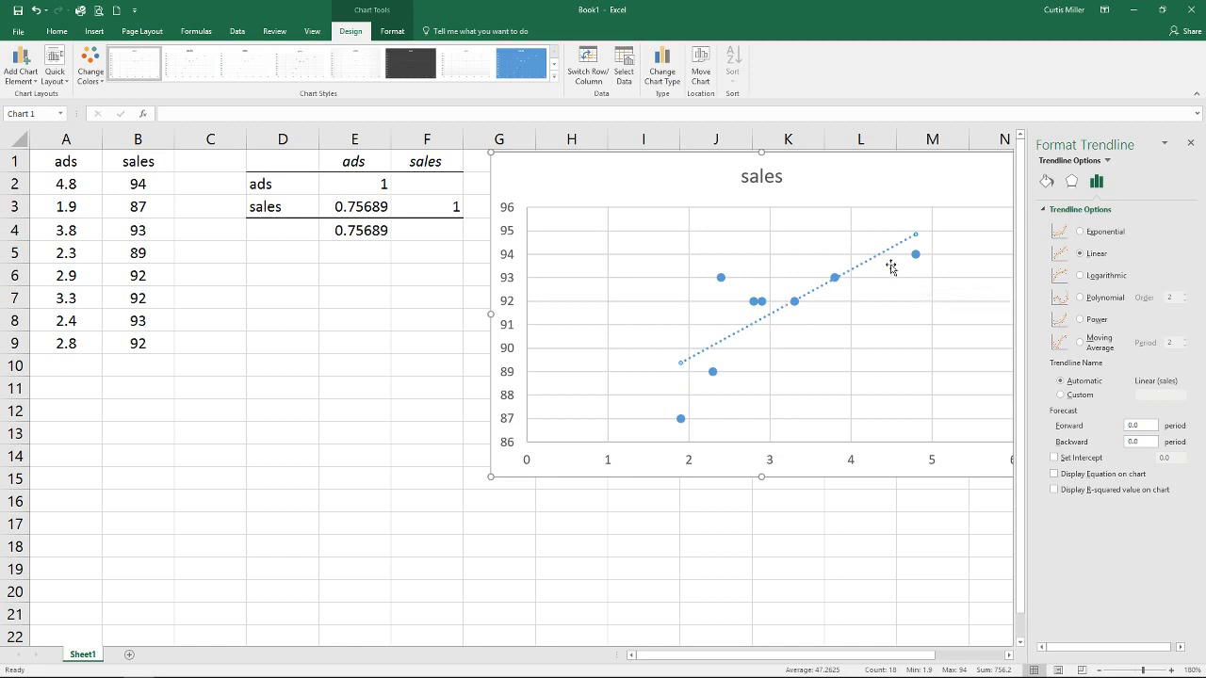
mouse_move(957, 250)
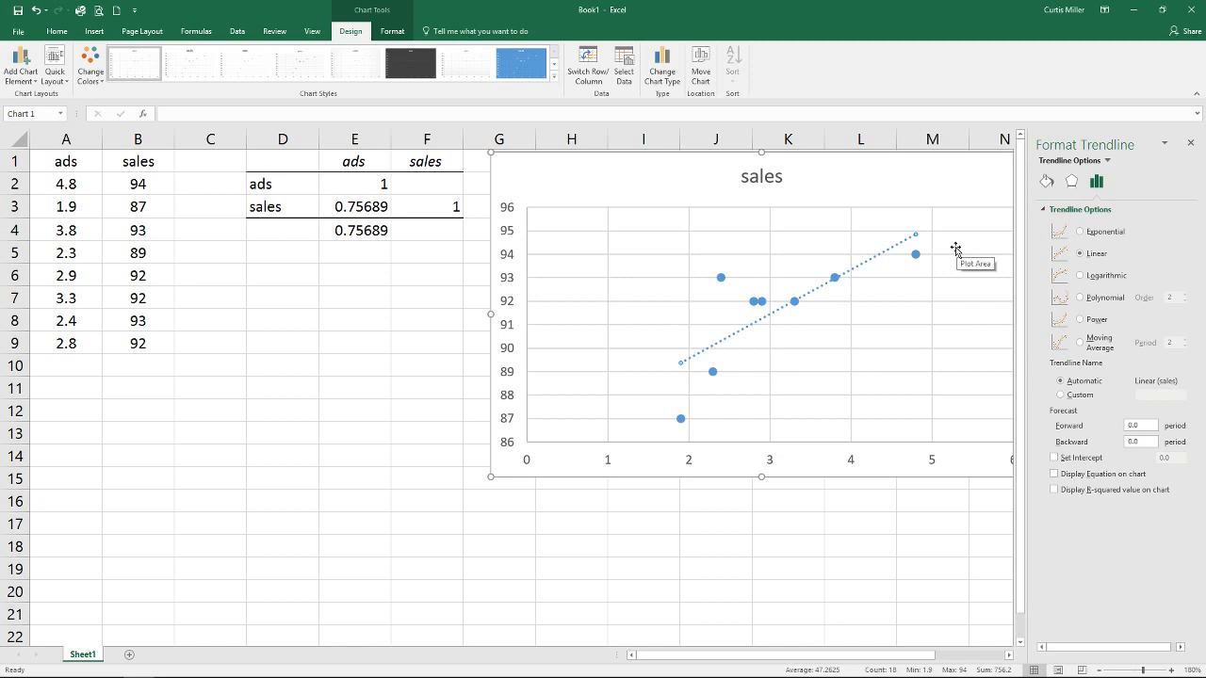
mouse_move(959, 274)
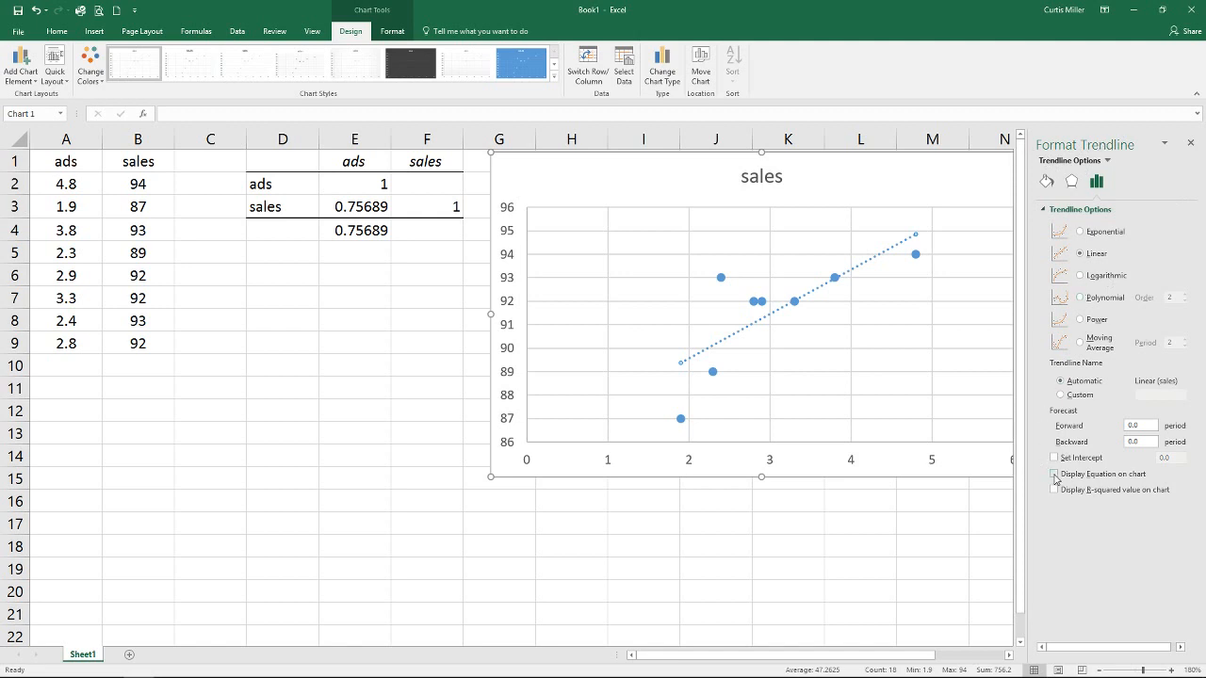
Step: Turn on the trendline equation and R² labels on the chart
left_click(1054, 474)
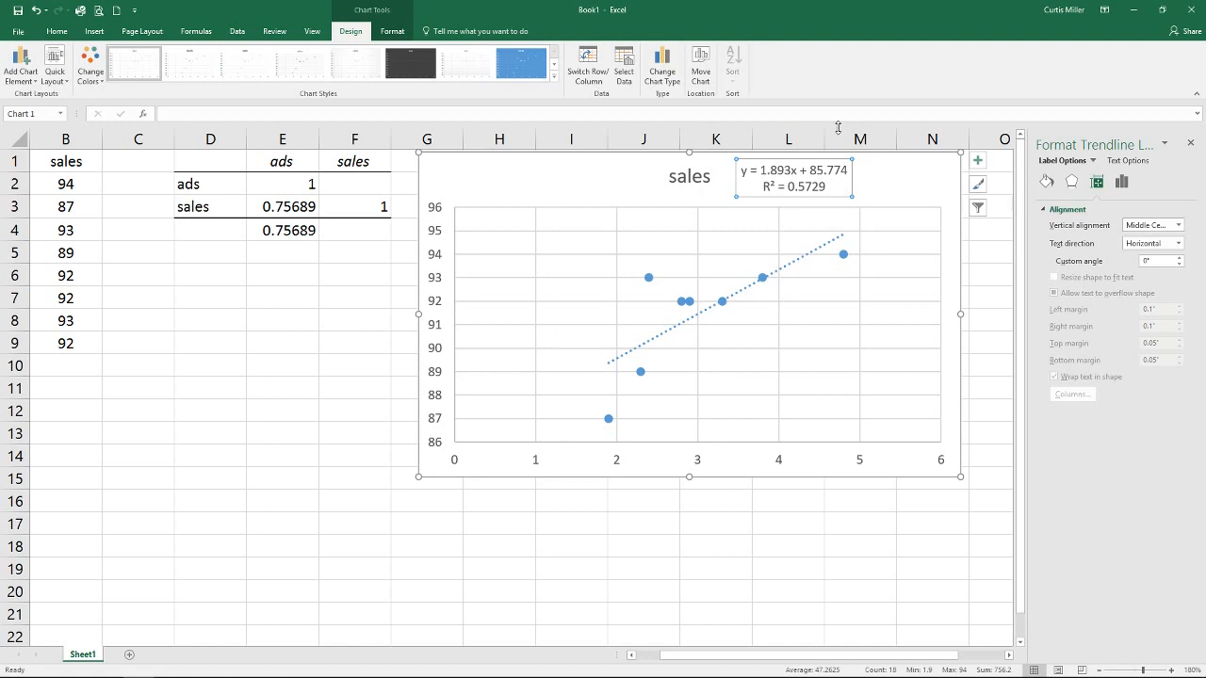
mouse_move(959, 5)
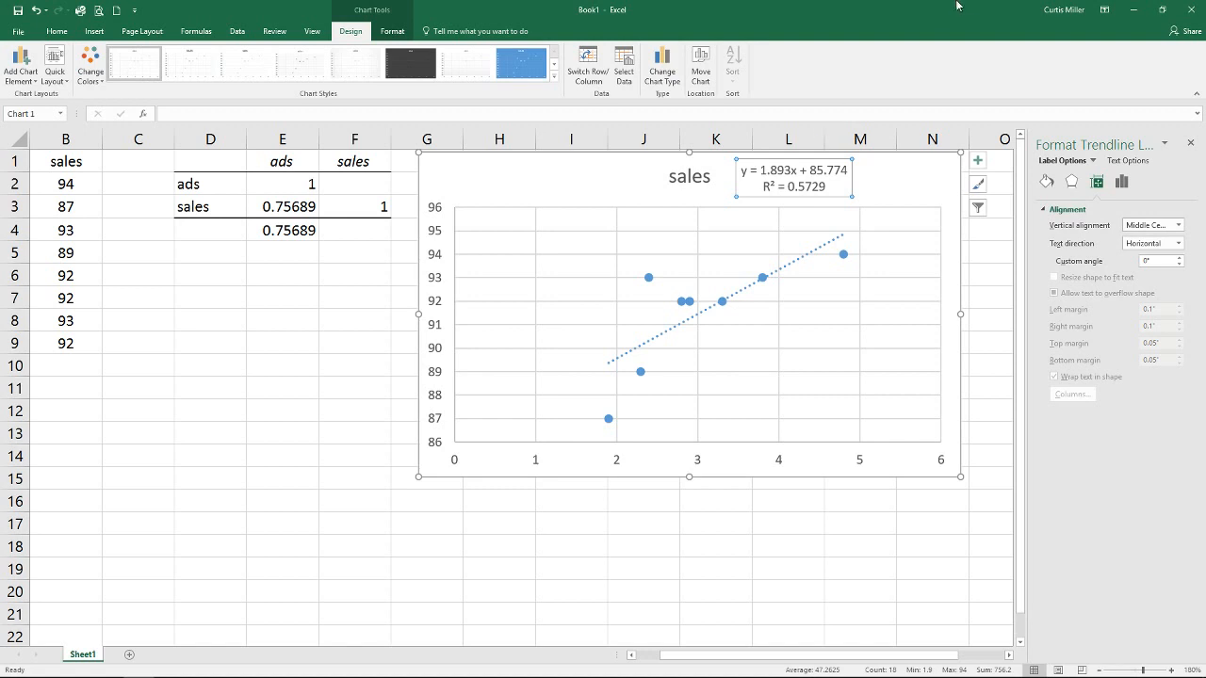
mouse_move(796, 178)
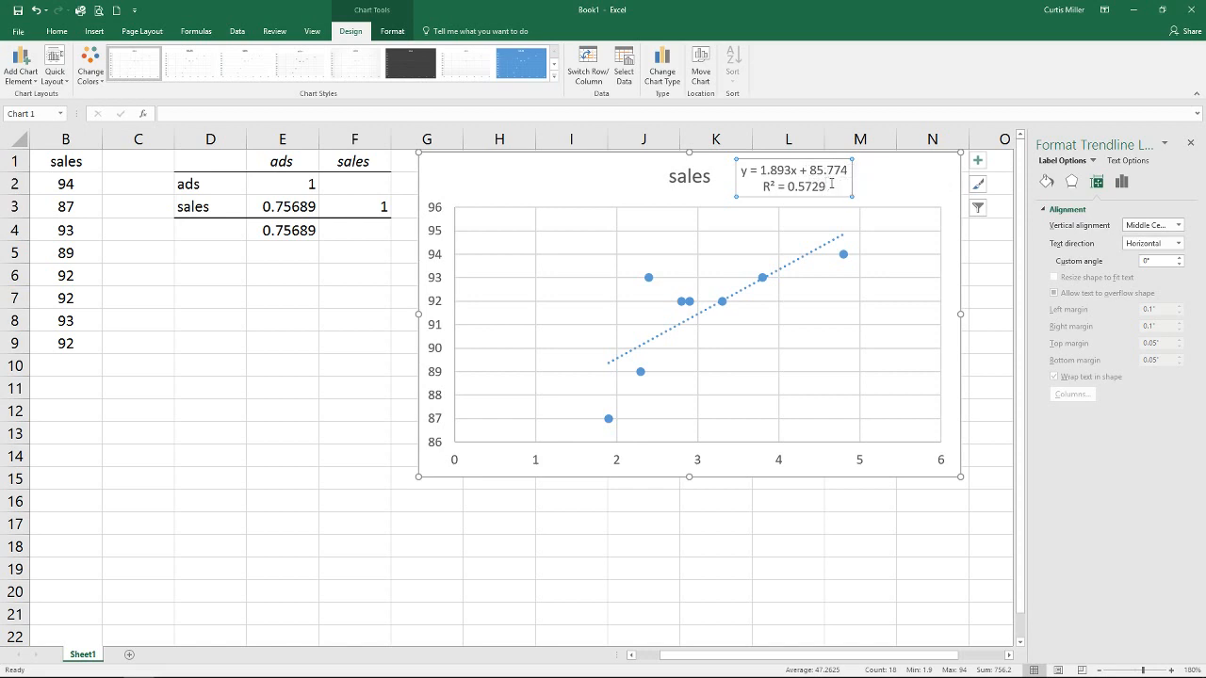
mouse_move(760, 195)
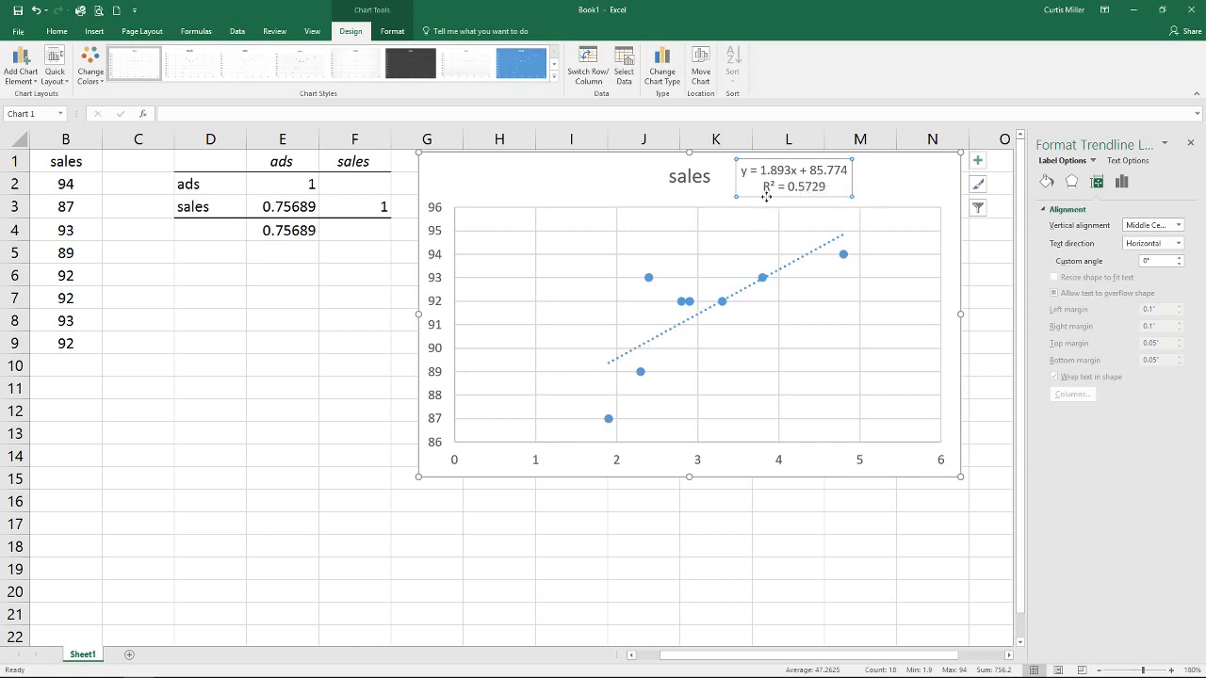
mouse_move(791, 184)
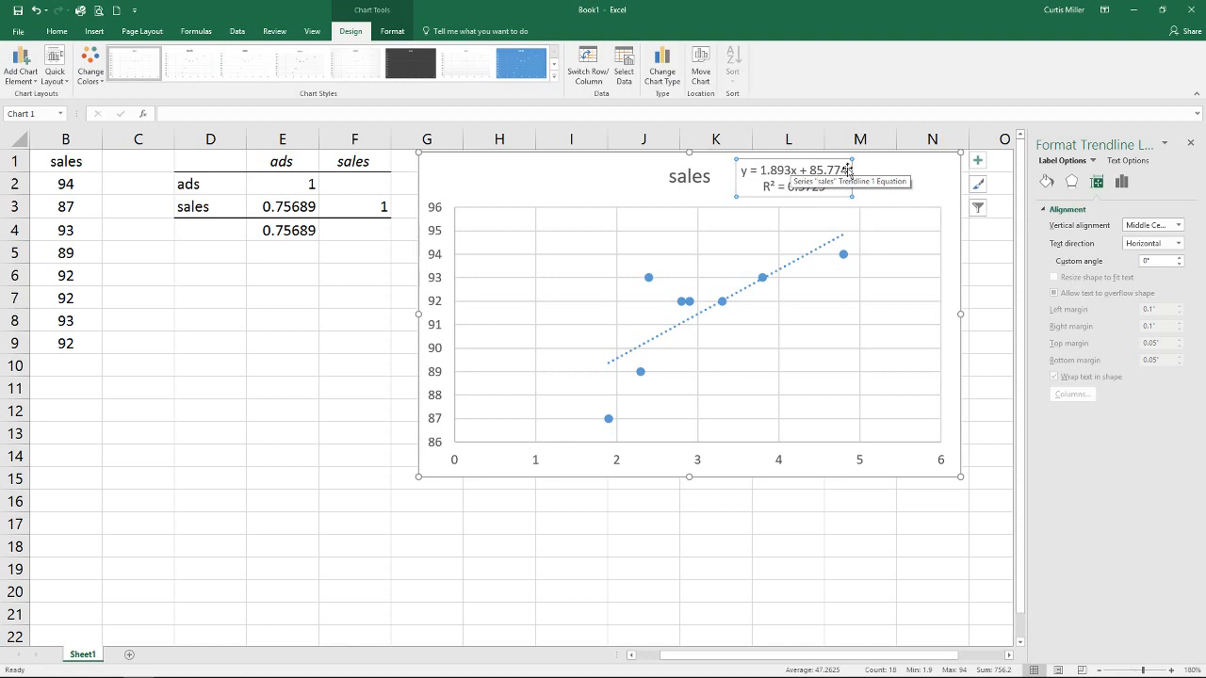
mouse_move(452, 418)
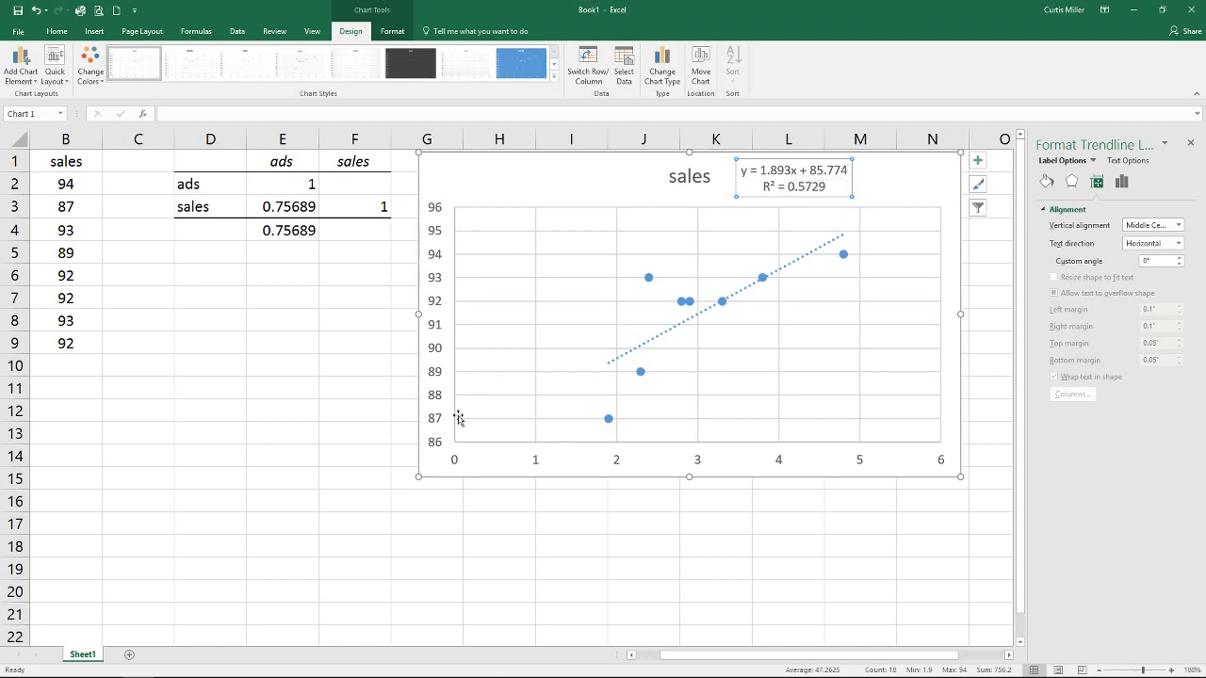
mouse_move(457, 420)
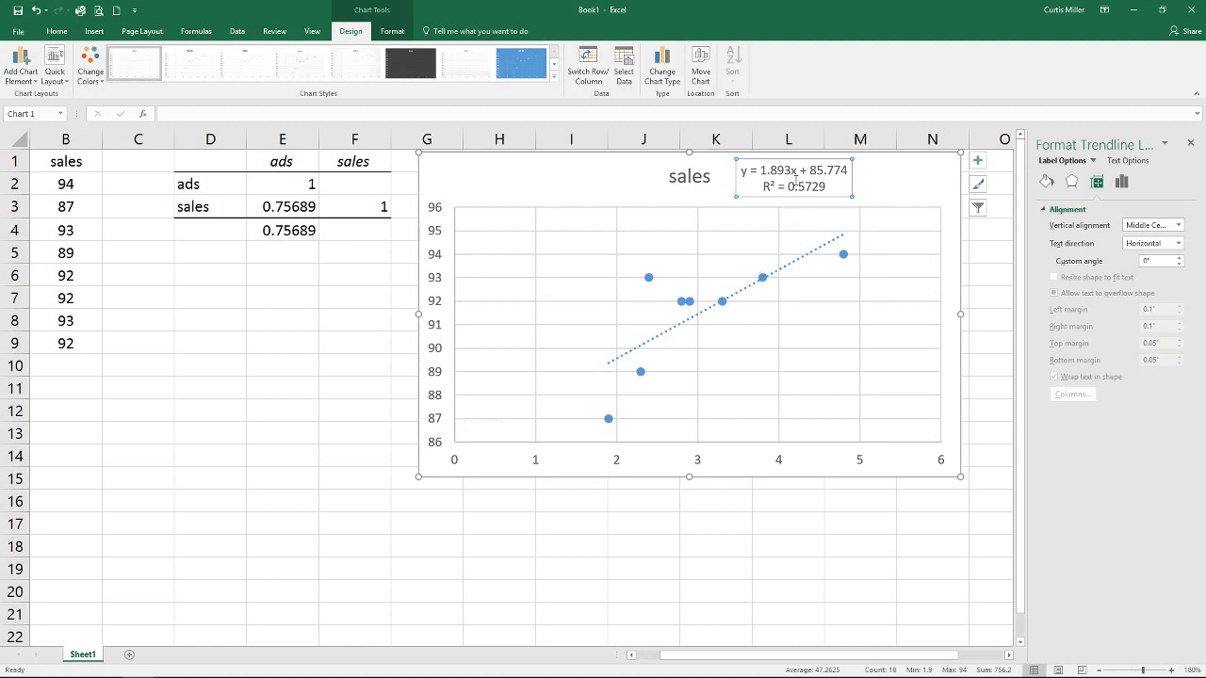
mouse_move(795, 172)
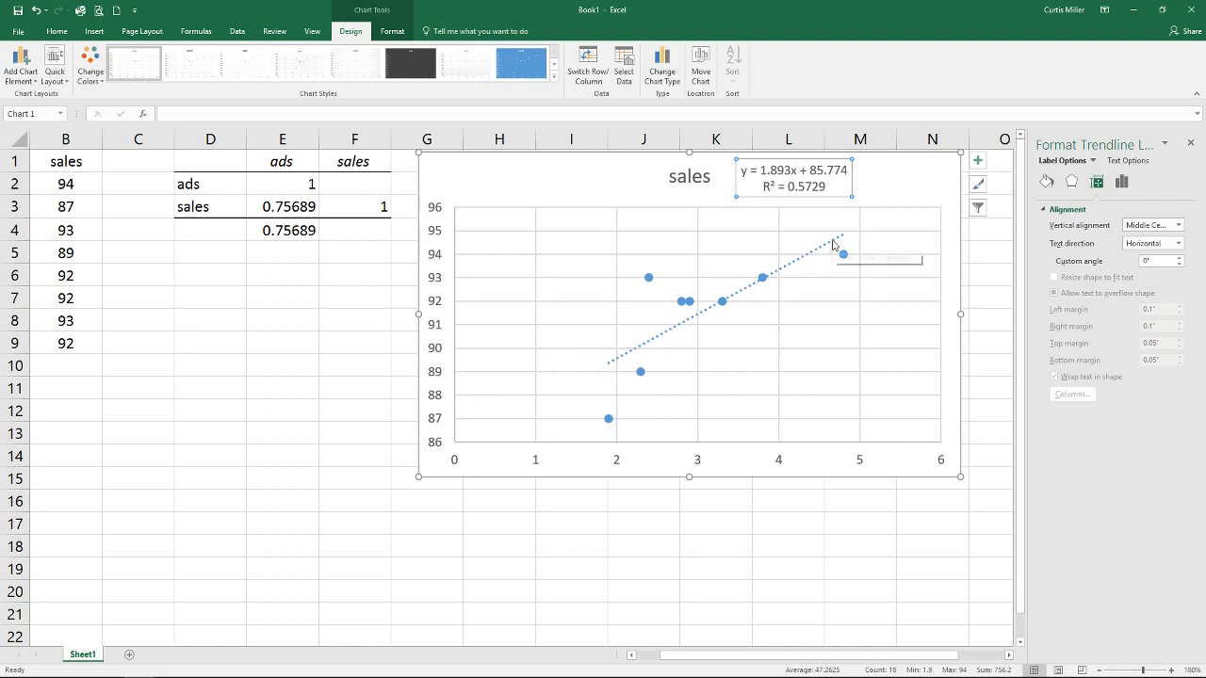
mouse_move(845, 236)
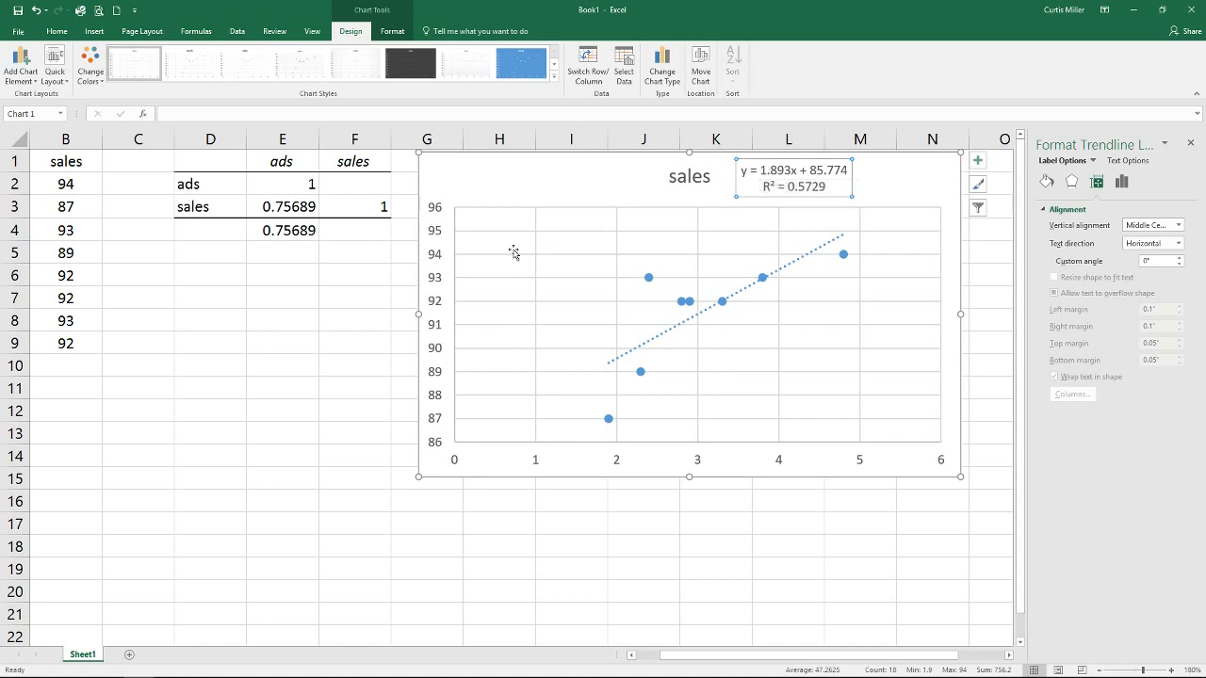
mouse_move(802, 336)
type("=E4")
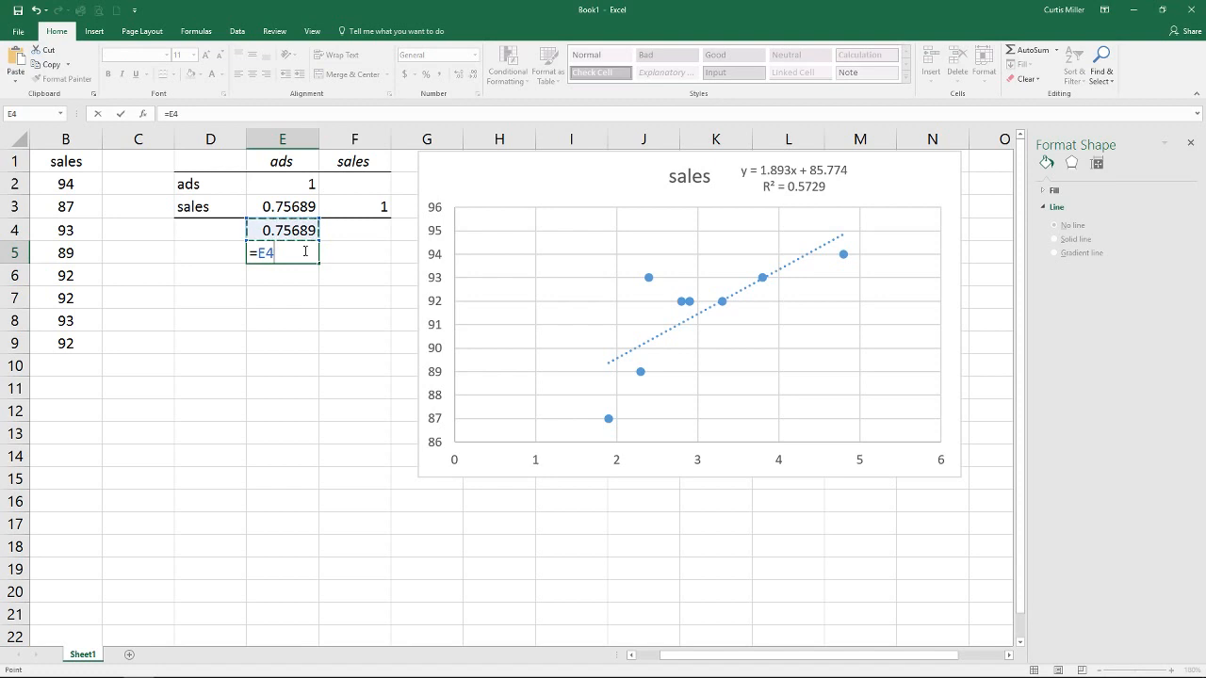
Step: Commit =E4^2 in E5, giving 0.572883
key("Enter")
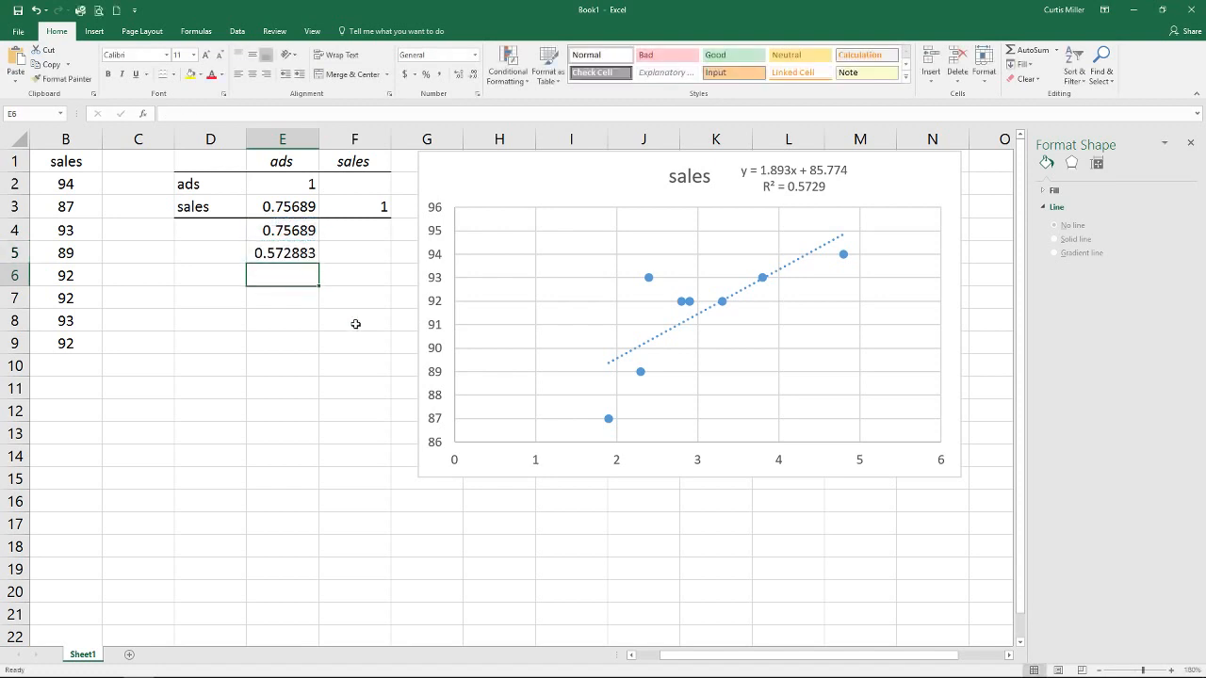
mouse_move(809, 522)
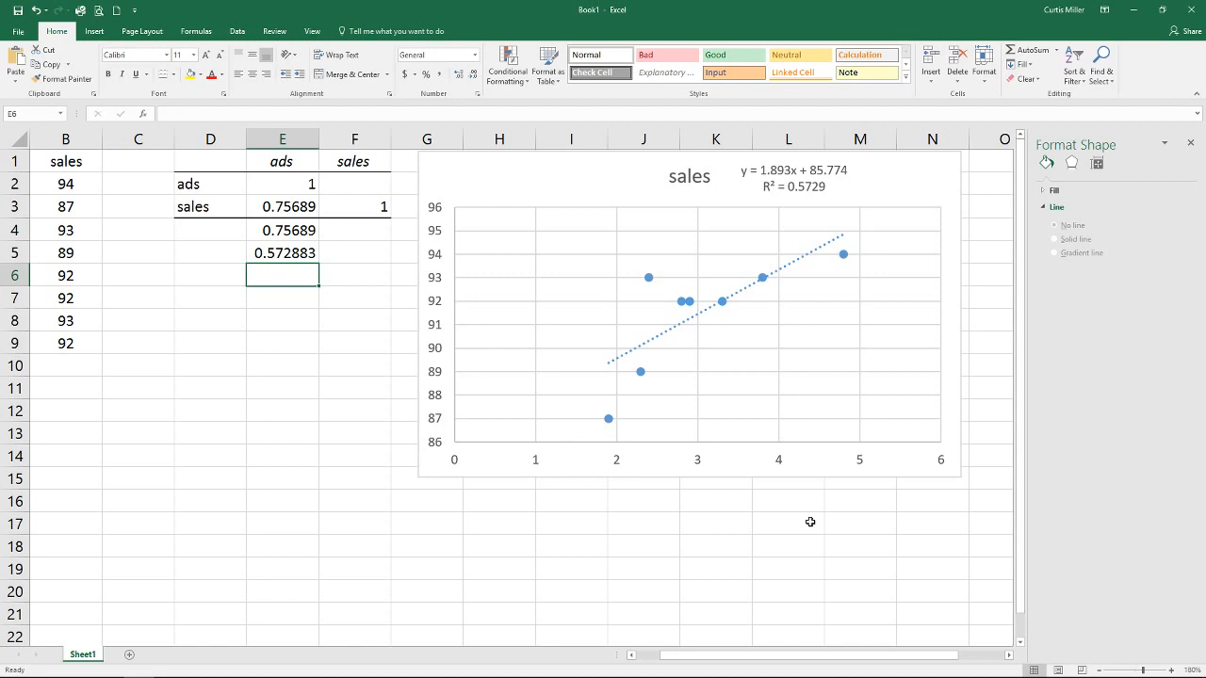
mouse_move(646, 655)
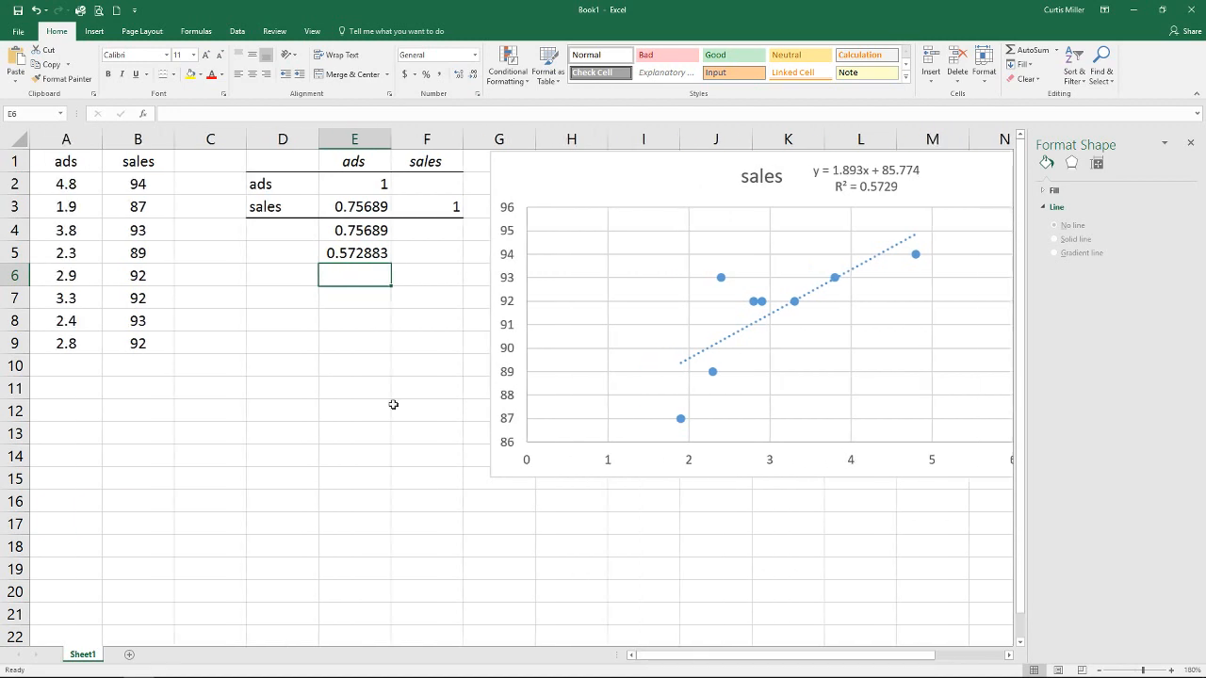
left_click(238, 31)
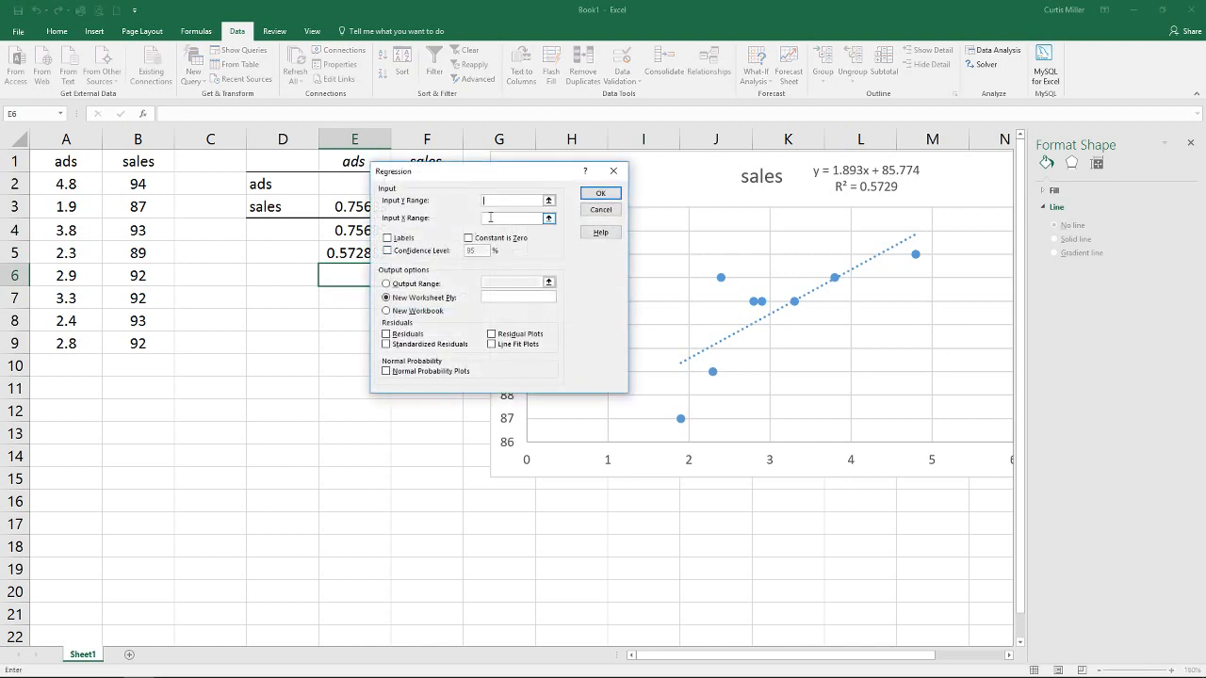
Step: Run Regression with Y range B1:B9, X range A1:A9, labels, and output at G16
left_click_drag(499, 171, 330, 252)
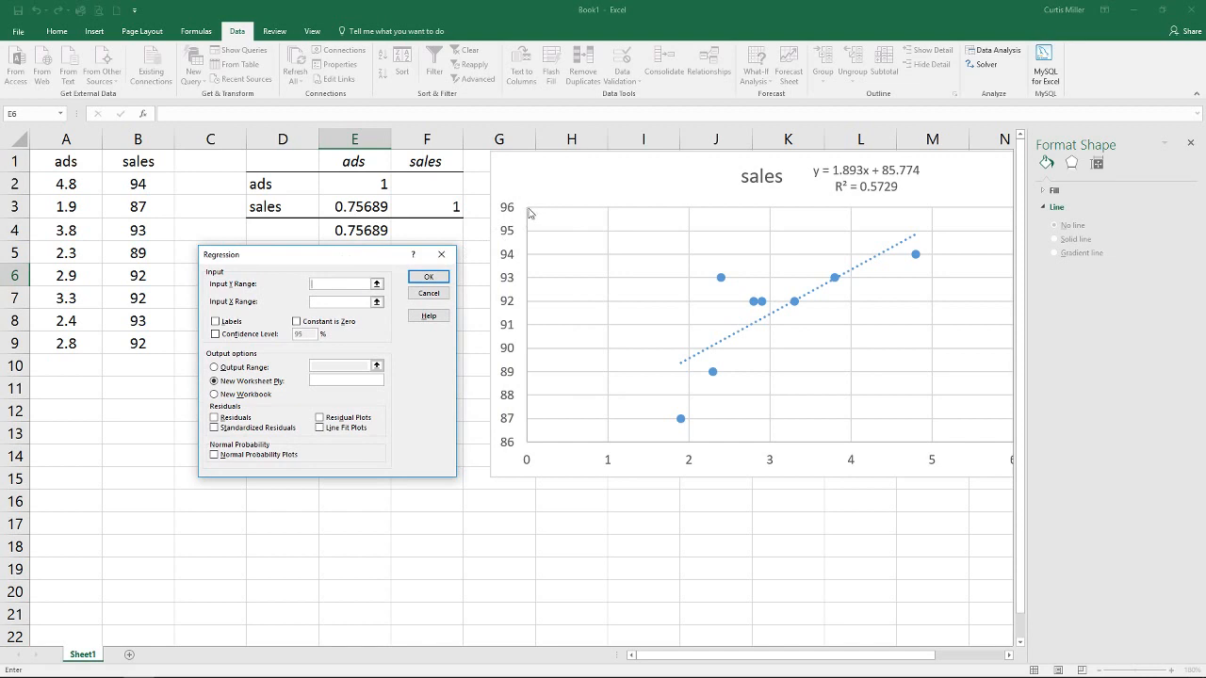
mouse_move(532, 215)
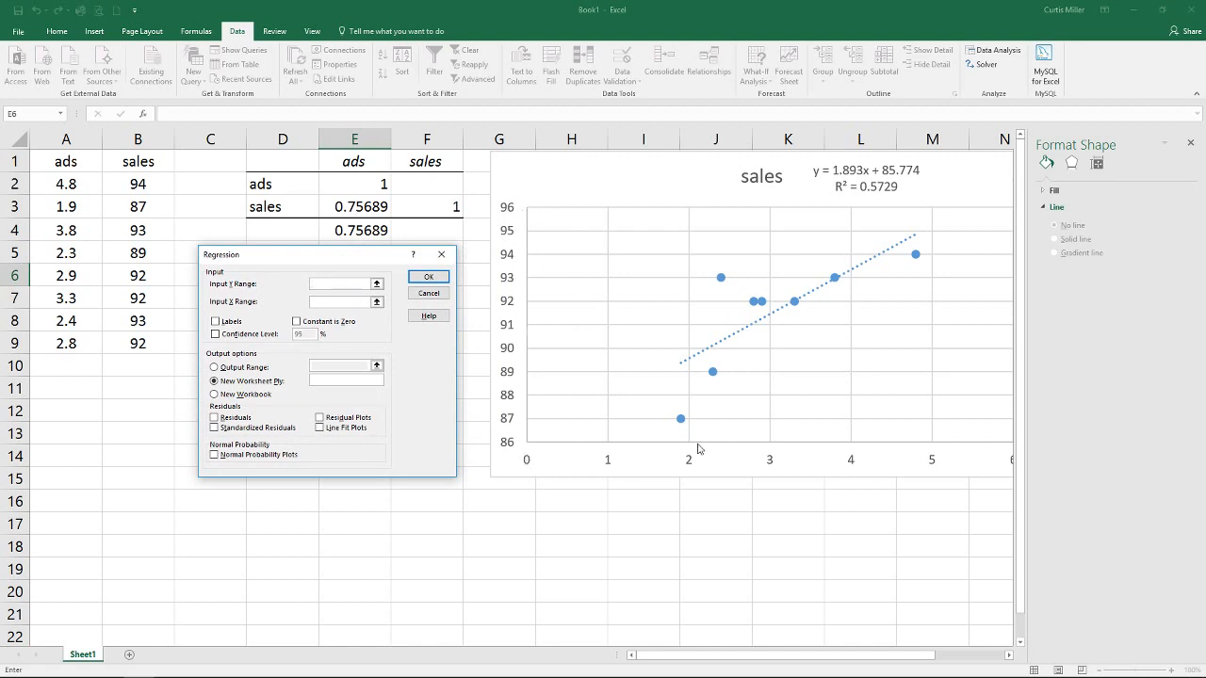
mouse_move(695, 459)
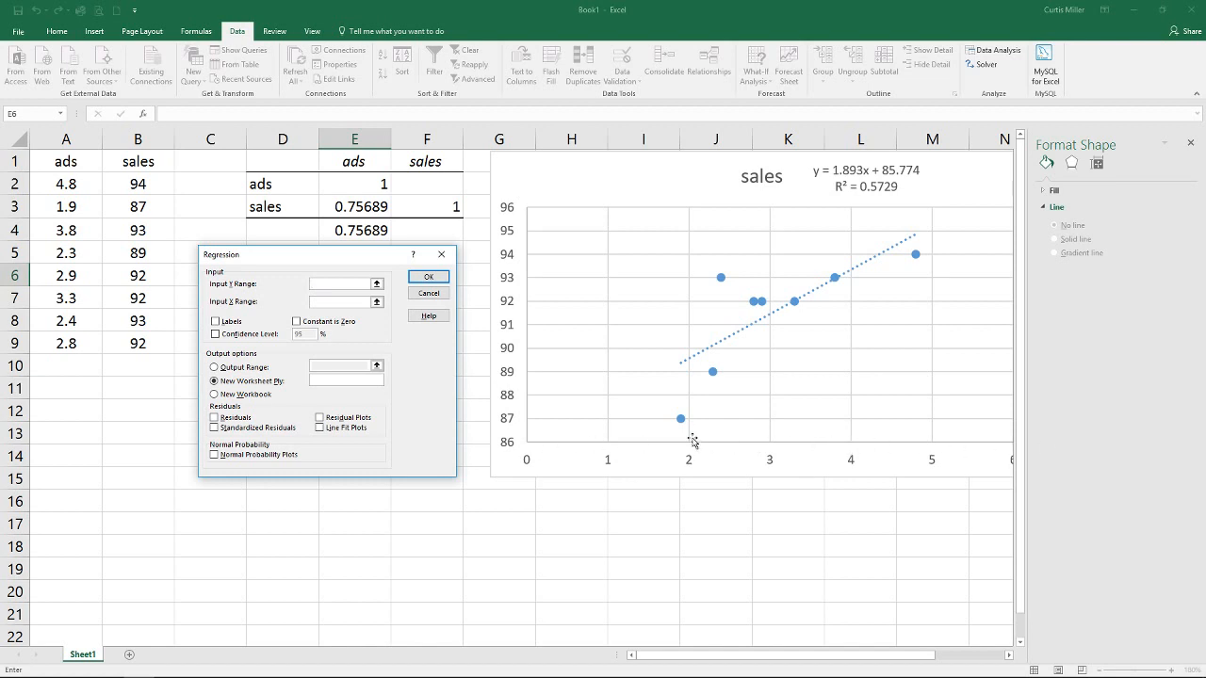
left_click(334, 283)
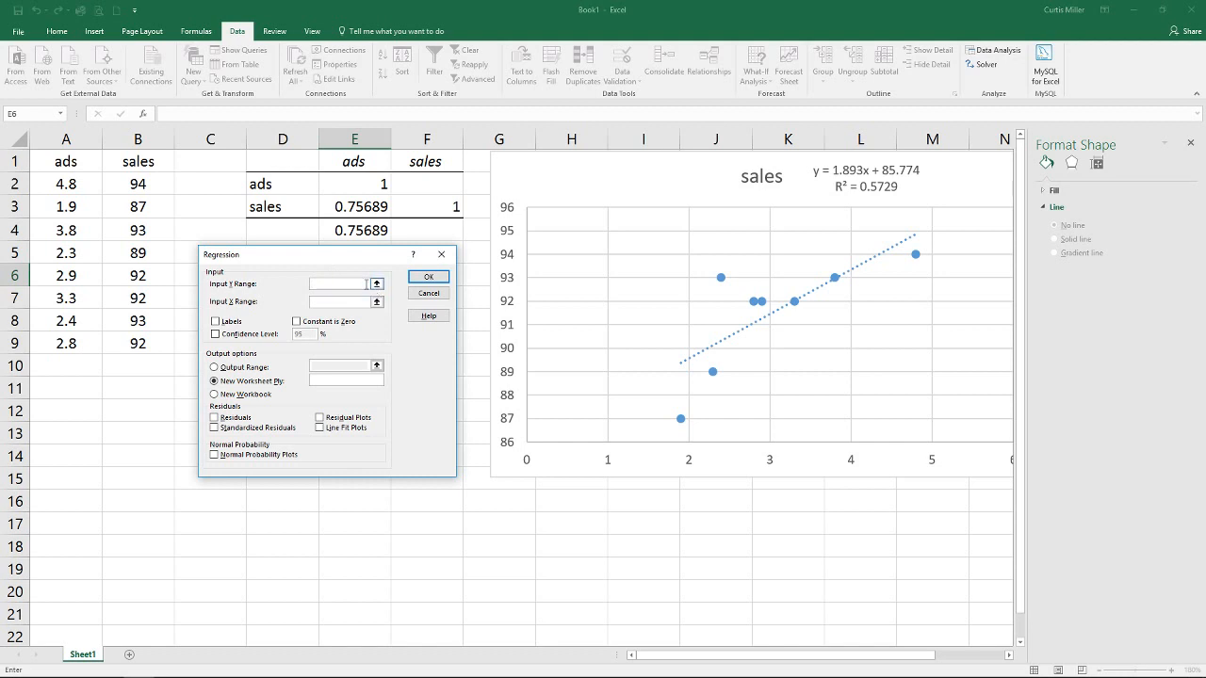
left_click_drag(137, 160, 138, 298)
type("$A$1:$A$9")
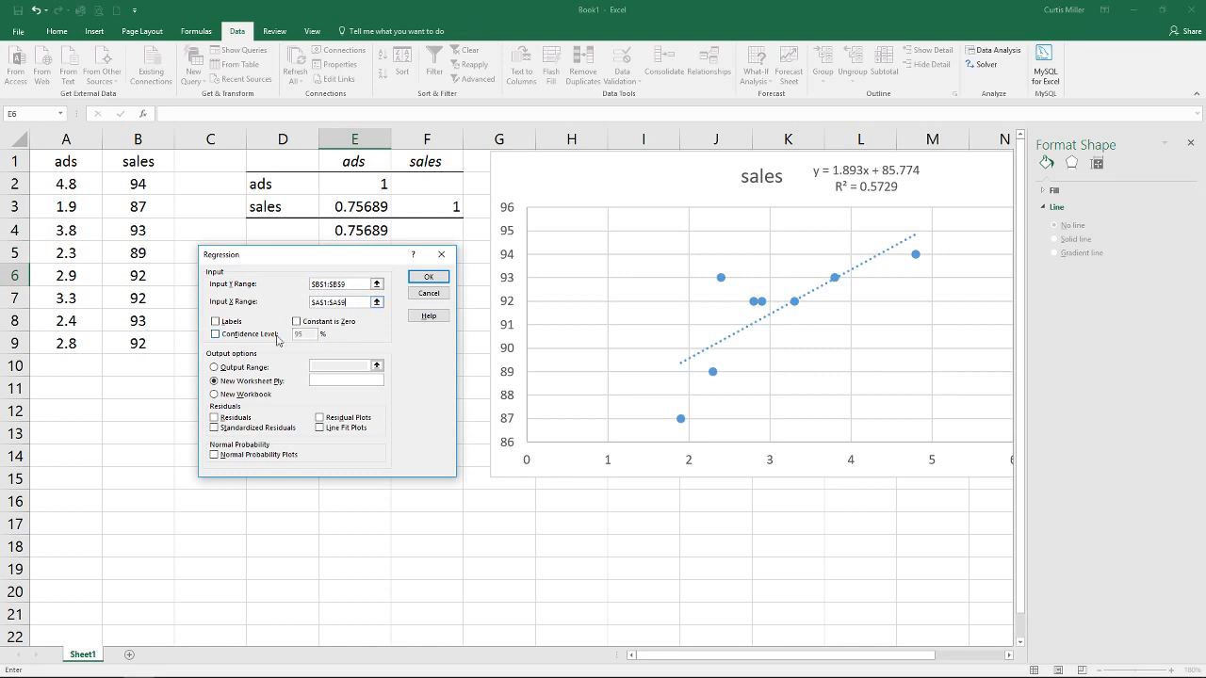
left_click(216, 322)
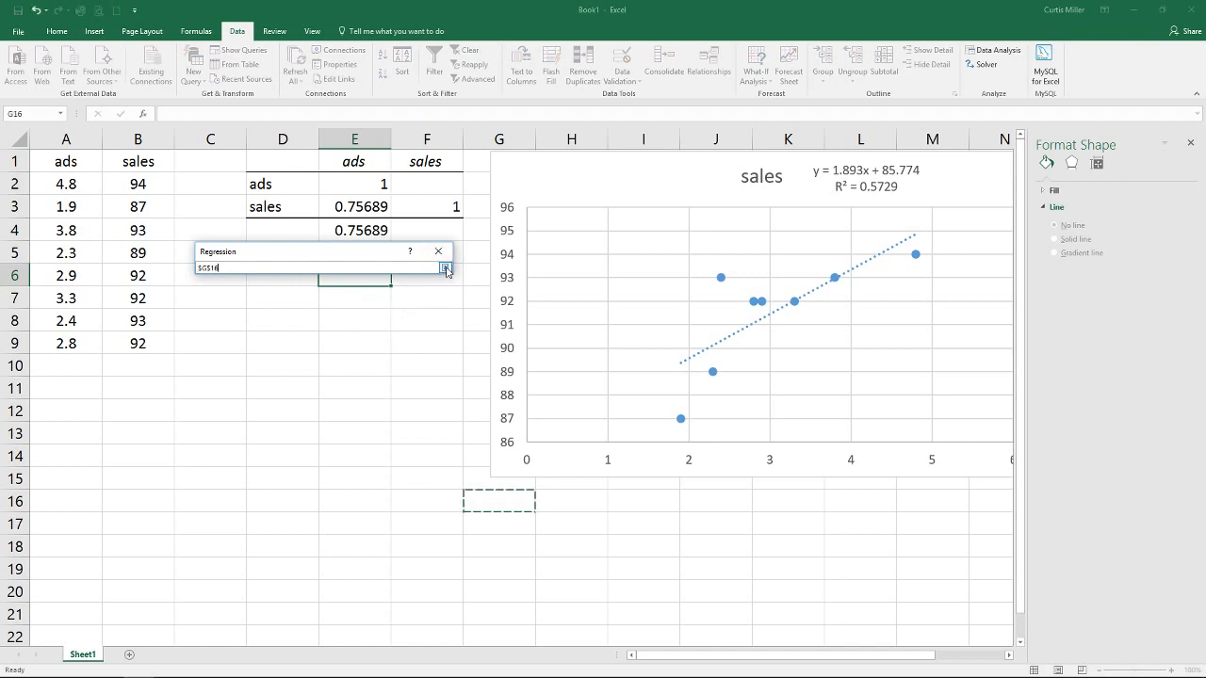
left_click(445, 270)
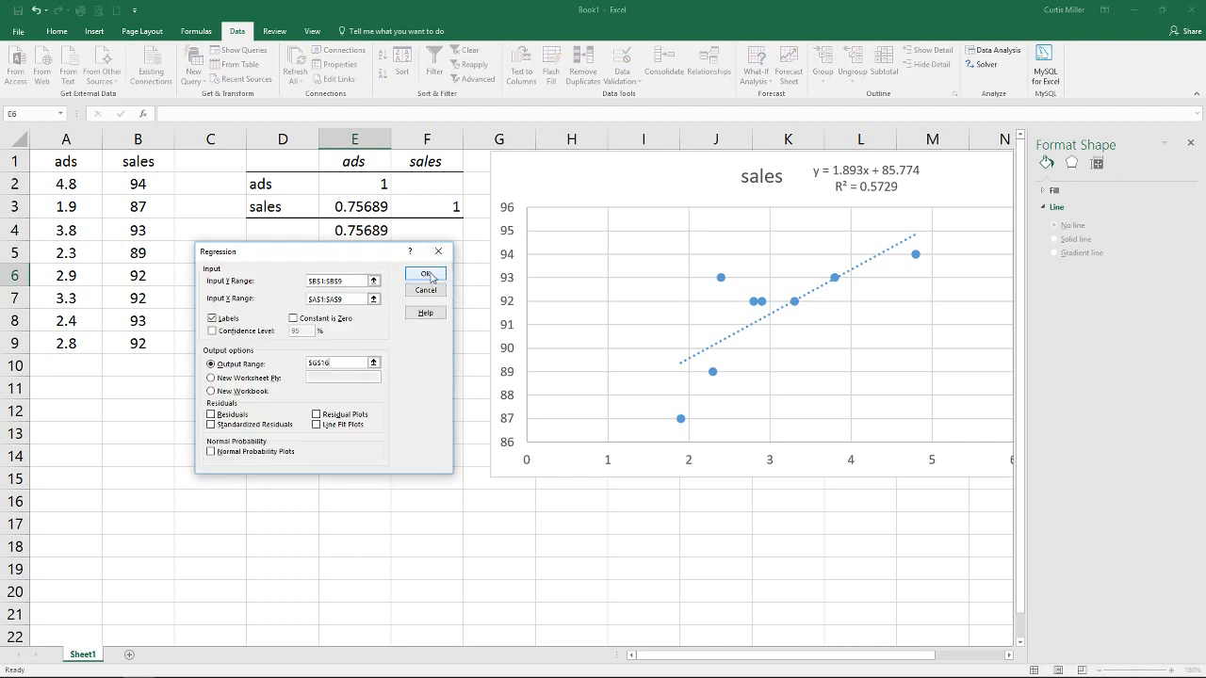
left_click(423, 274)
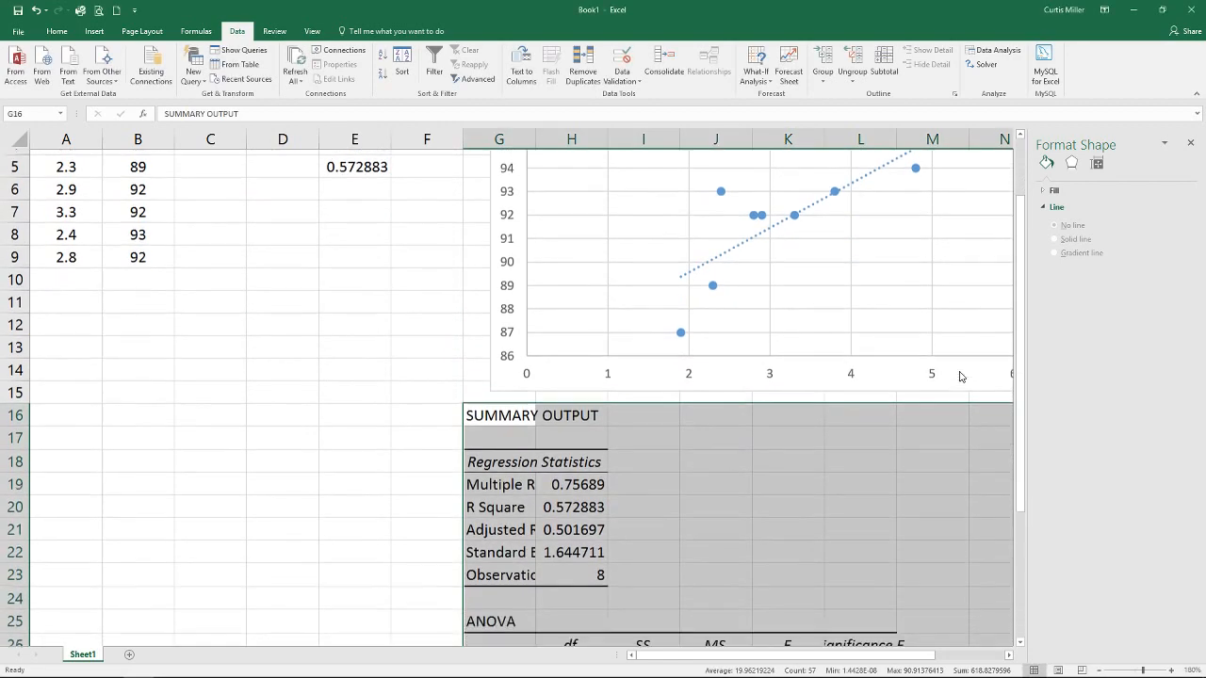
scroll("down", 3)
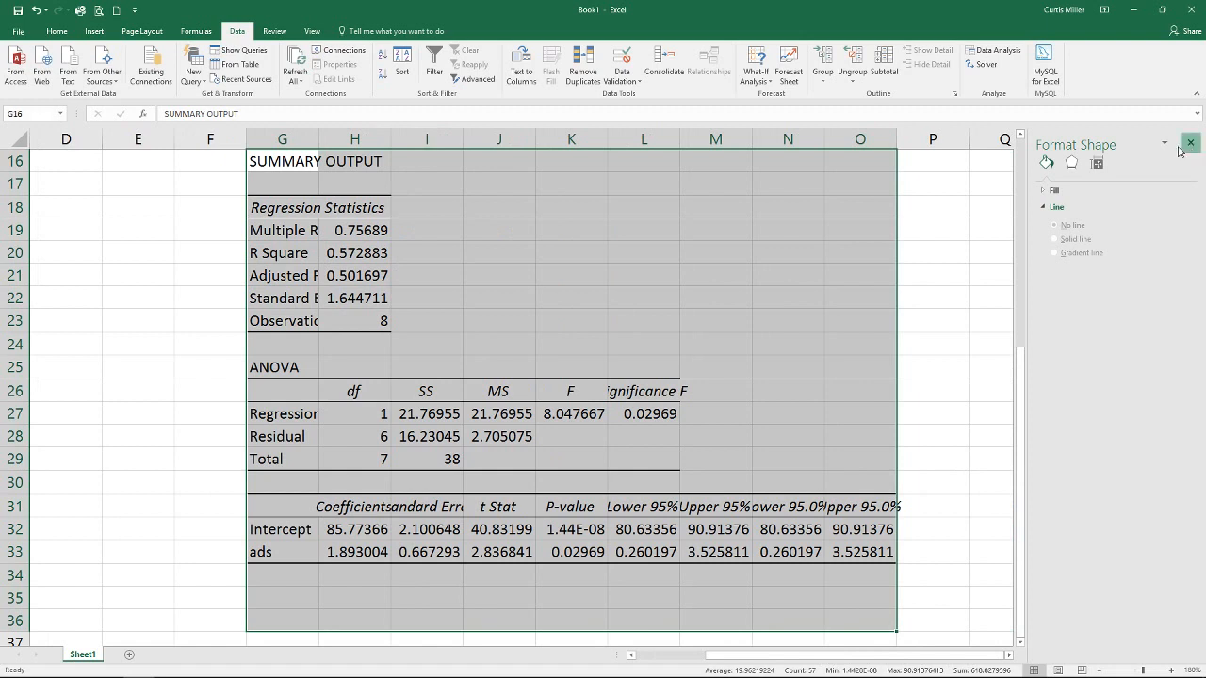
left_click(1187, 143)
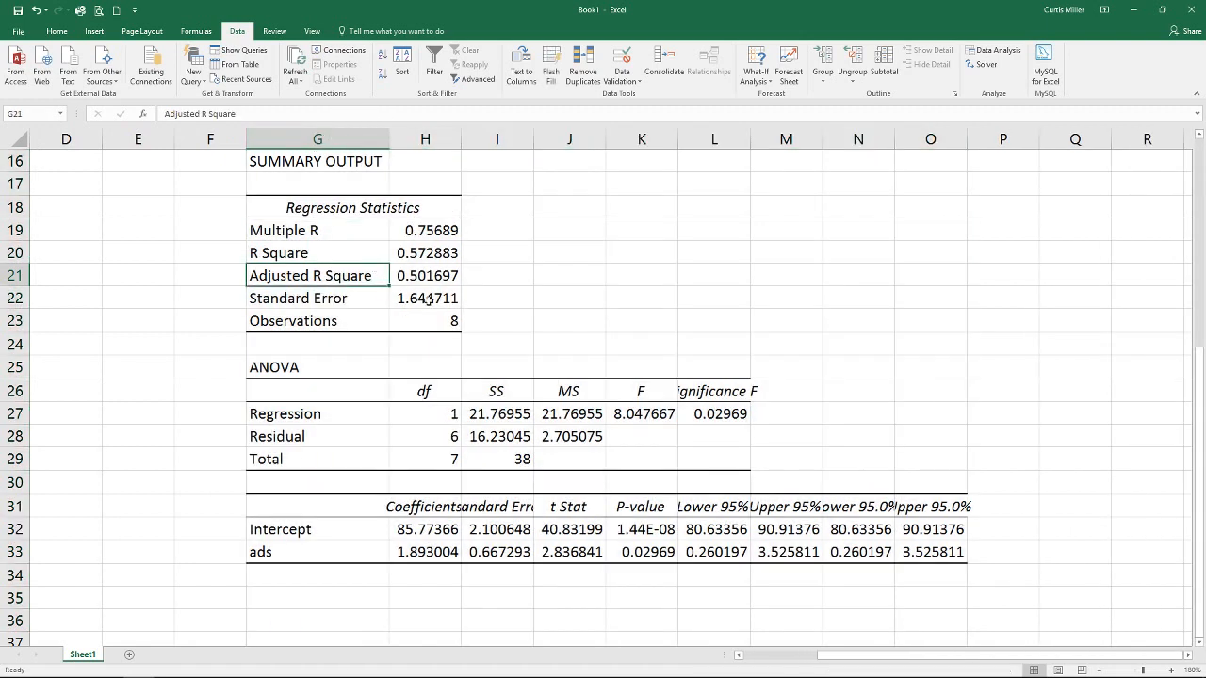
left_click(317, 230)
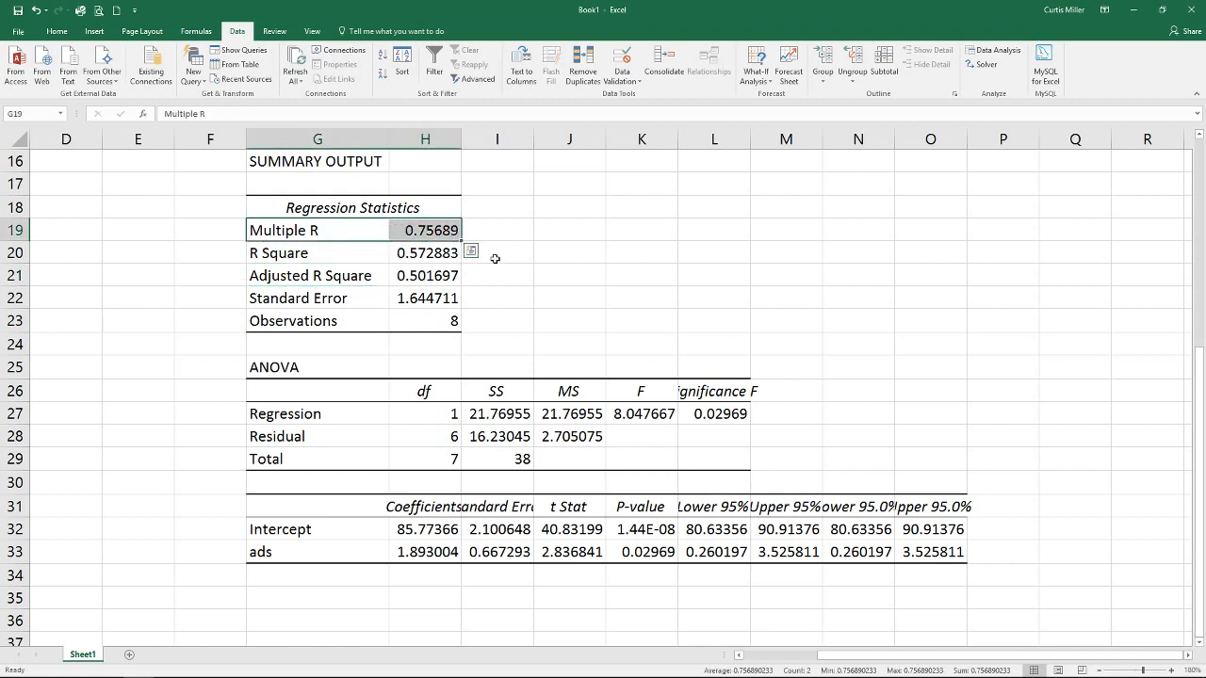
mouse_move(369, 254)
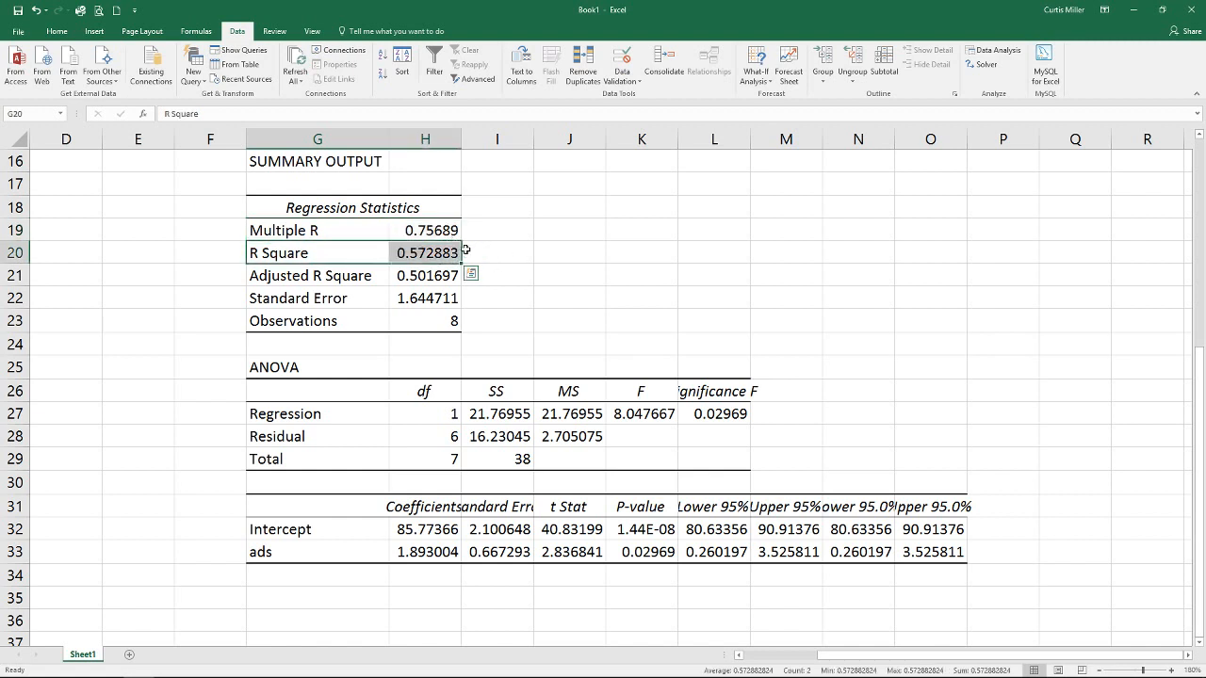
mouse_move(480, 244)
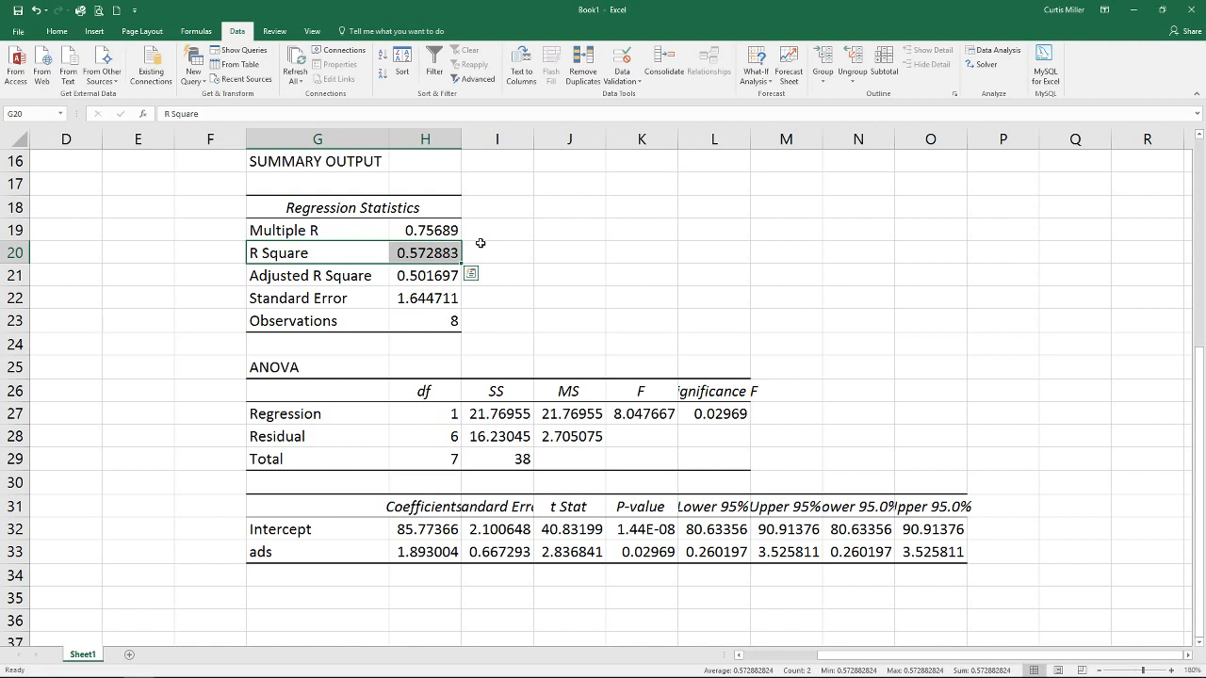
left_click(405, 275)
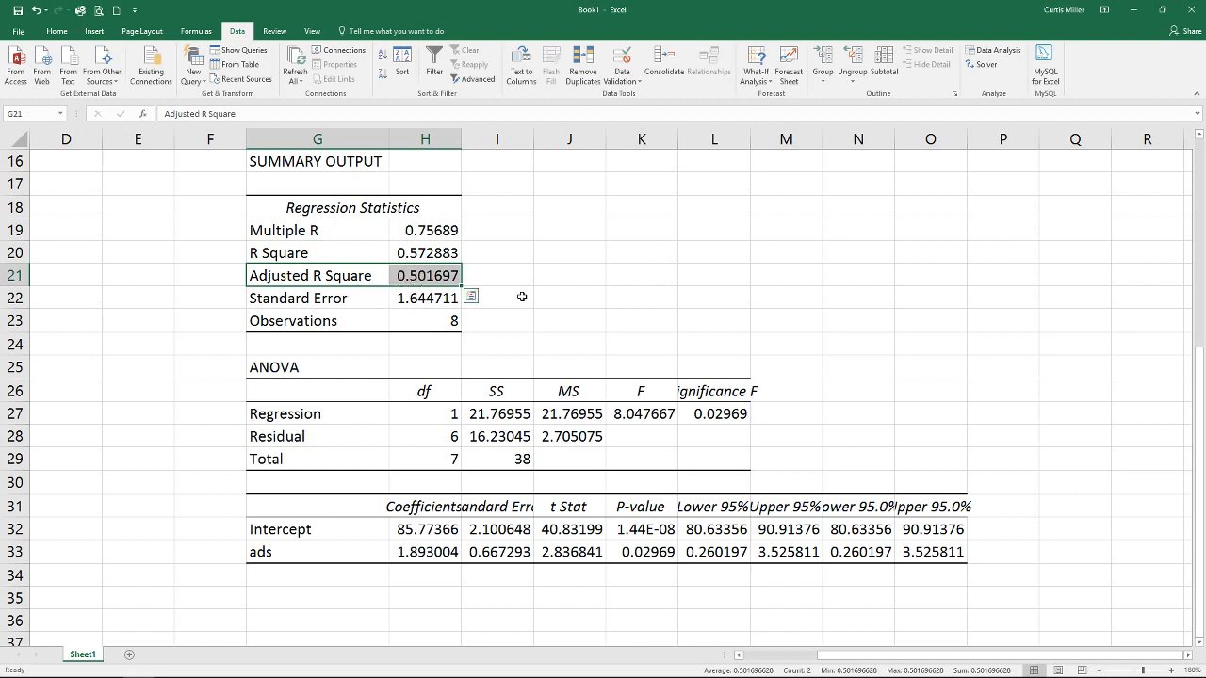
mouse_move(507, 309)
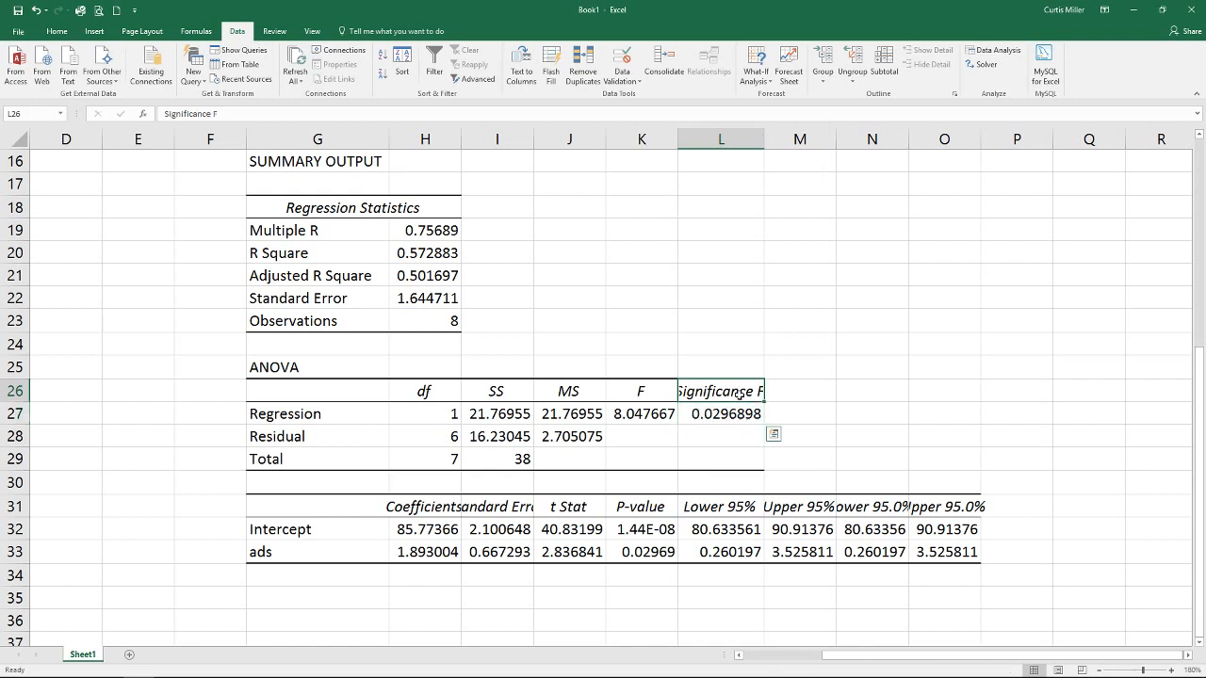
left_click(720, 413)
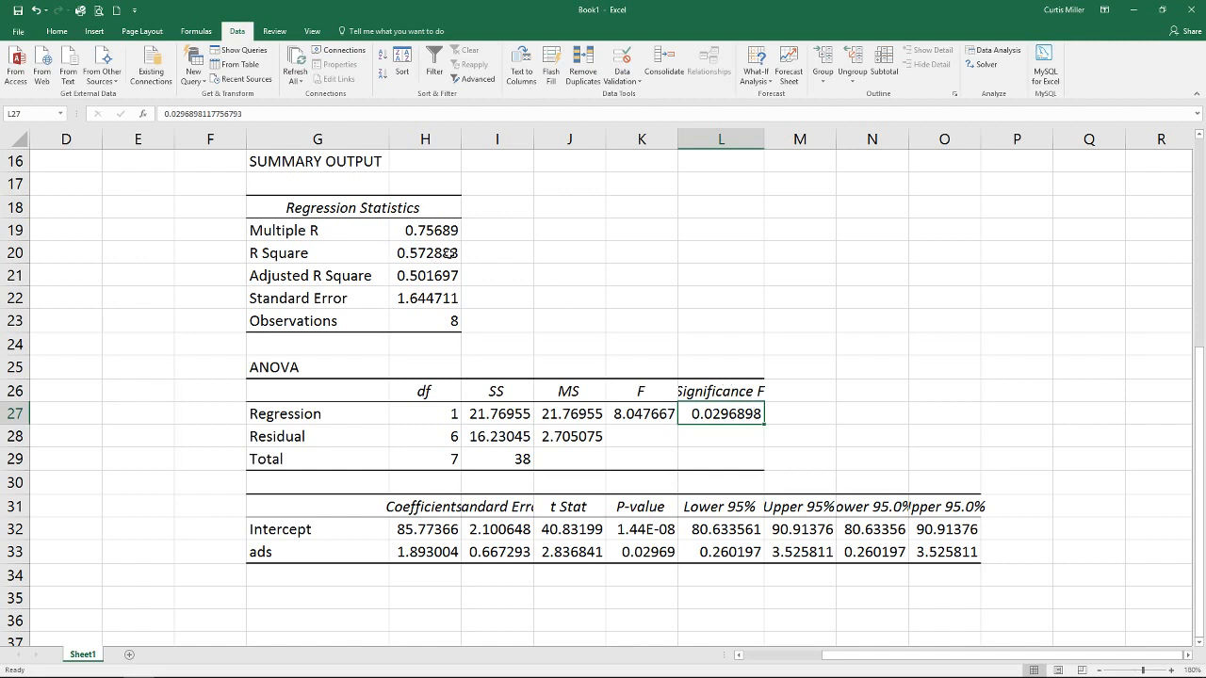
mouse_move(417, 272)
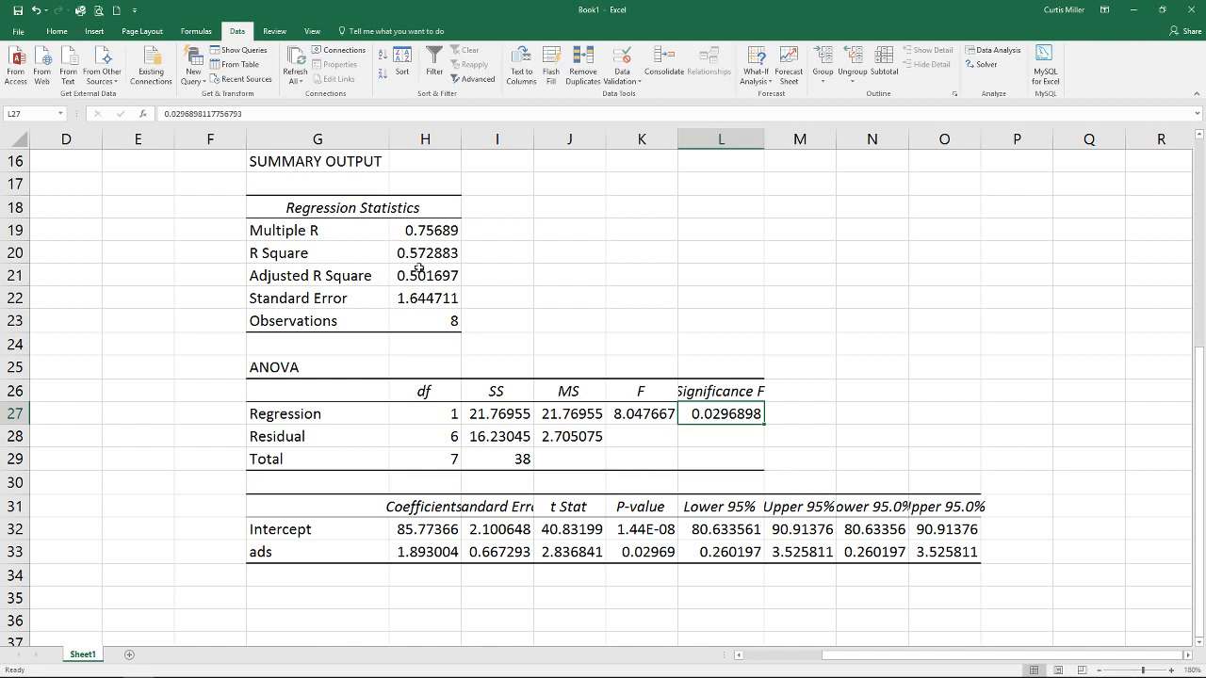
mouse_move(483, 260)
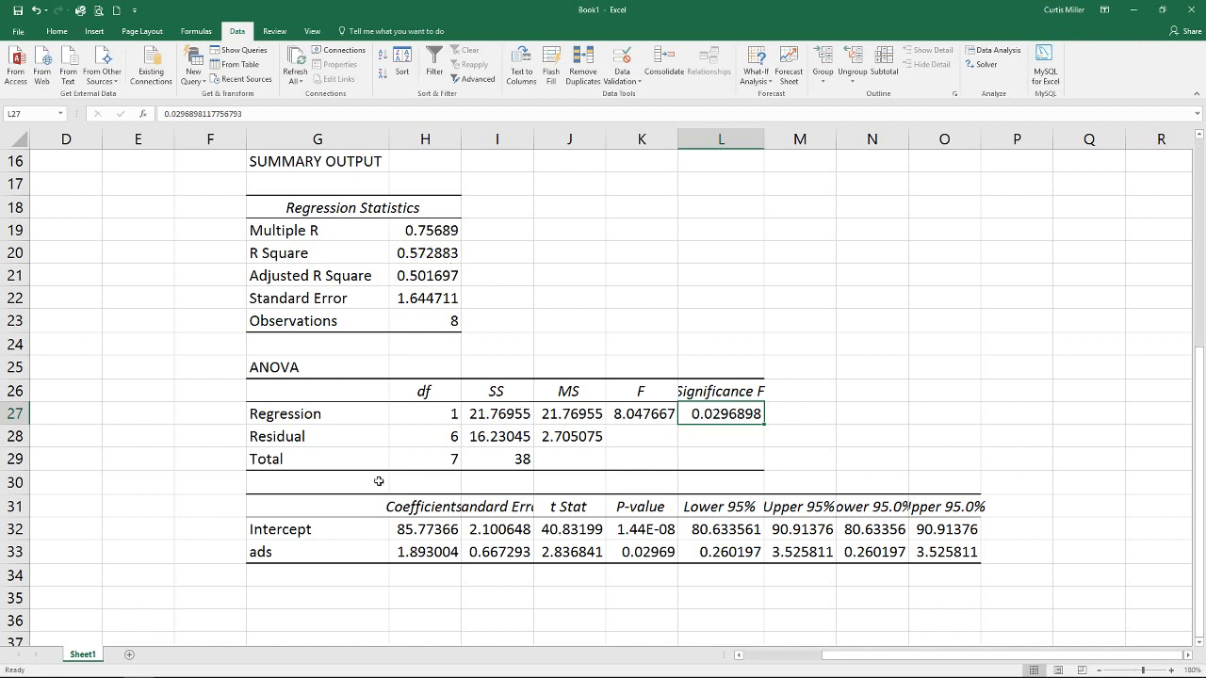
left_click_drag(315, 506, 425, 551)
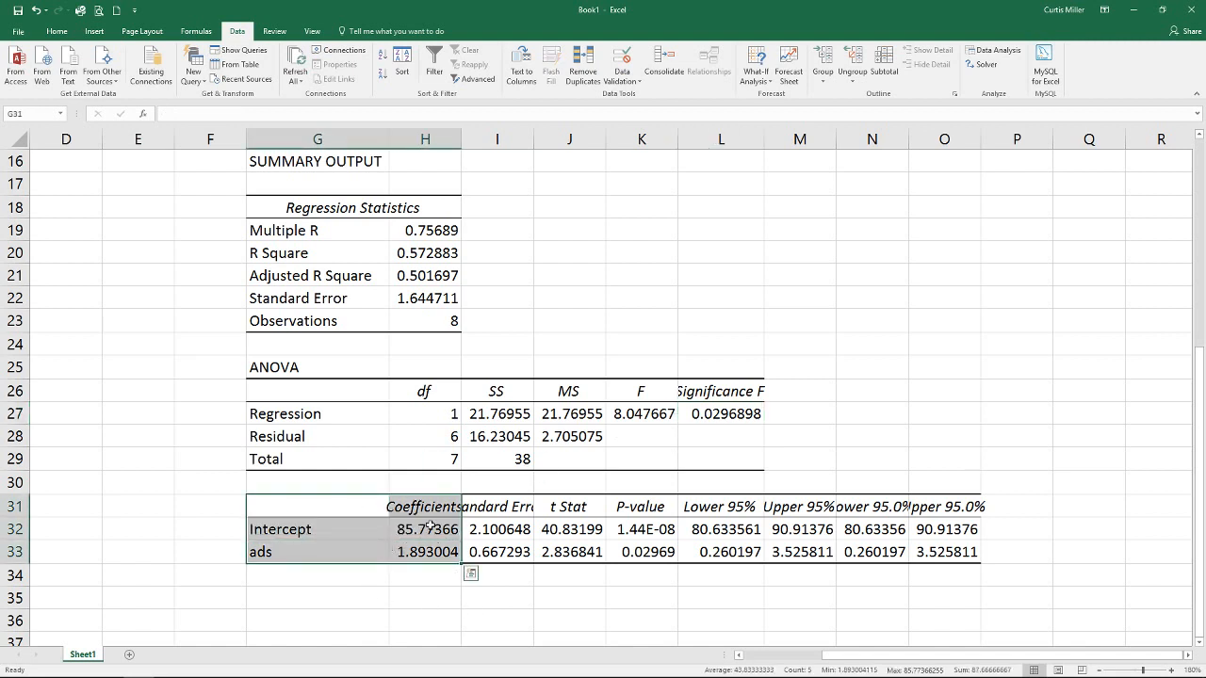
left_click(420, 551)
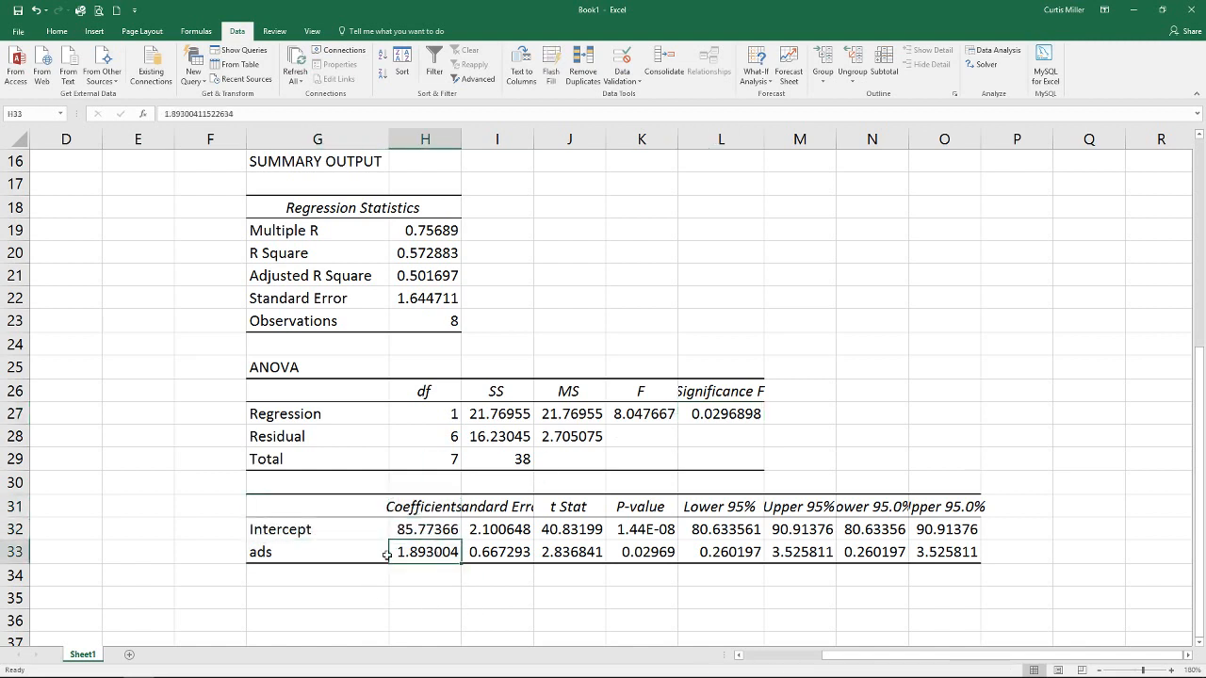
left_click(423, 529)
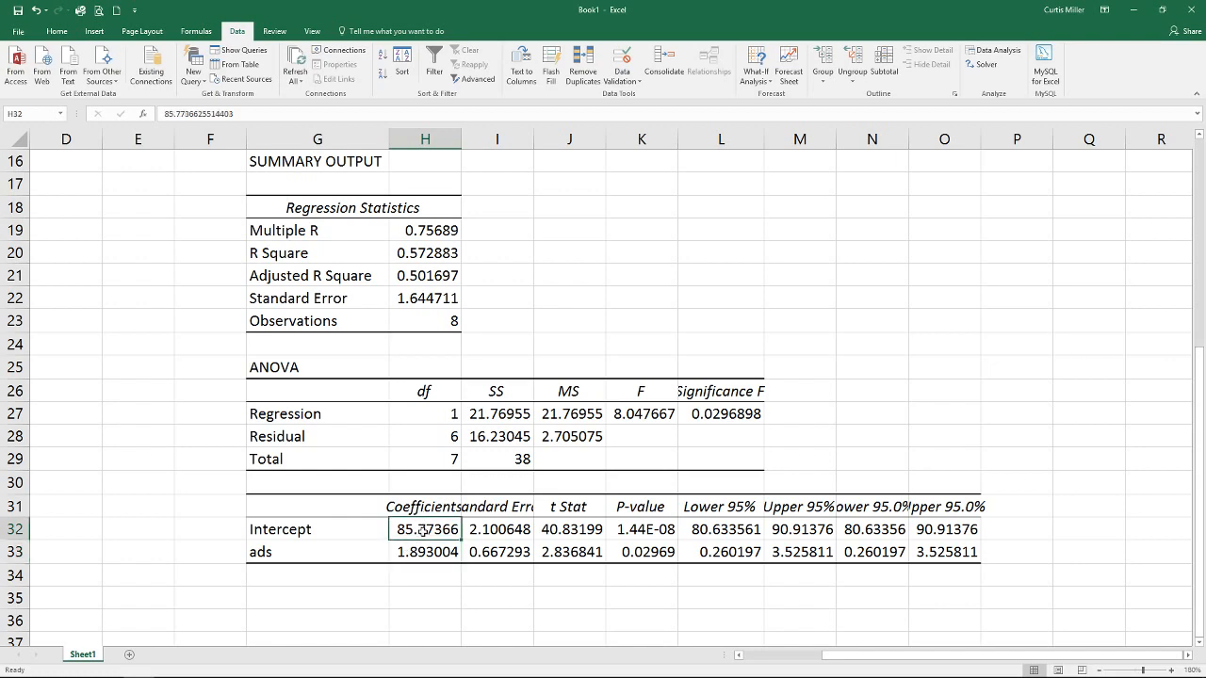
left_click(425, 552)
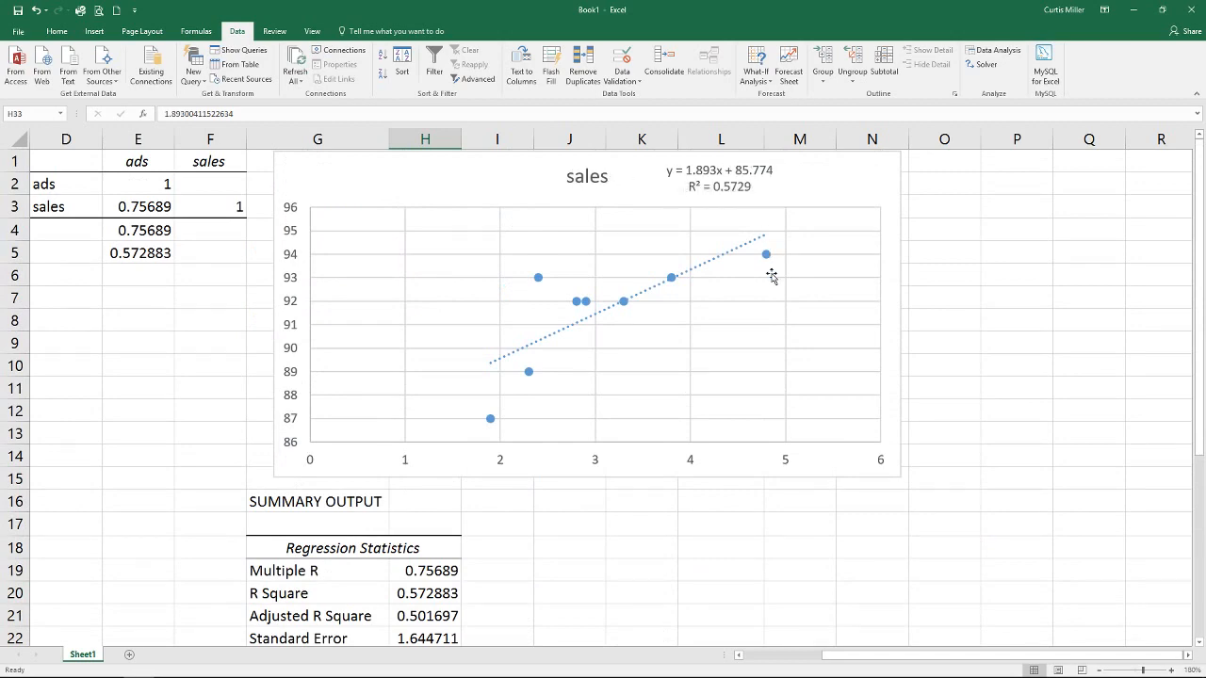
scroll("down", 3)
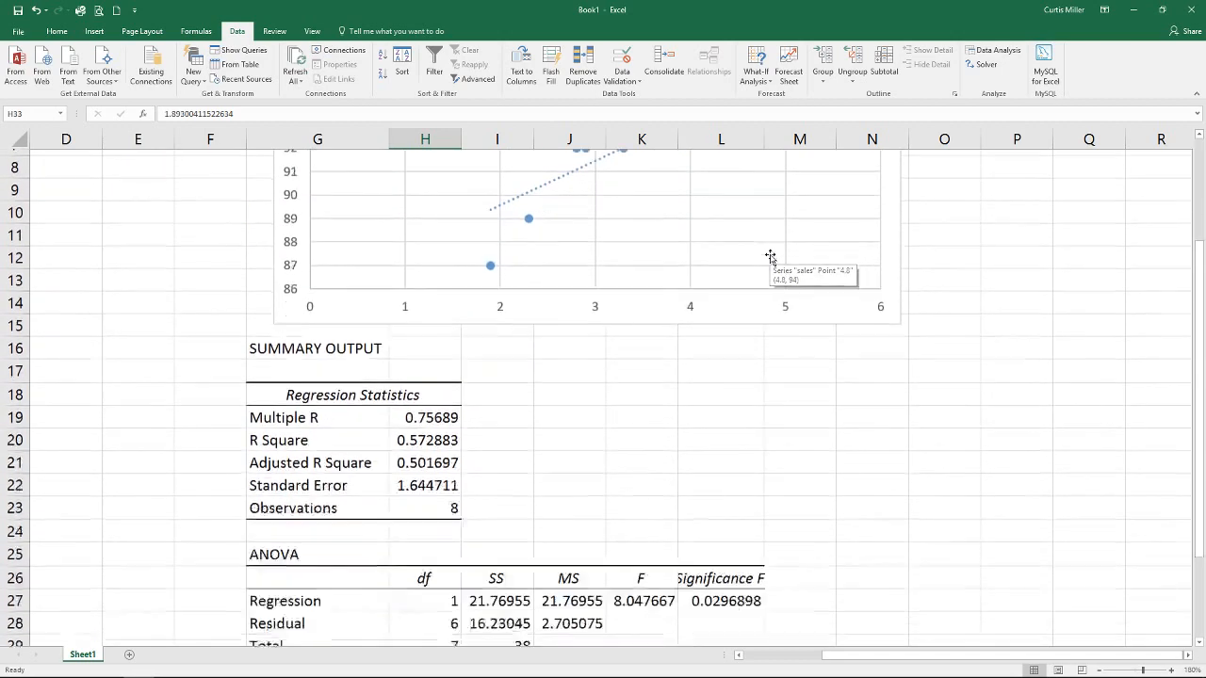
scroll("down", 3)
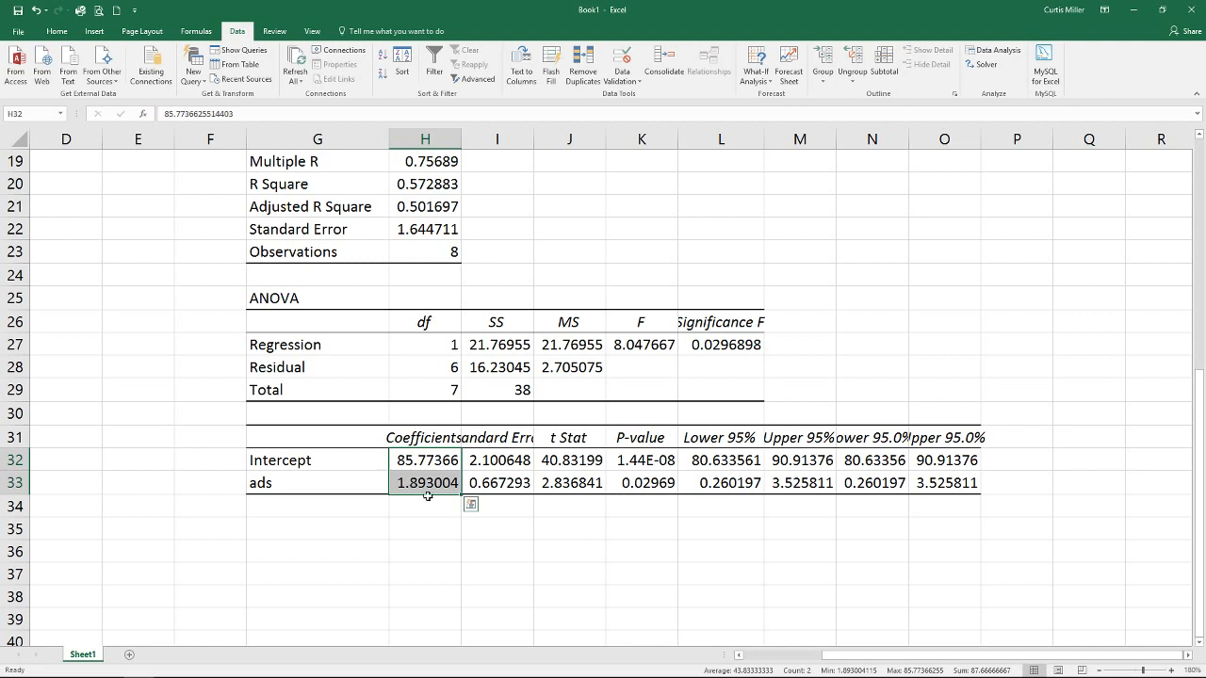
mouse_move(437, 496)
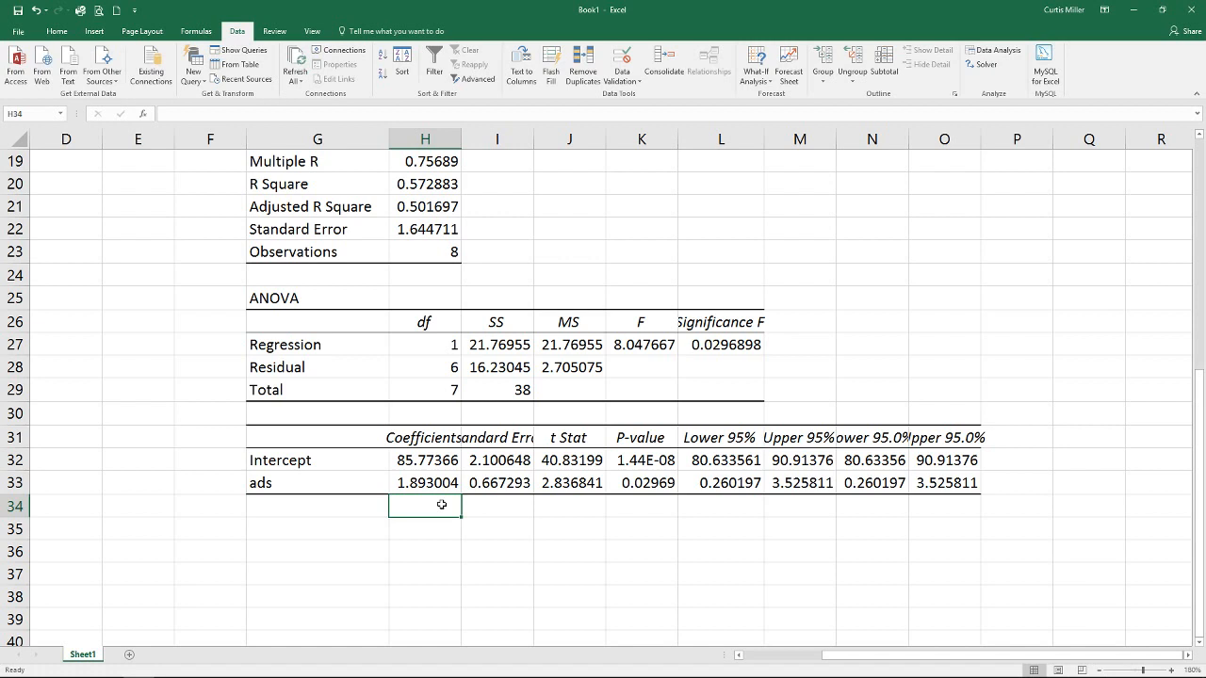
Step: Enter =H33*4+H32 in H34, predicting sales of 93.34568 for 4 ads
type("=H33")
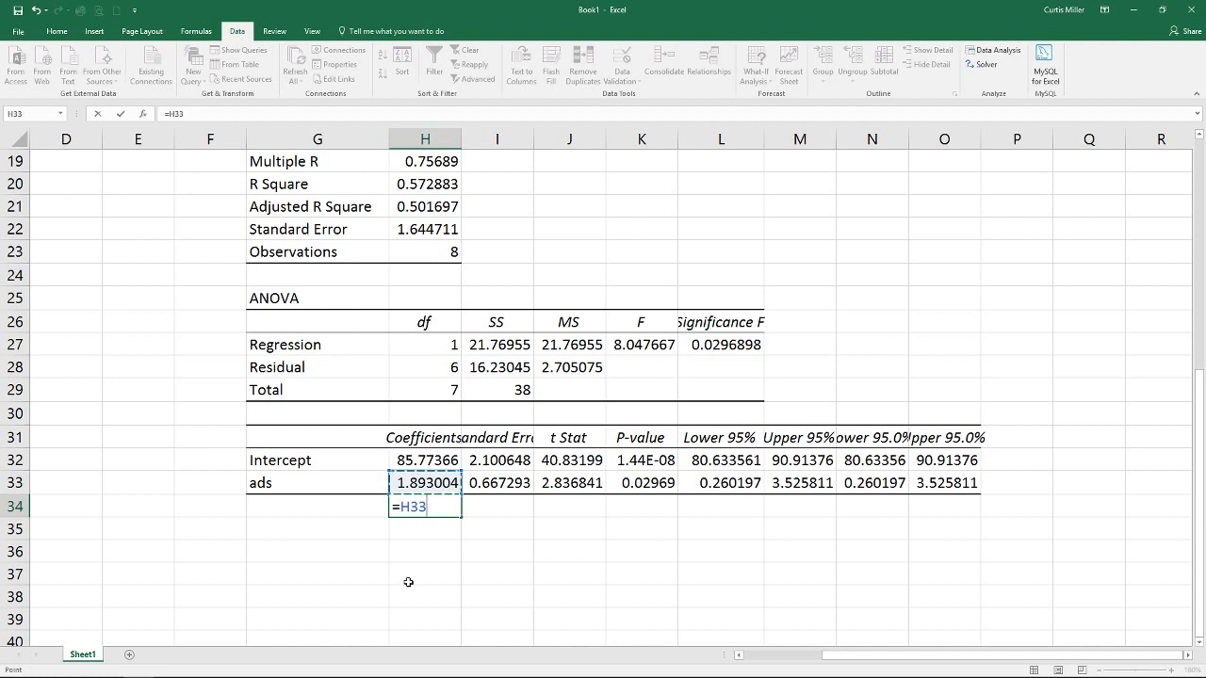
type("*4")
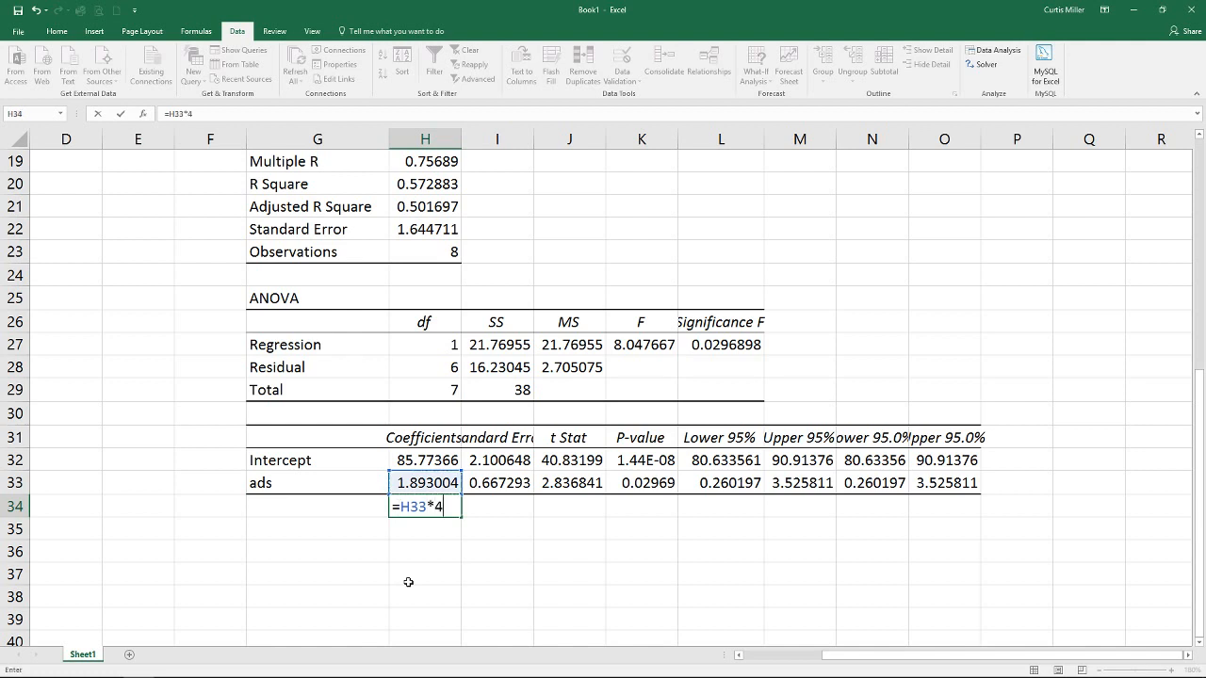
type("+")
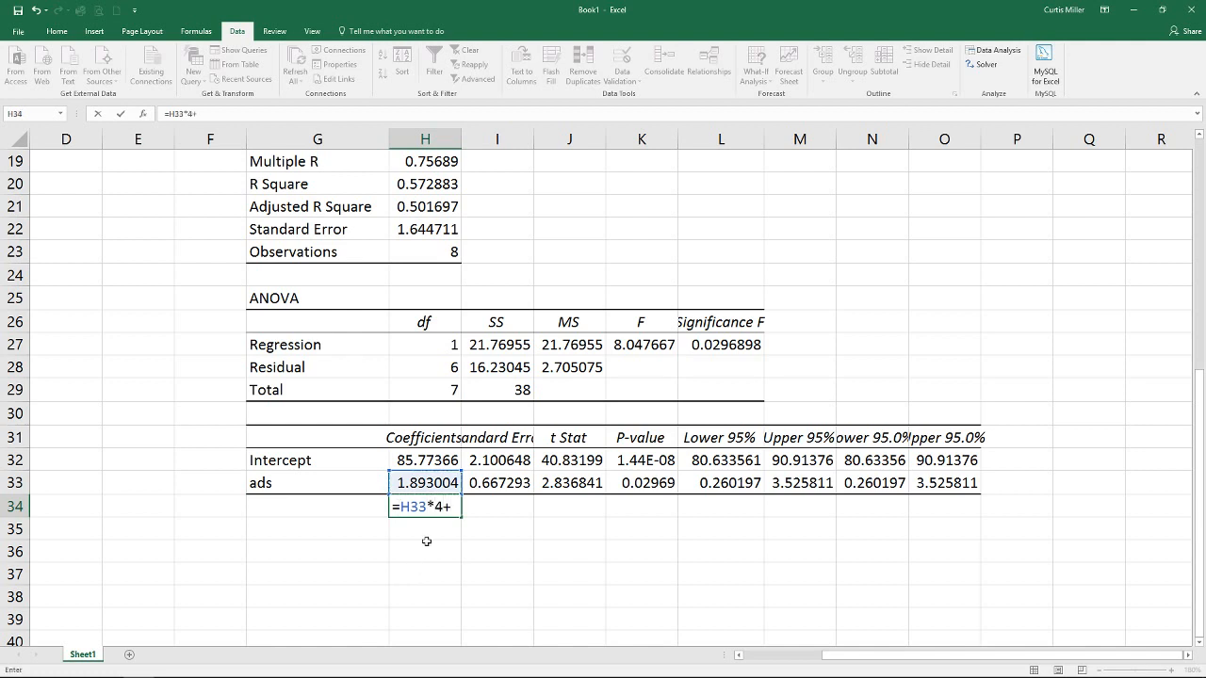
left_click(425, 459)
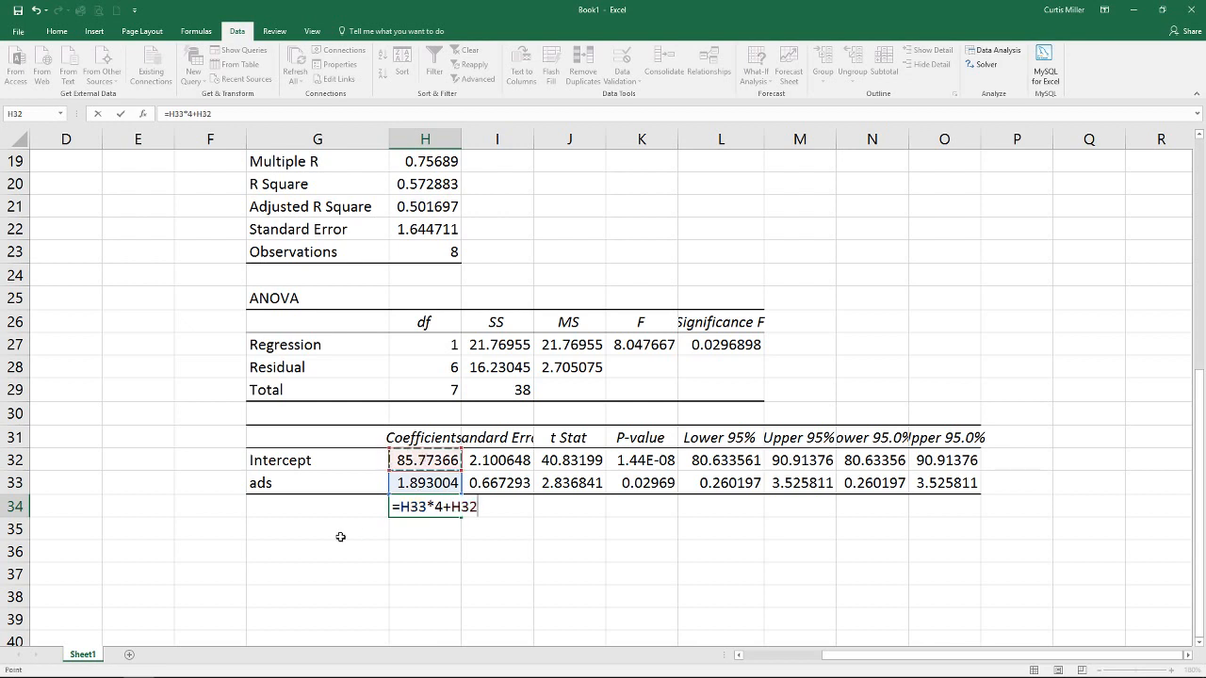
key("Enter")
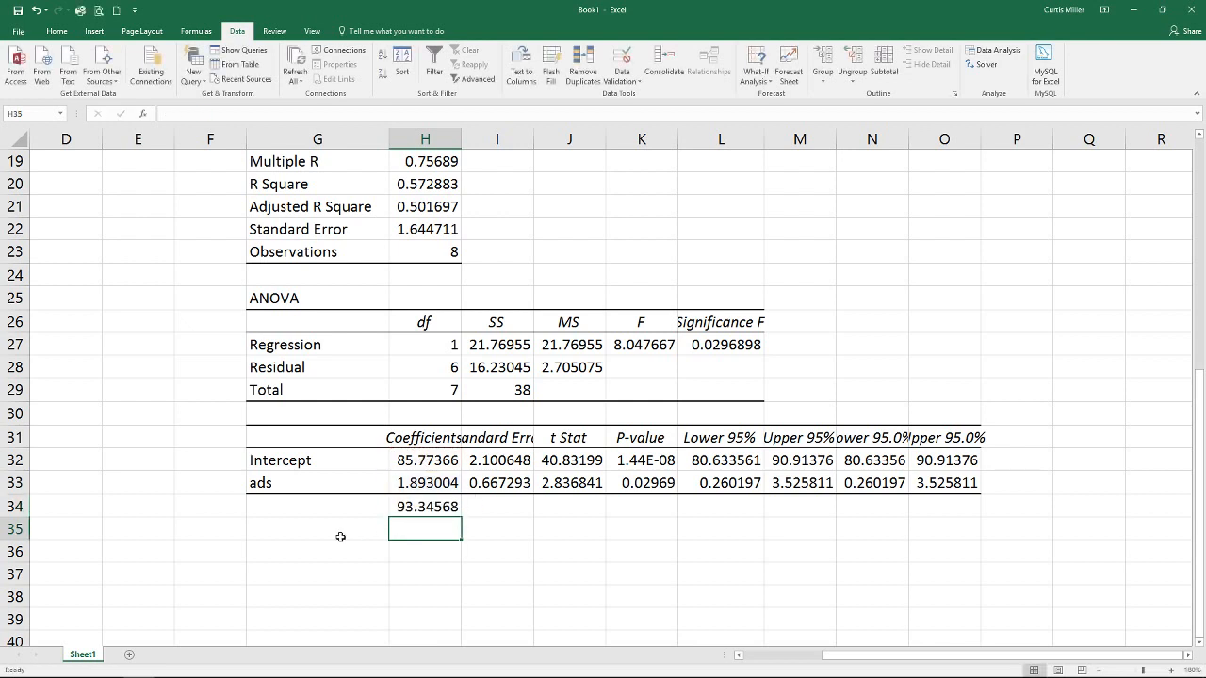
Step: Enter the input values 1 and 4 in F32 and F33
left_click(425, 483)
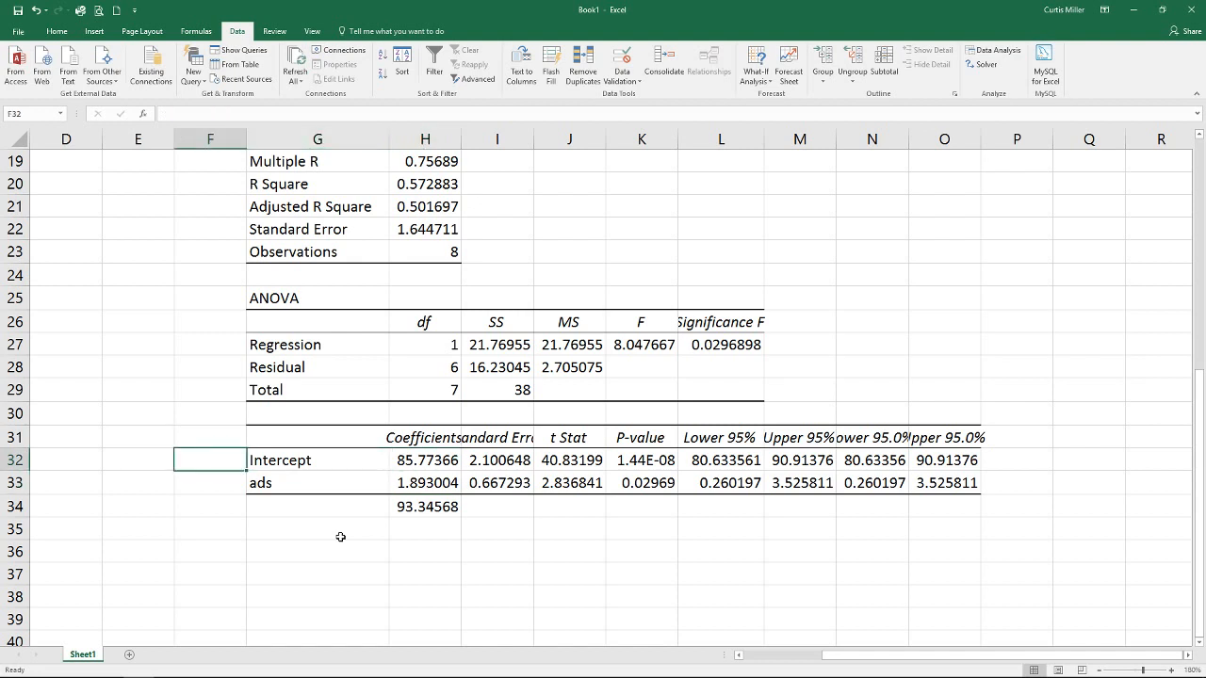
type("1")
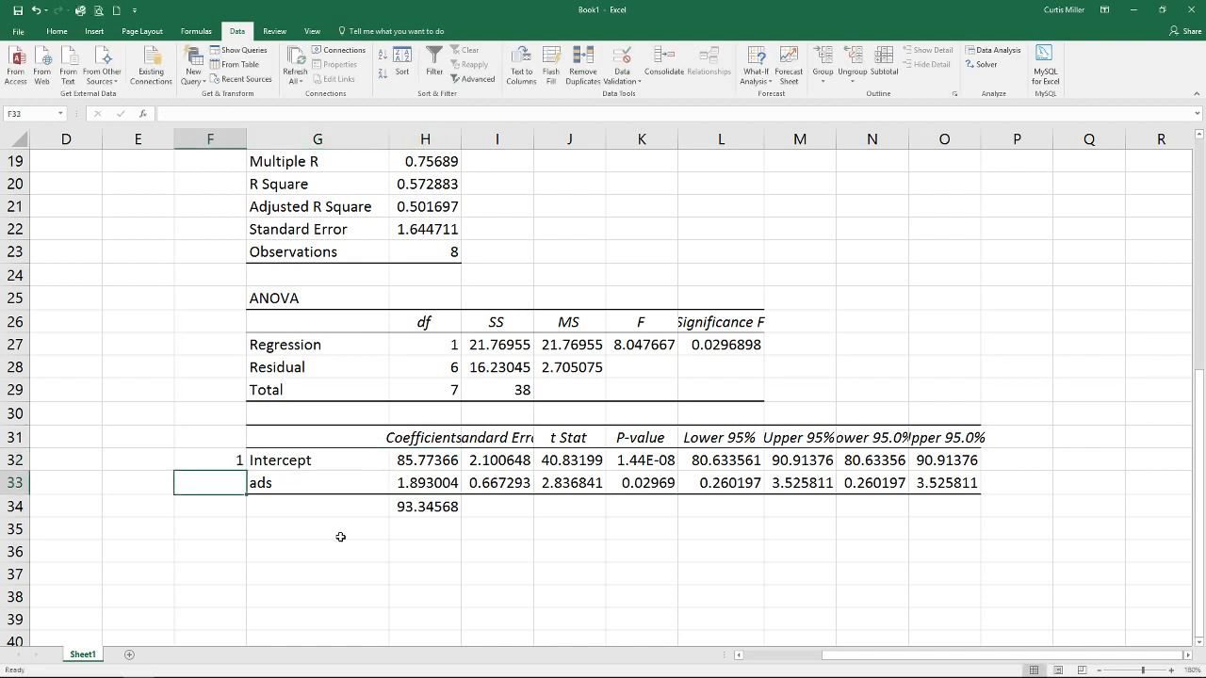
type("4")
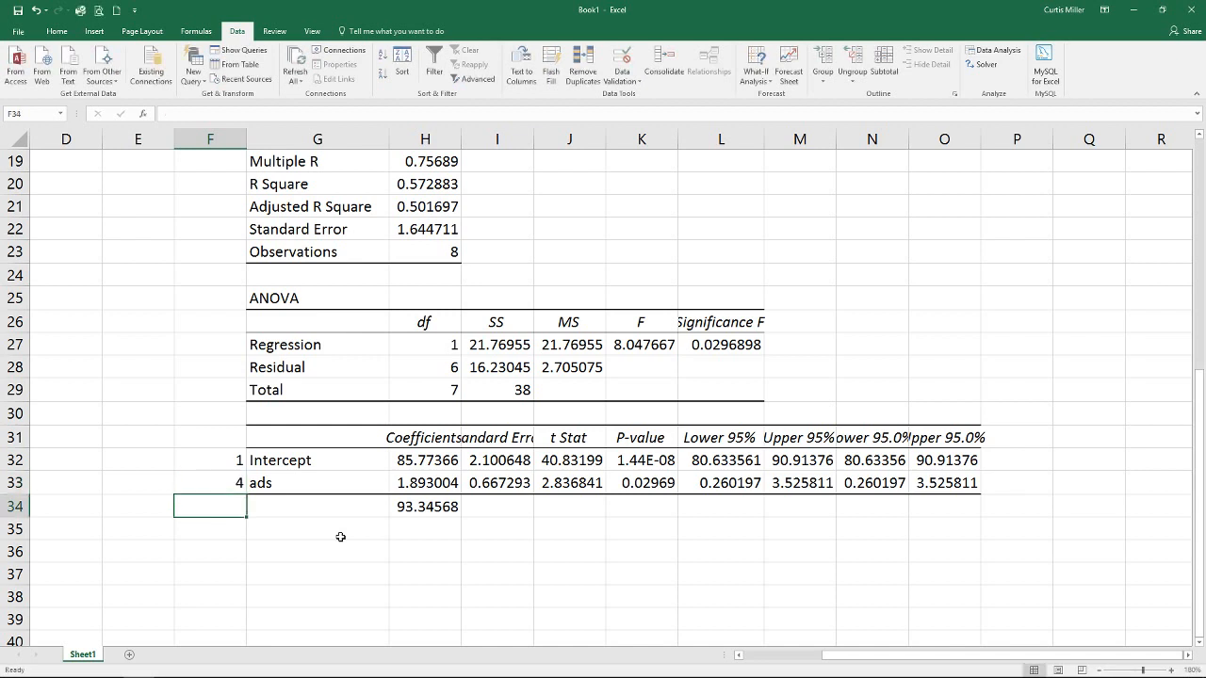
Step: Compute =SUMPRODUCT(F32:F33, H32:H33) in F34, giving 93.34568
type("=sumproduct(")
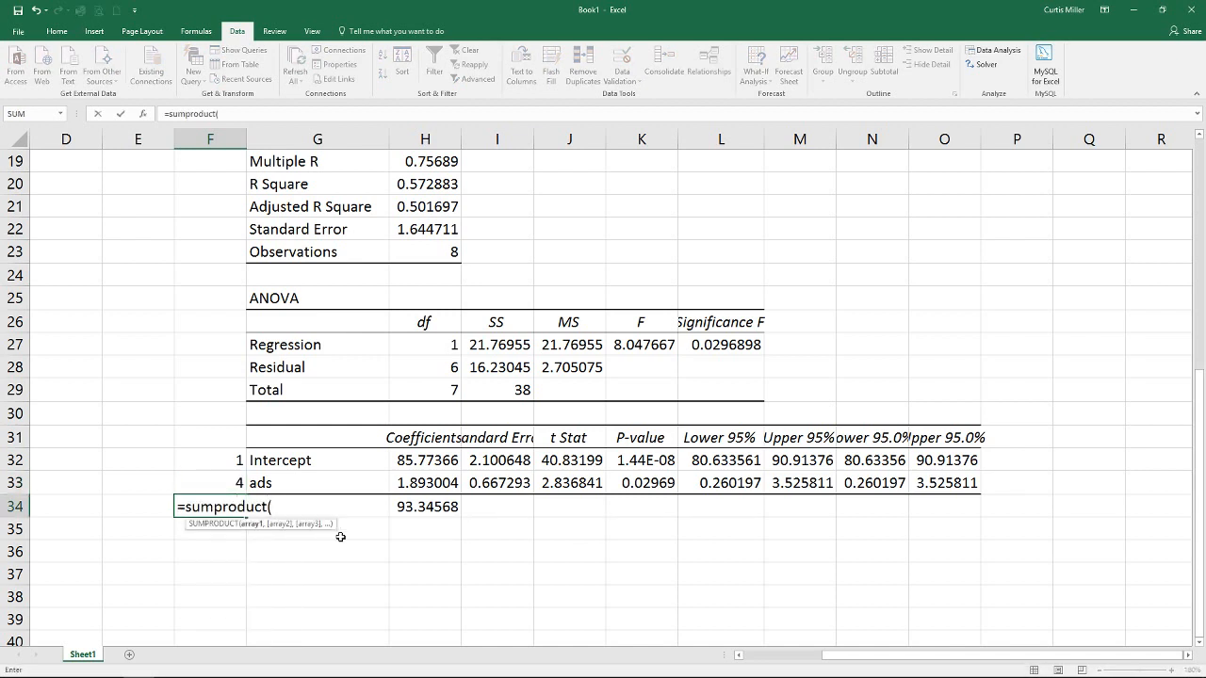
left_click(143, 113)
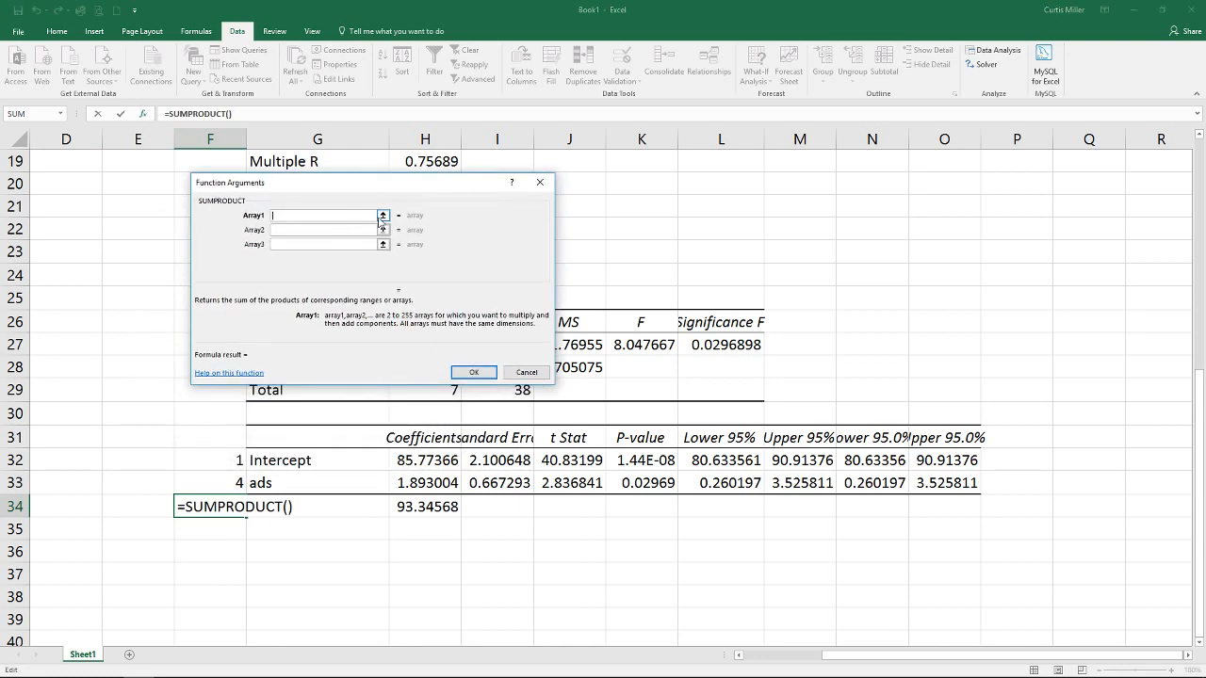
left_click_drag(209, 459, 209, 484)
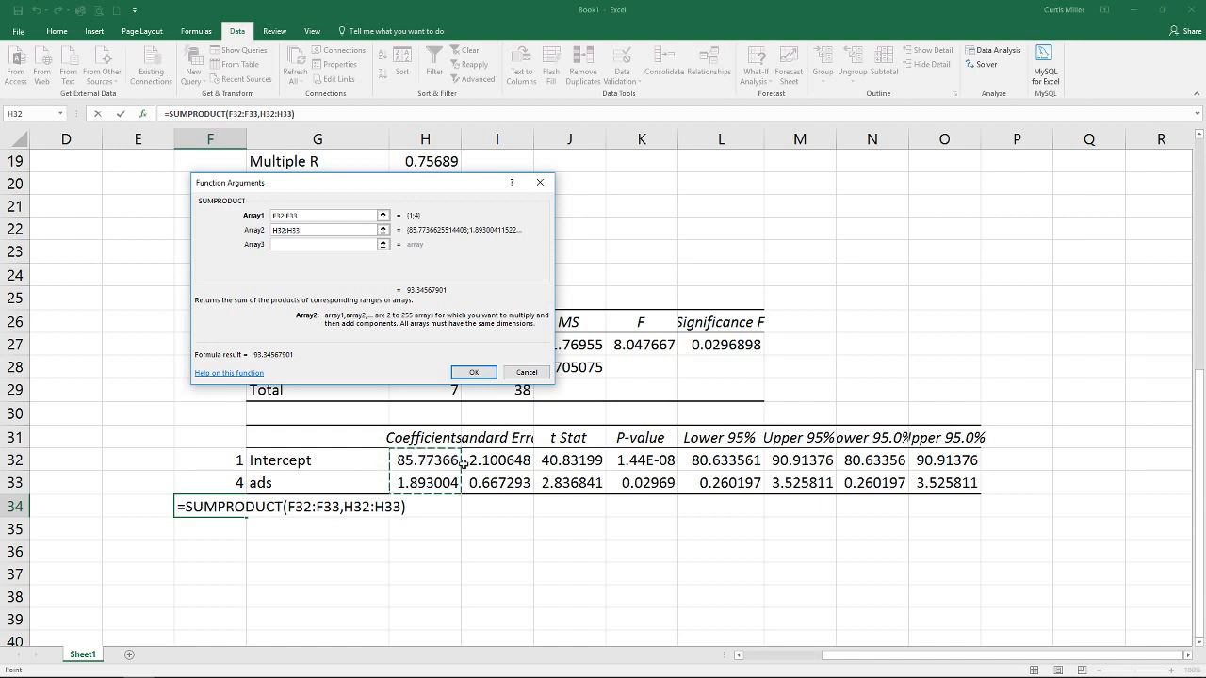
mouse_move(430, 461)
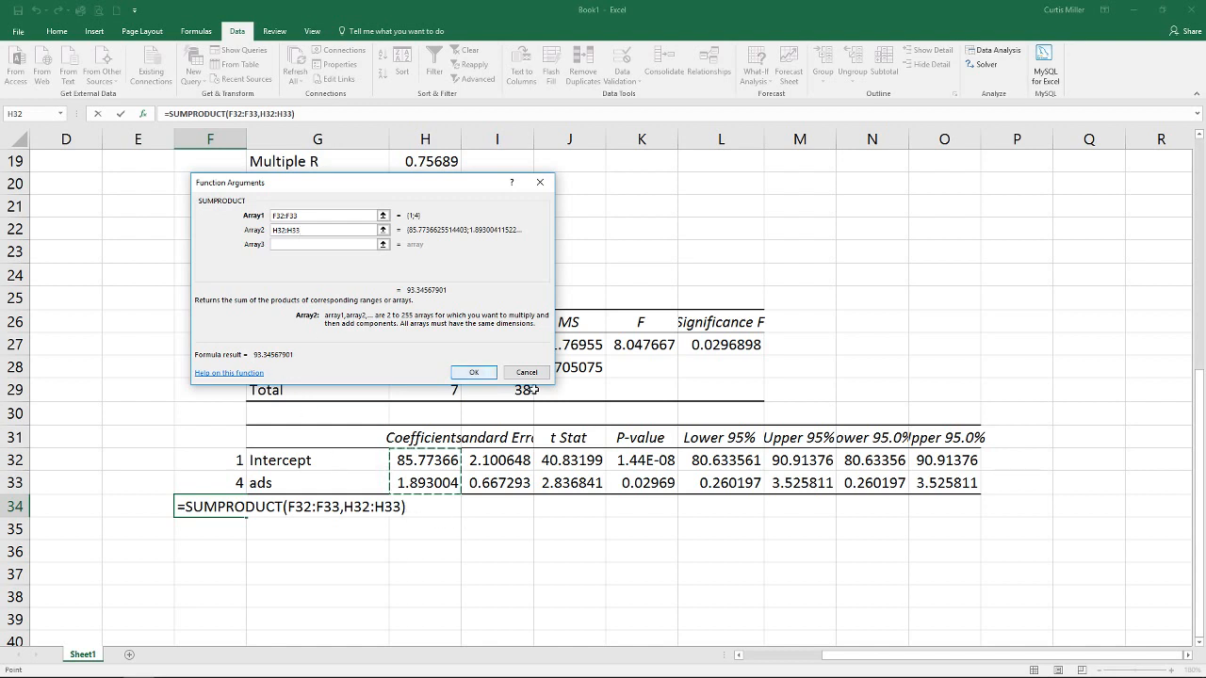
left_click(473, 372)
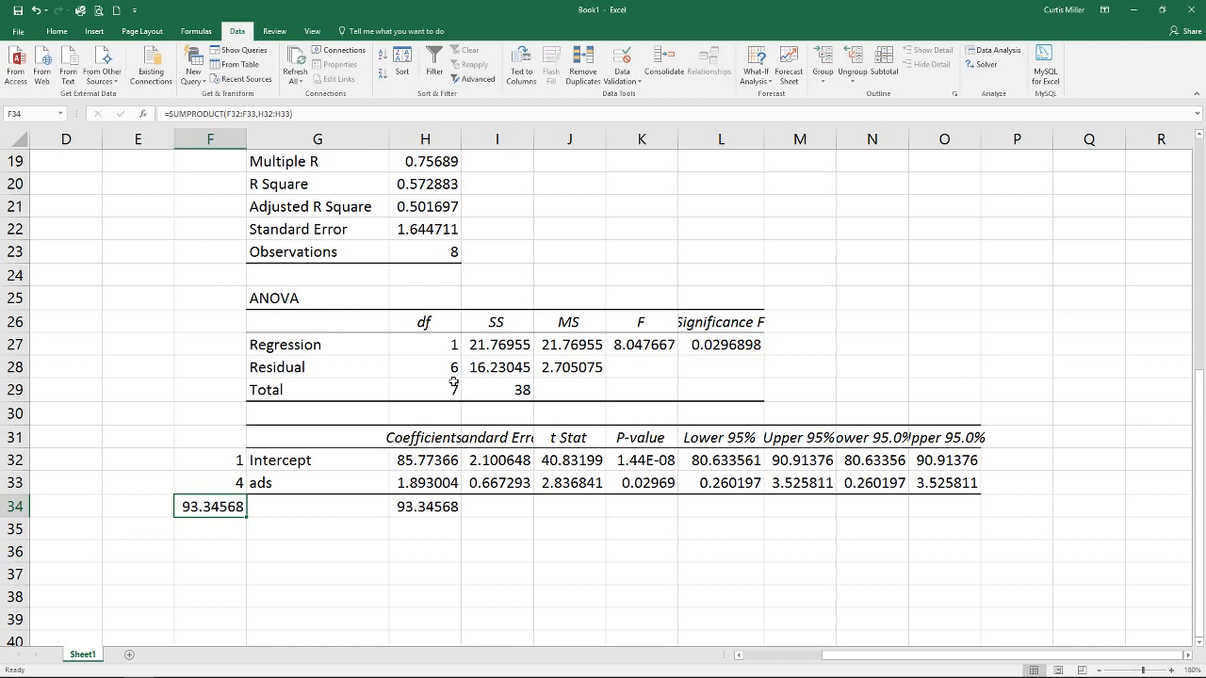
left_click(209, 483)
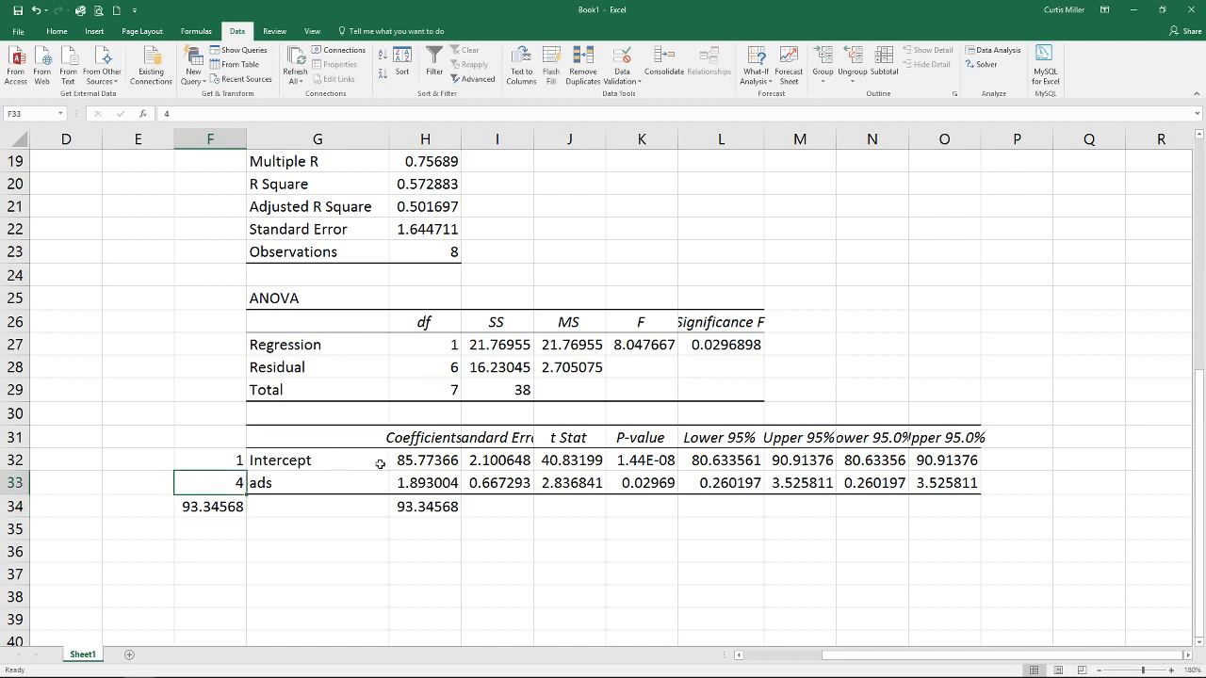